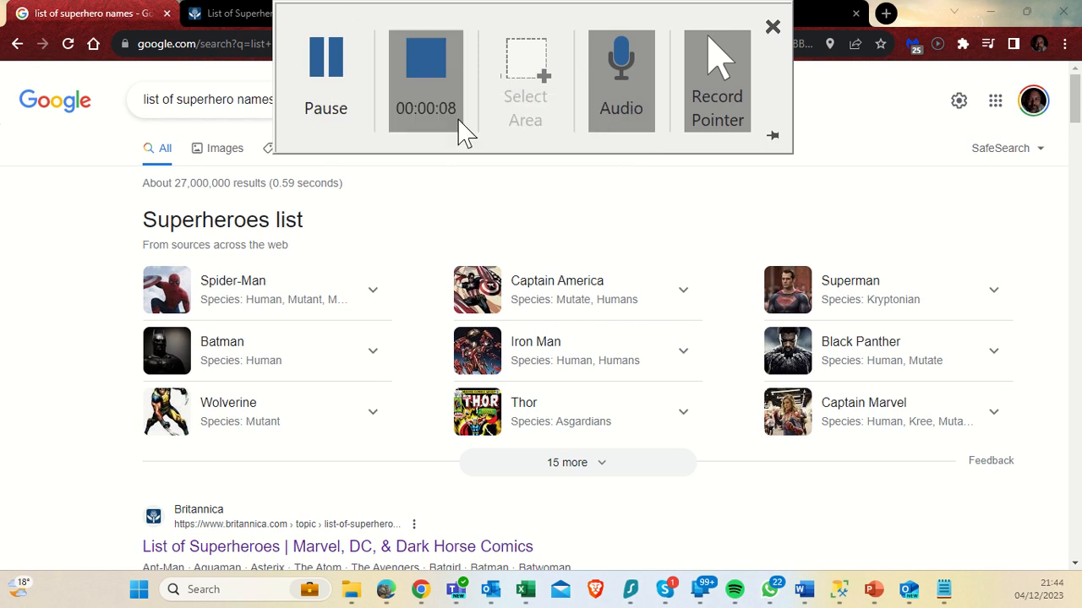
Copy the superhero names Ant-Man through Captain Marvel from Britannica into Notepad.
left_click(767, 27)
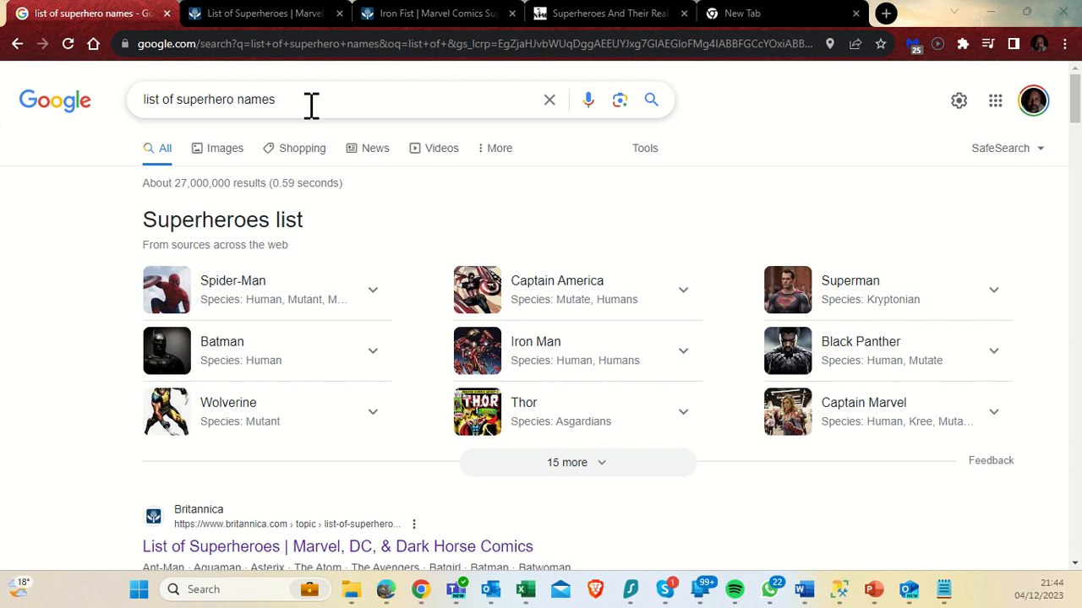
mouse_move(896, 578)
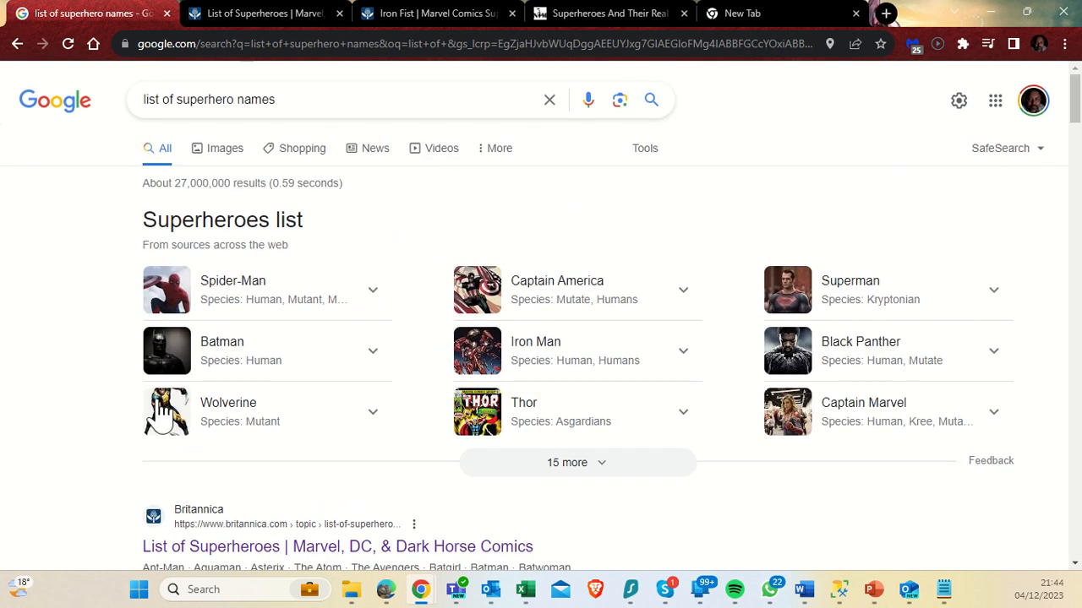
scroll("down", 3)
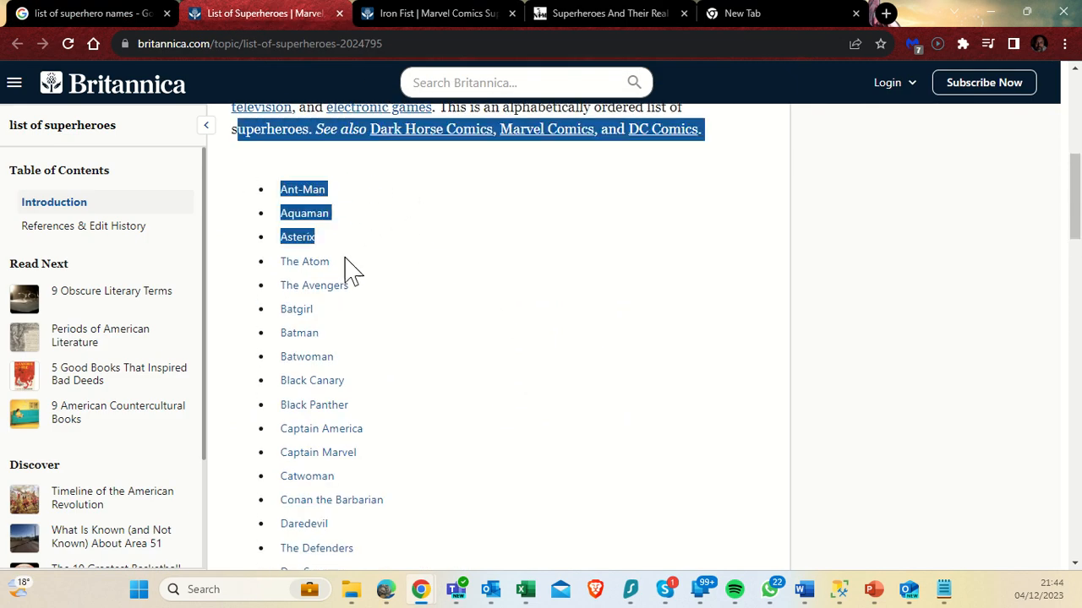
left_click_drag(355, 262, 463, 443)
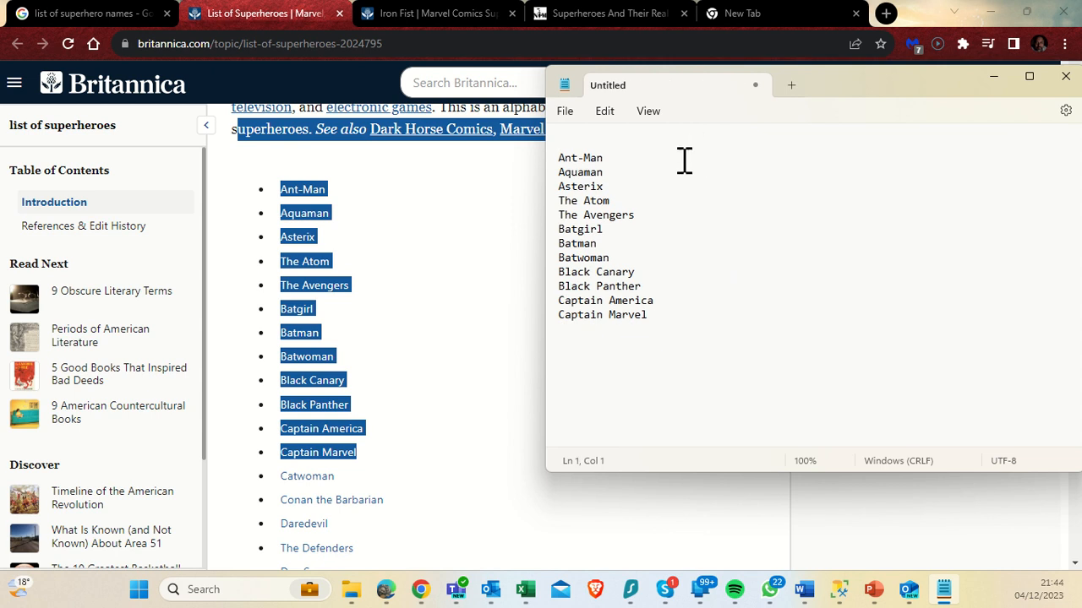
left_click(581, 166)
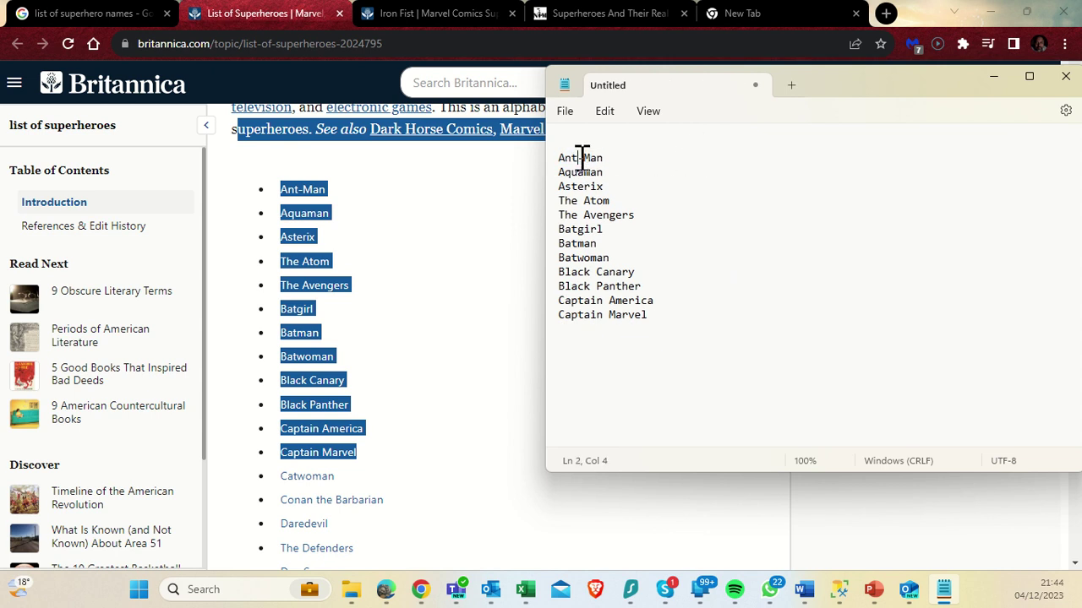
left_click(582, 243)
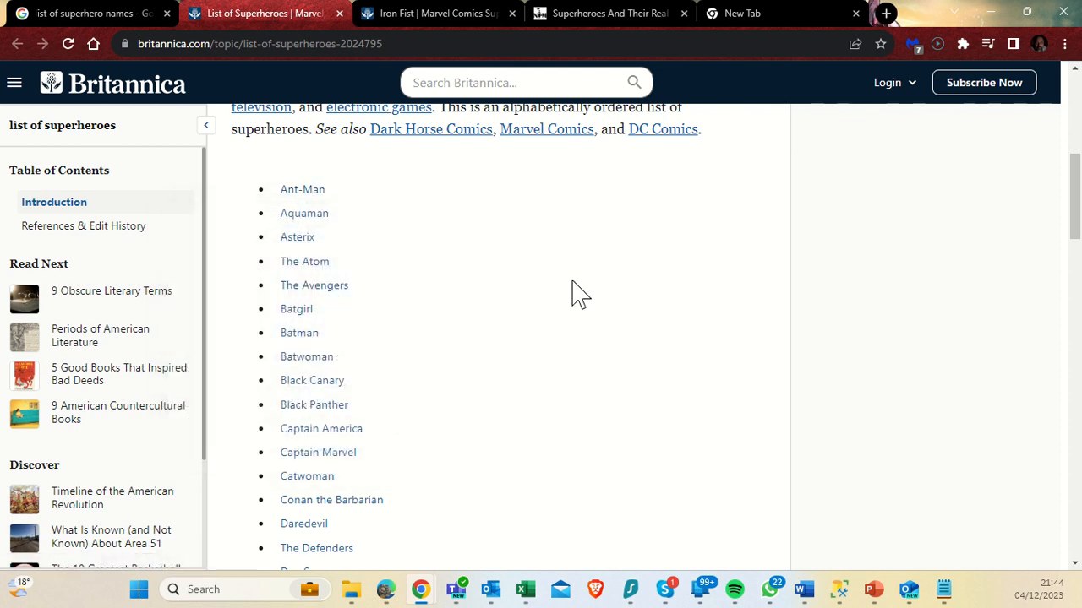
mouse_move(301, 189)
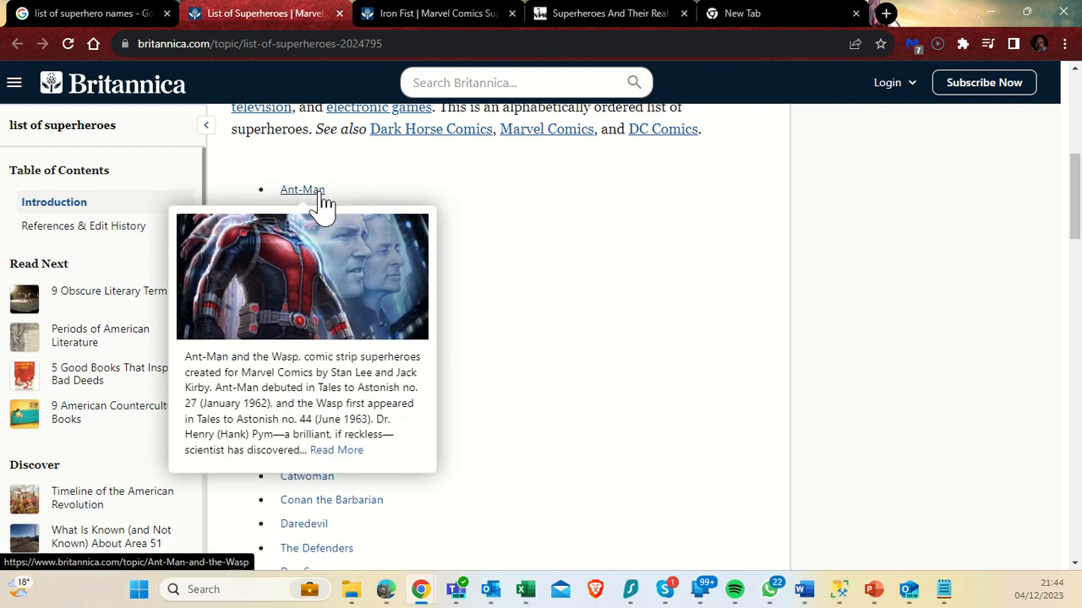
mouse_move(377, 211)
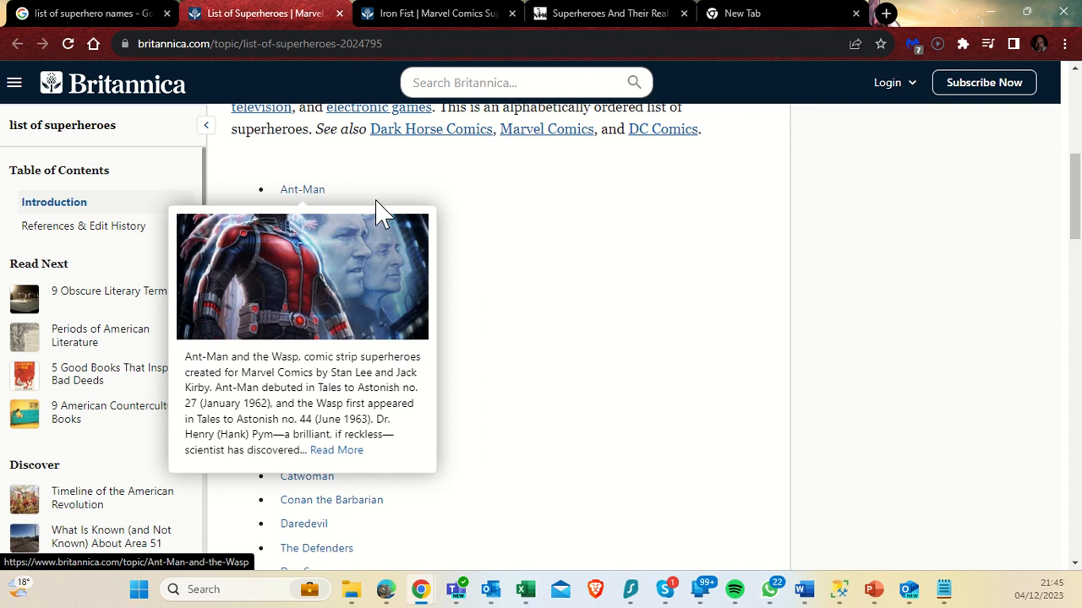
mouse_move(593, 375)
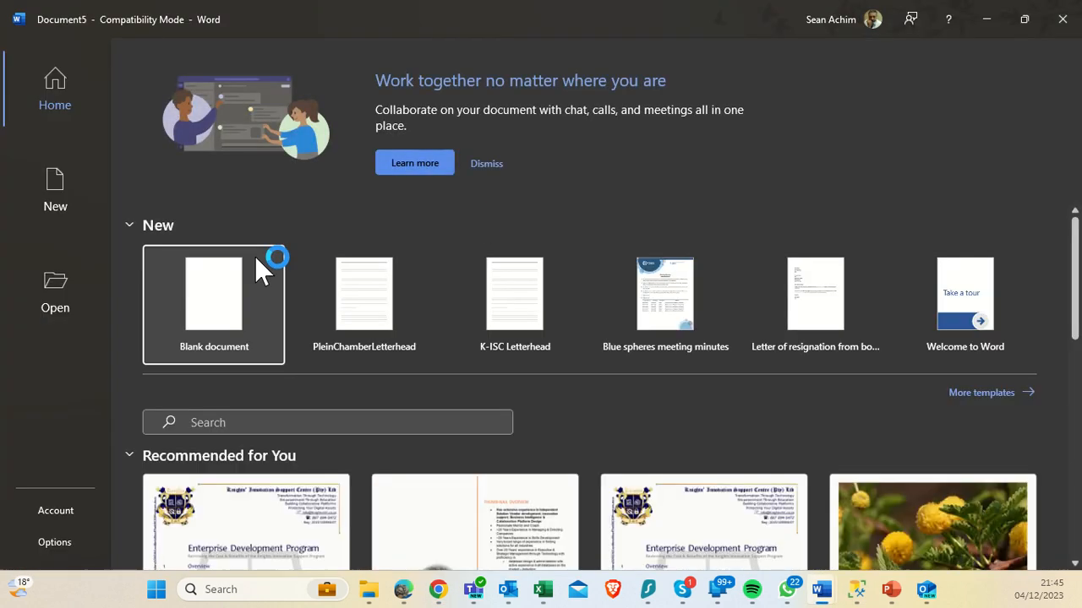
Paste the twelve superhero names into a new blank Word document, then close it.
left_click(213, 294)
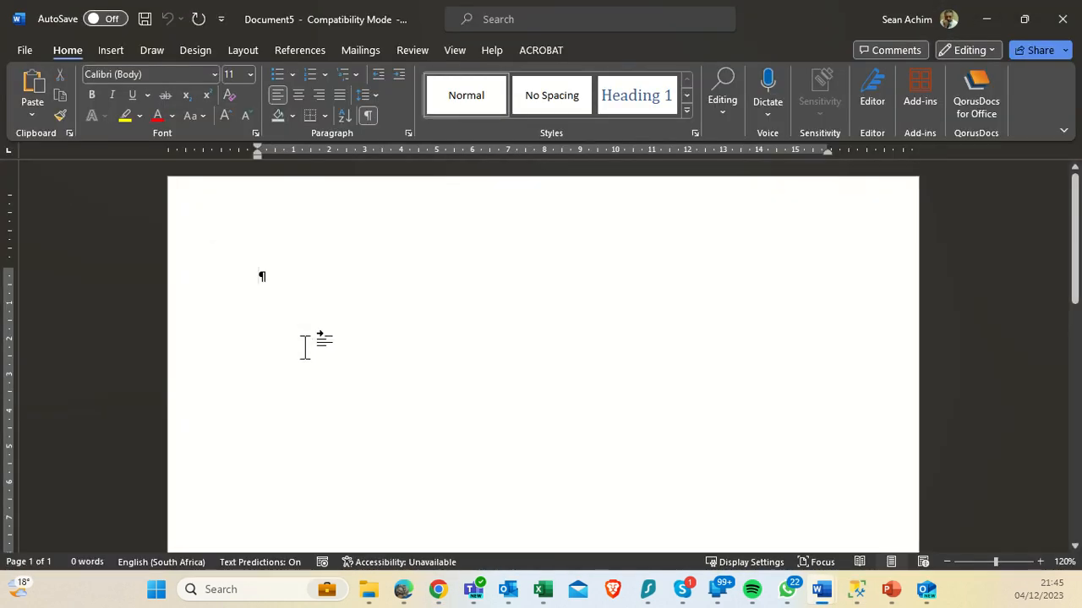
key("ctrl+v")
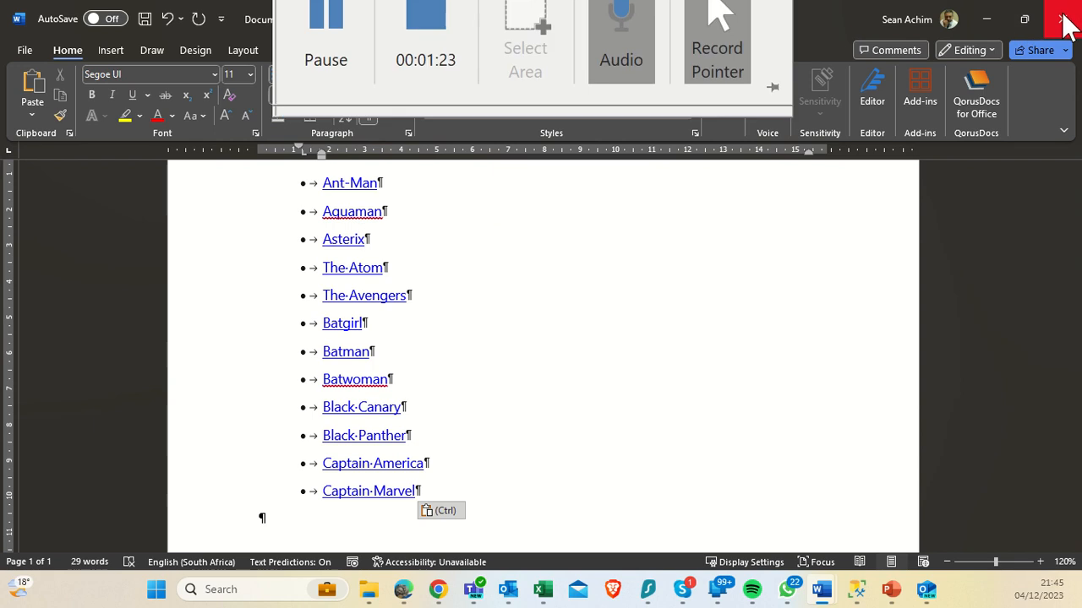
left_click(1068, 8)
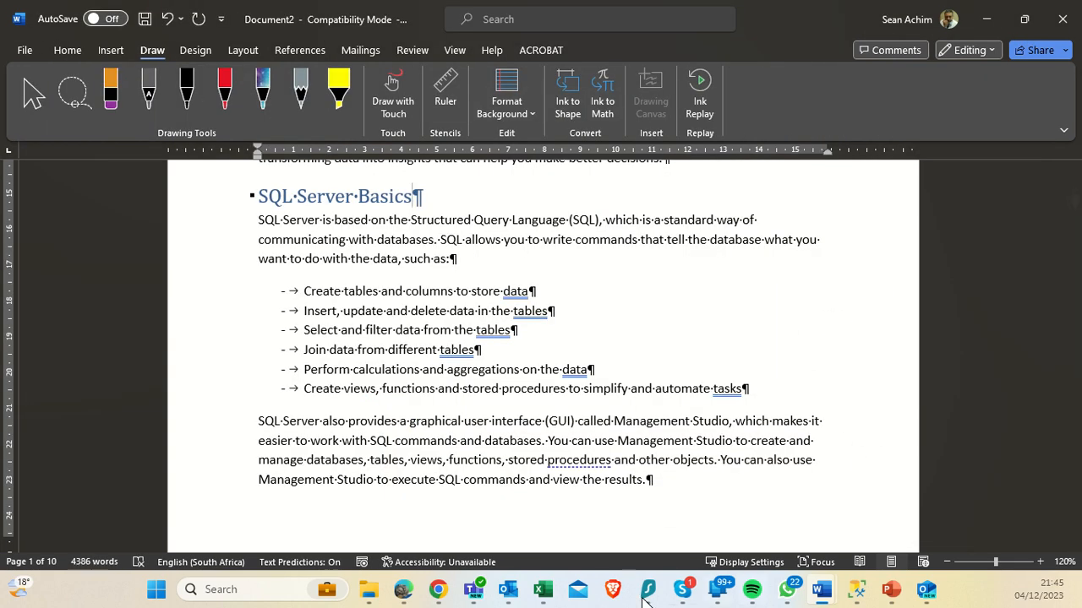
Switch to the Book2 workbook and re-enter =URL(A1) in B1 beside the hero names.
left_click(541, 588)
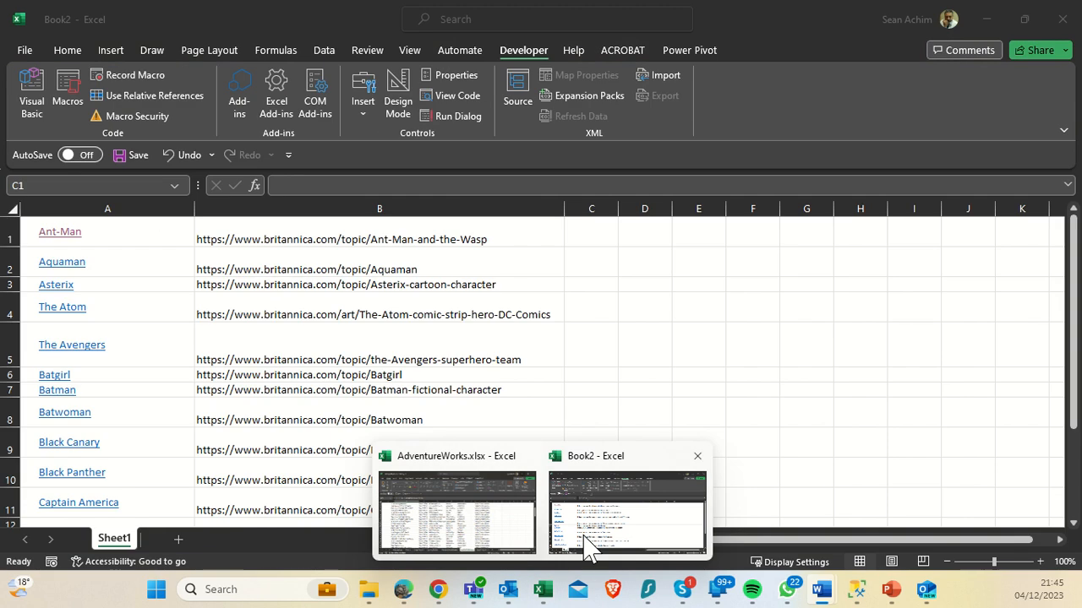
left_click(625, 515)
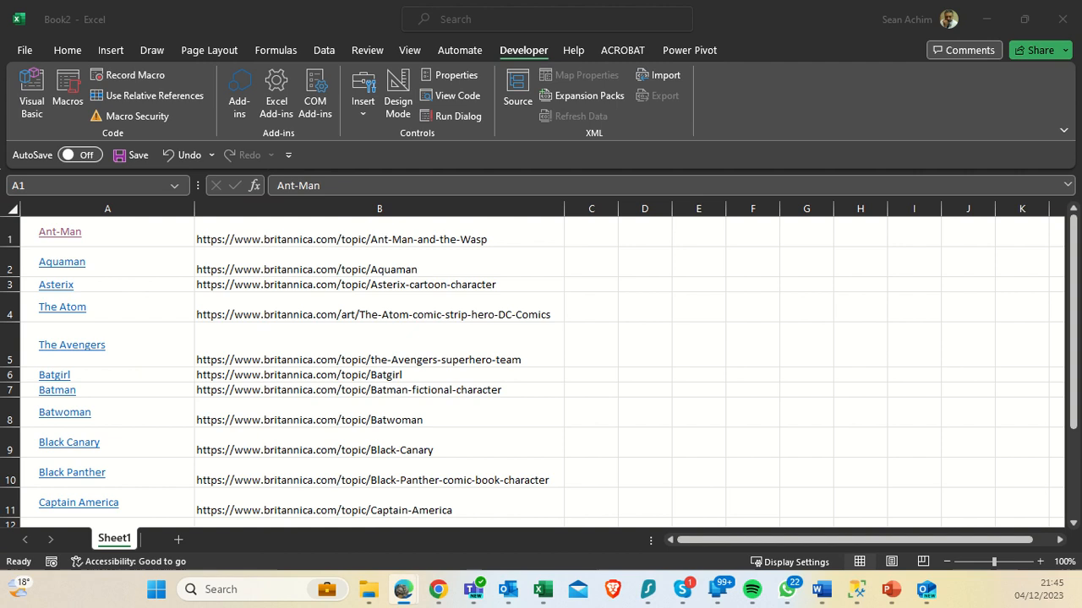
mouse_move(78, 290)
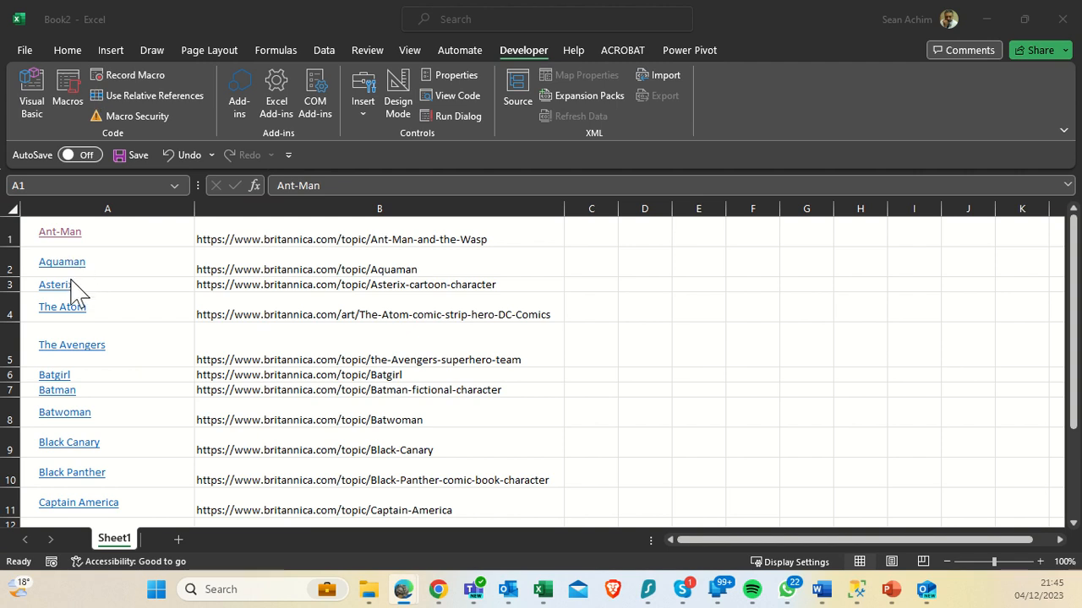
mouse_move(426, 257)
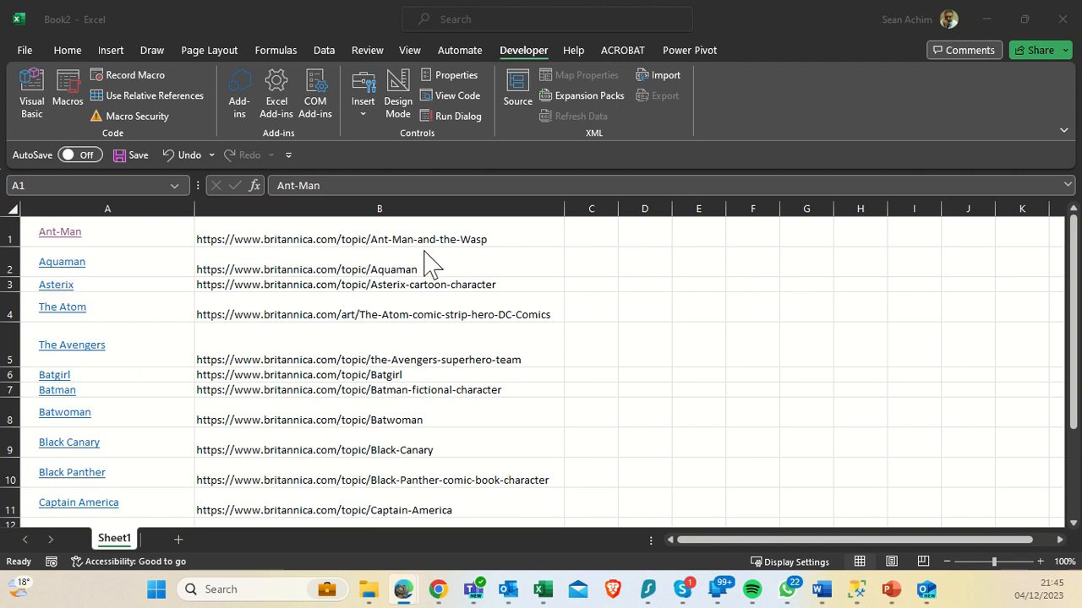
left_click(260, 240)
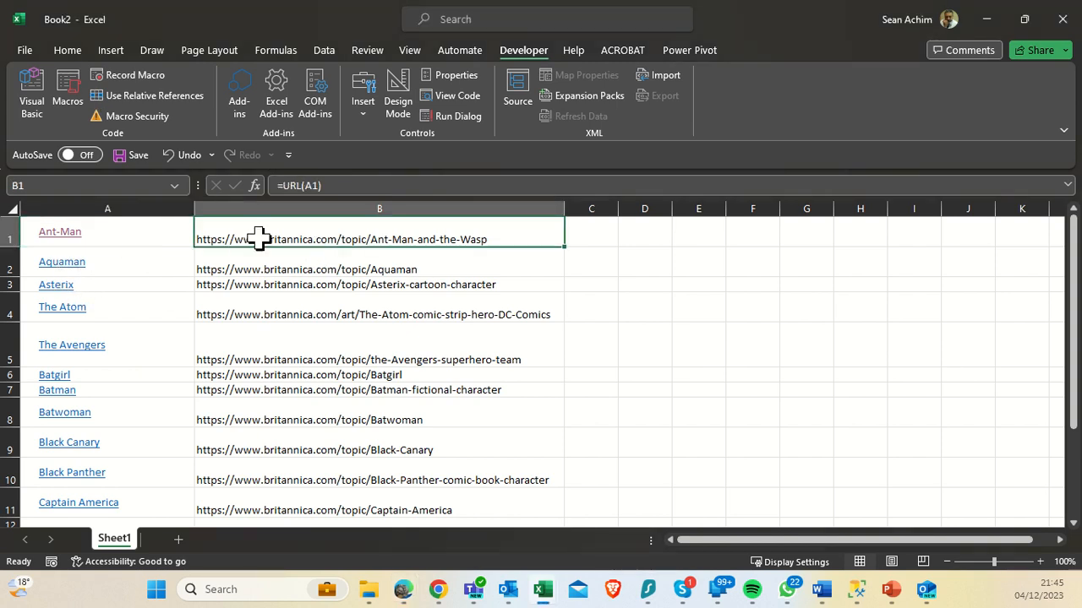
left_click(698, 261)
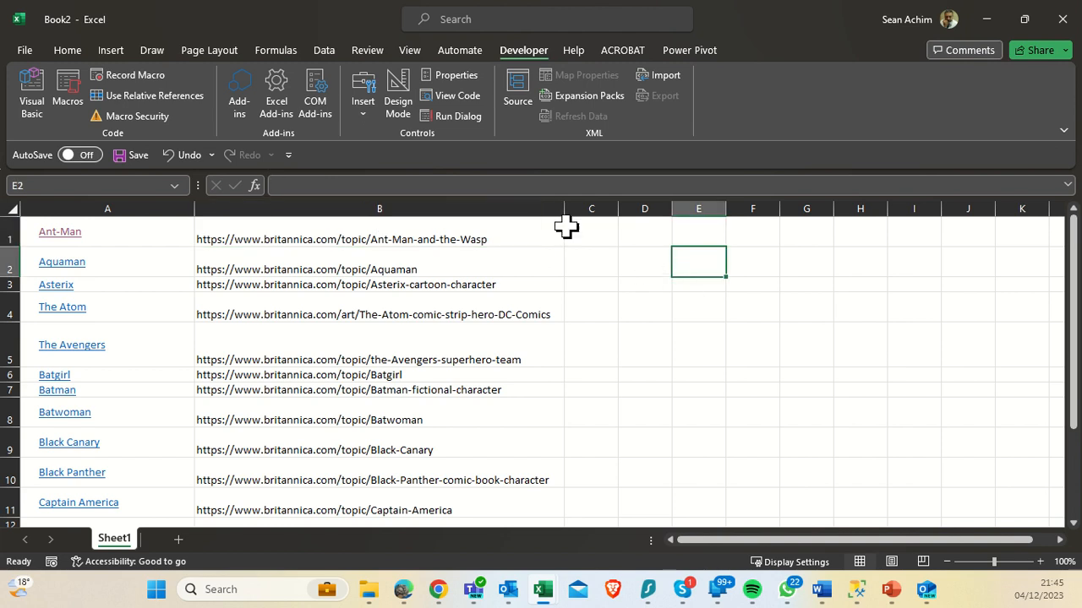
left_click(592, 232)
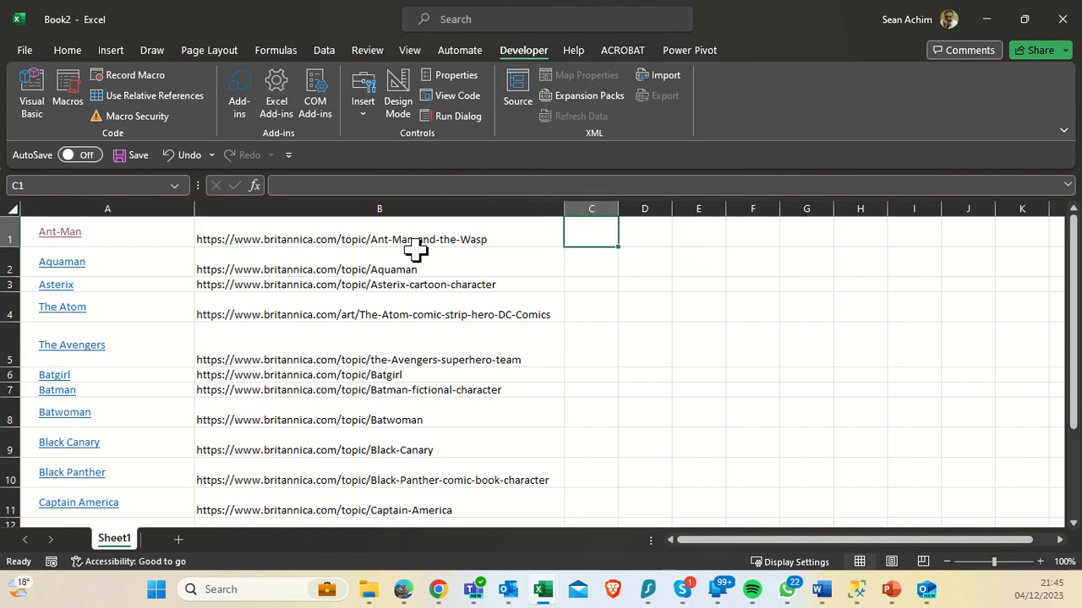
mouse_move(433, 243)
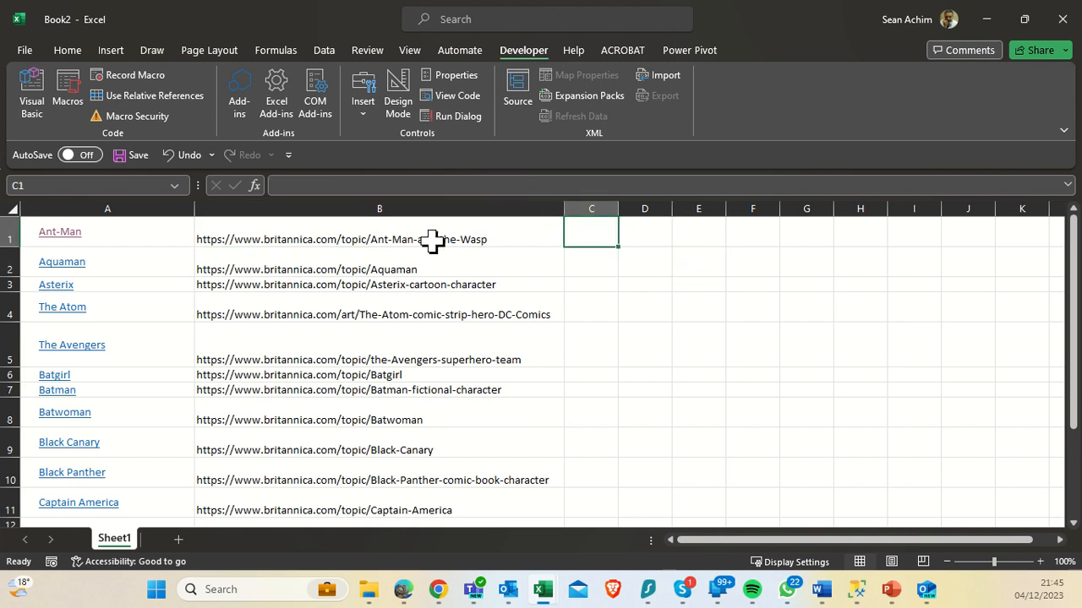
type("=URL(A1)")
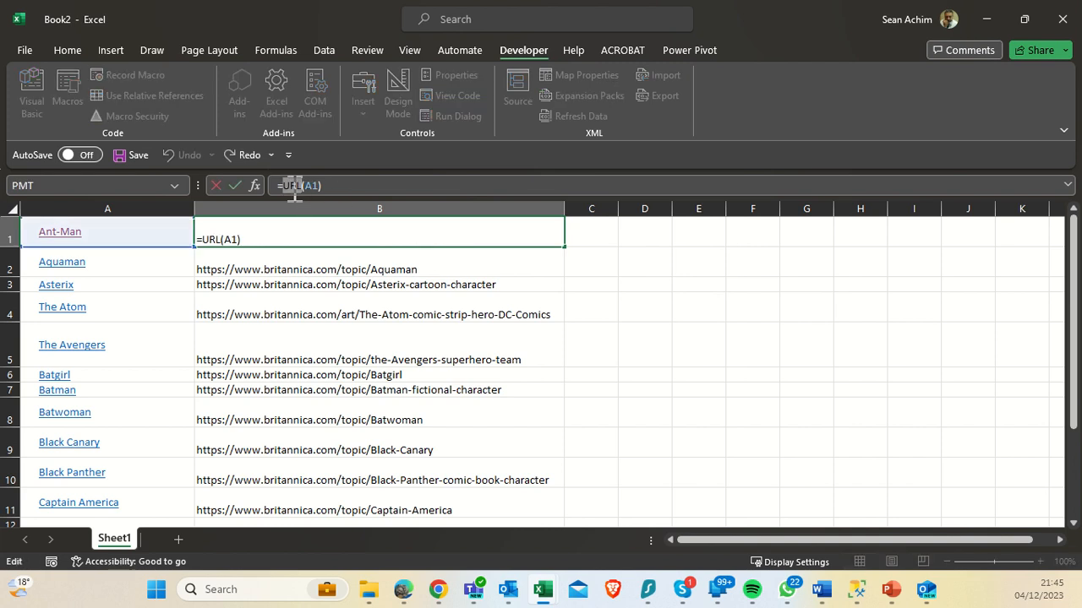
left_click(644, 284)
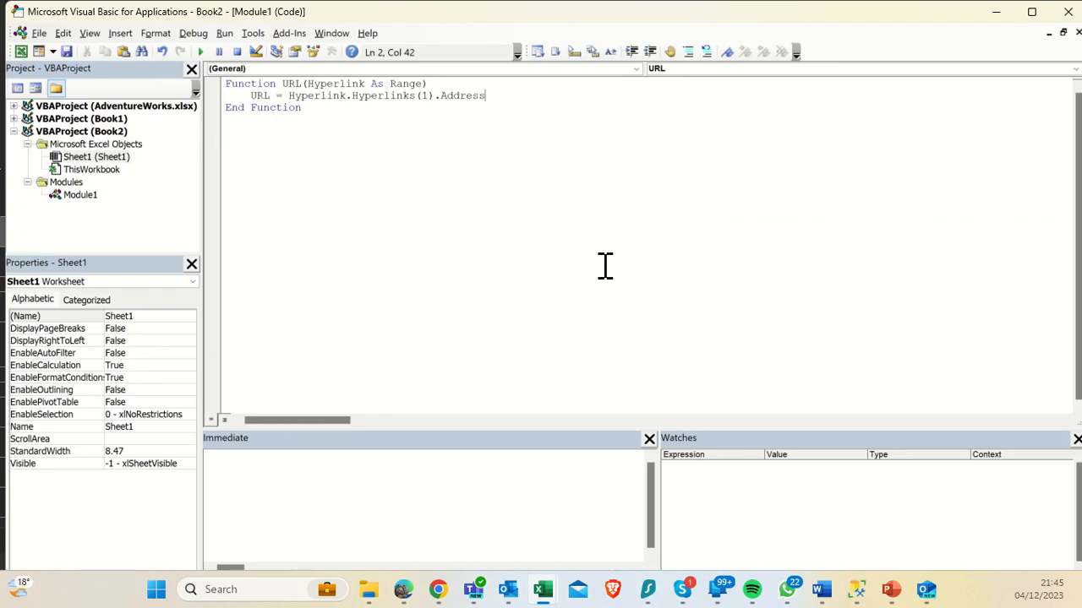
Review Module1's URL function in the VBA editor and return to Excel.
double_click(290, 84)
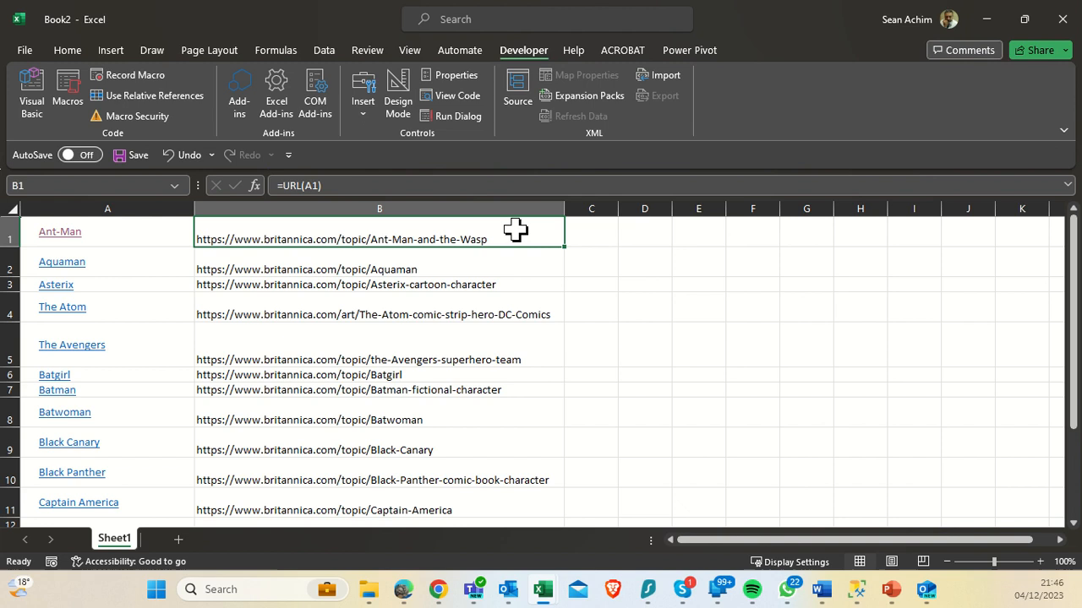
mouse_move(413, 230)
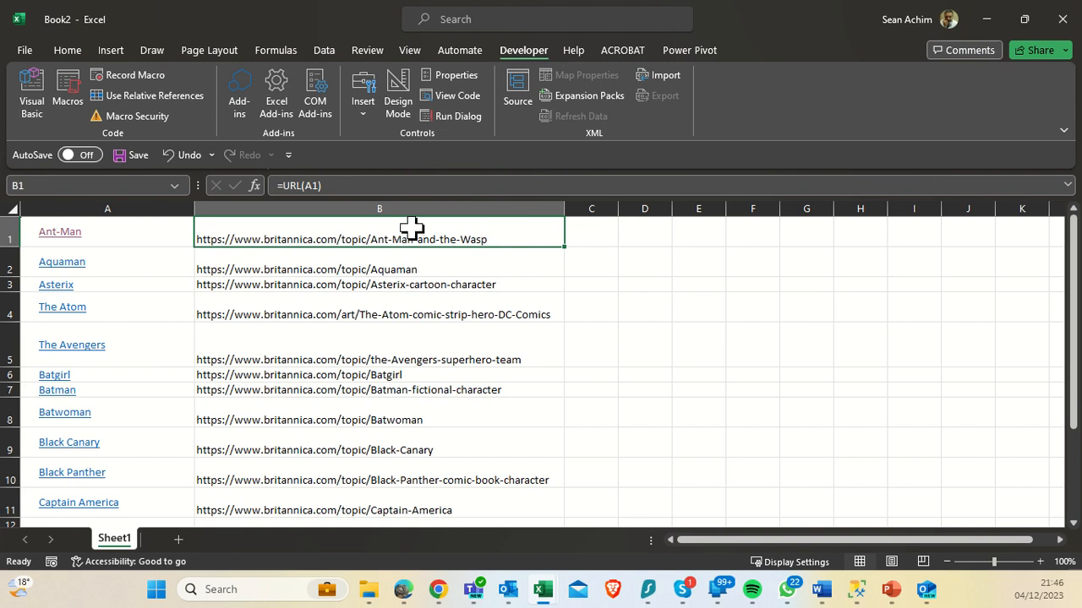
Clear the old web addresses in column B and re-enter a =url(A1) formula.
key("Delete")
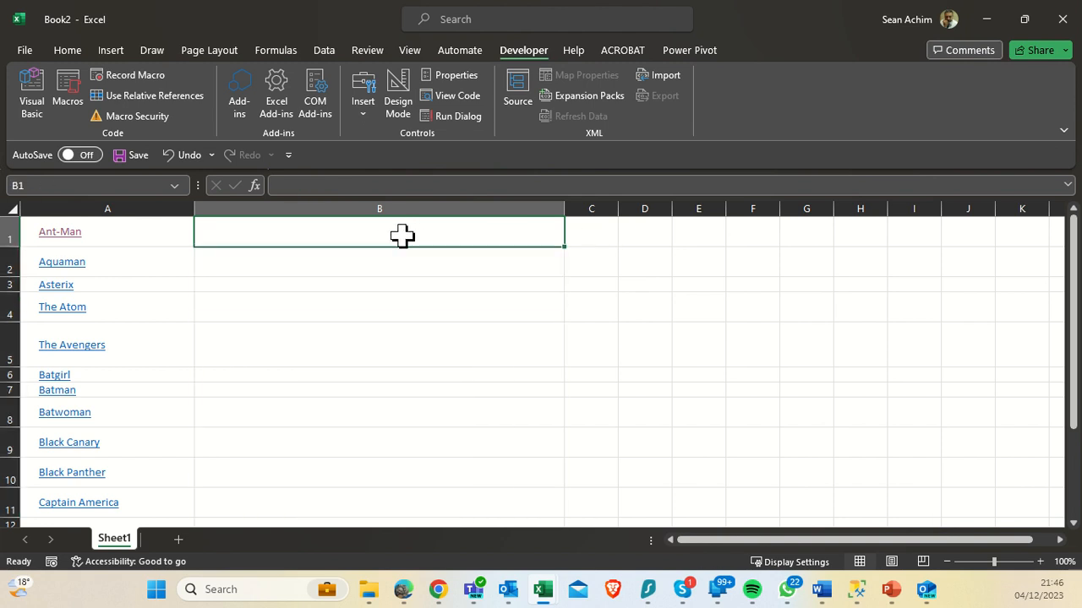
type("=url(A1")
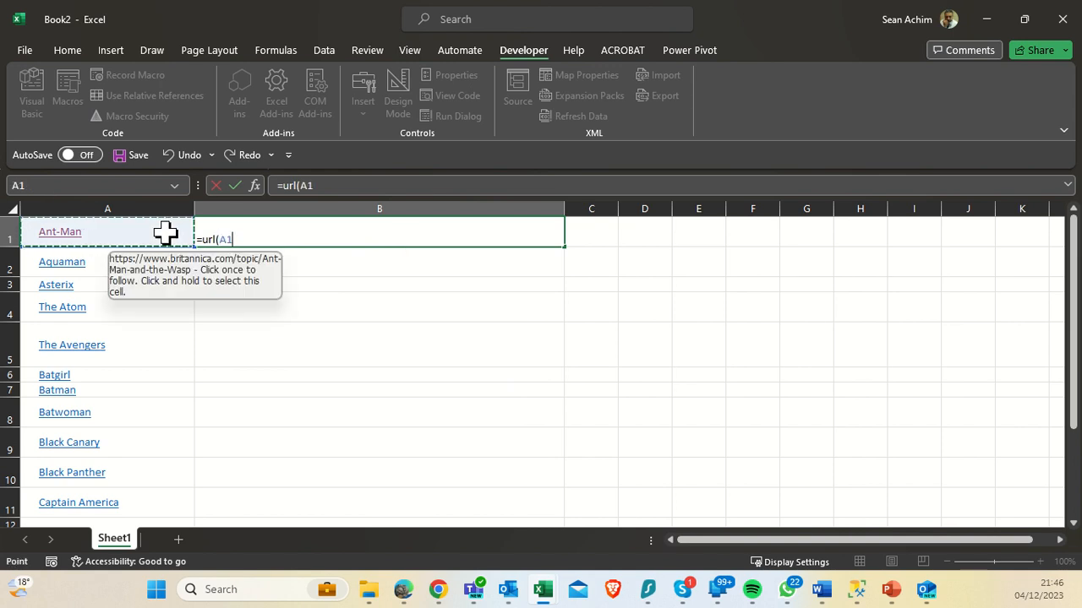
key("Enter")
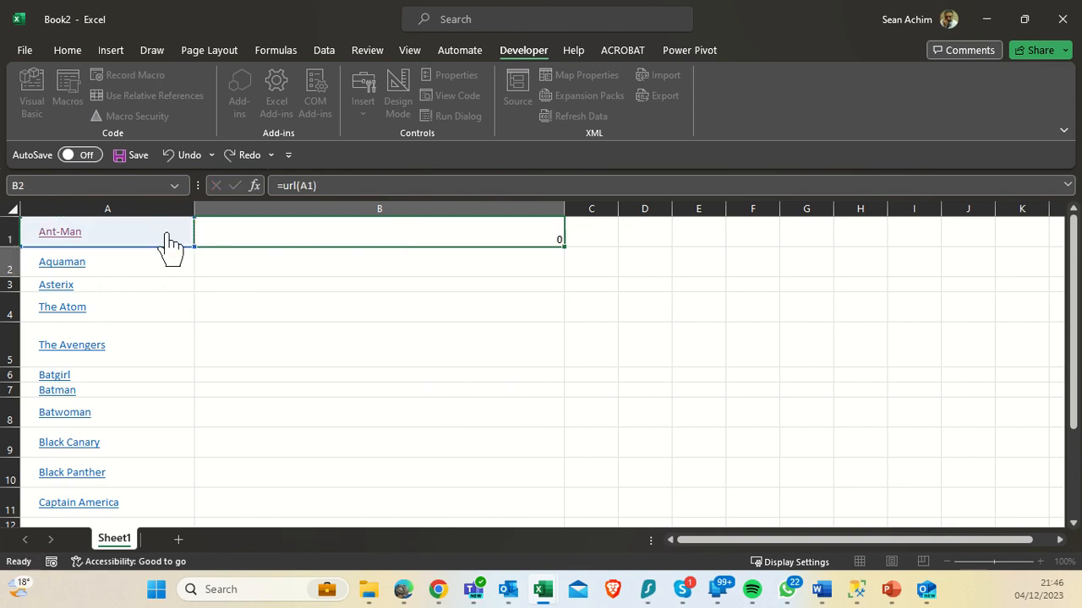
key("Enter")
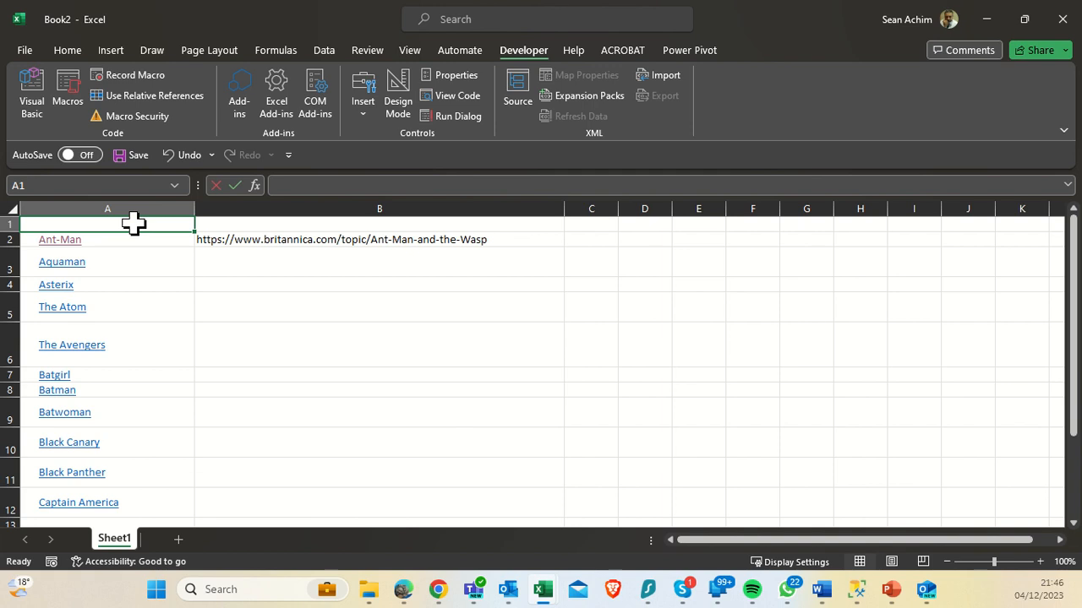
Add the headings Superhero in A1 and URL in B1.
type("Superherom")
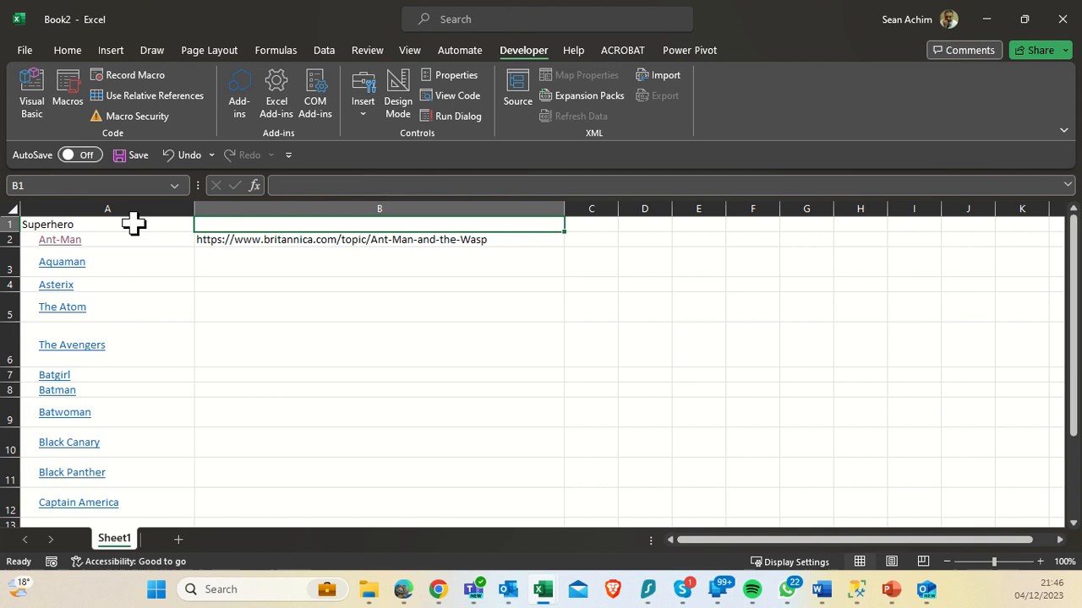
type("URL")
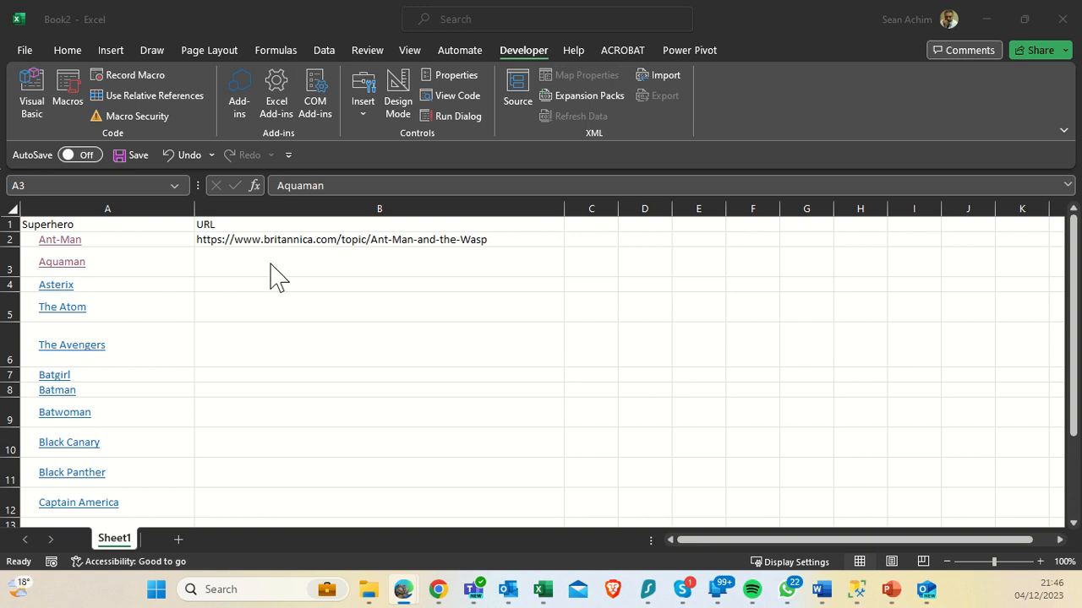
Fill the URL formula from B2 down to row 12 for every superhero.
left_click(341, 260)
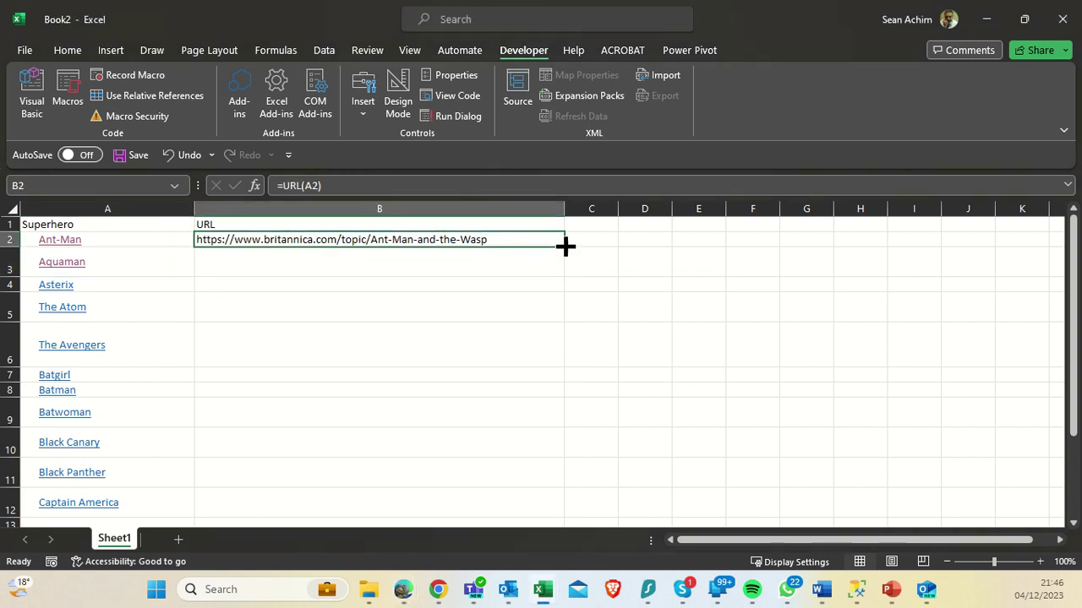
left_click_drag(565, 246, 565, 419)
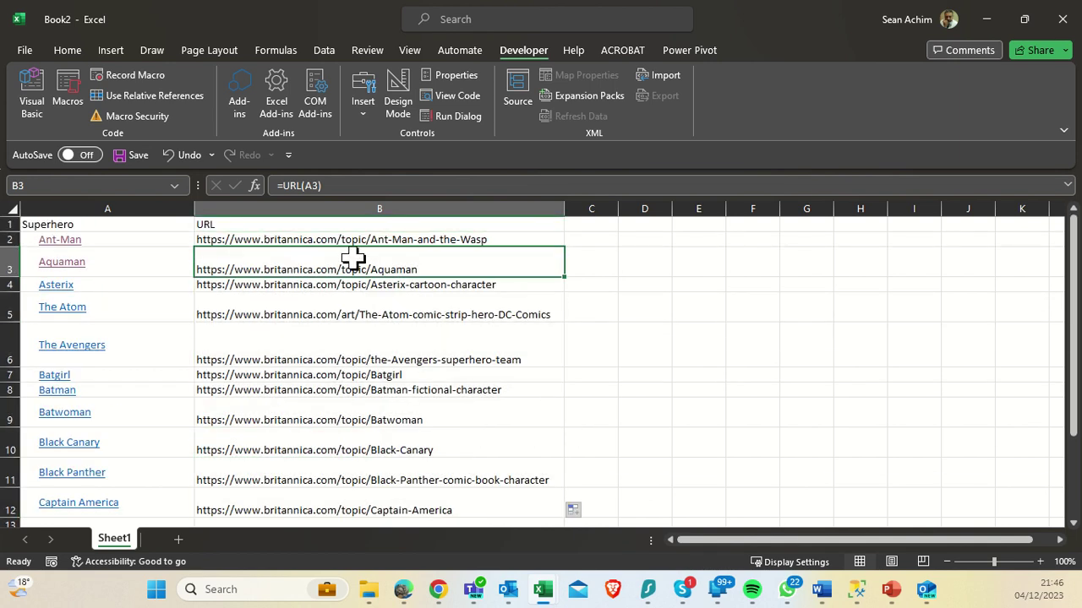
mouse_move(431, 240)
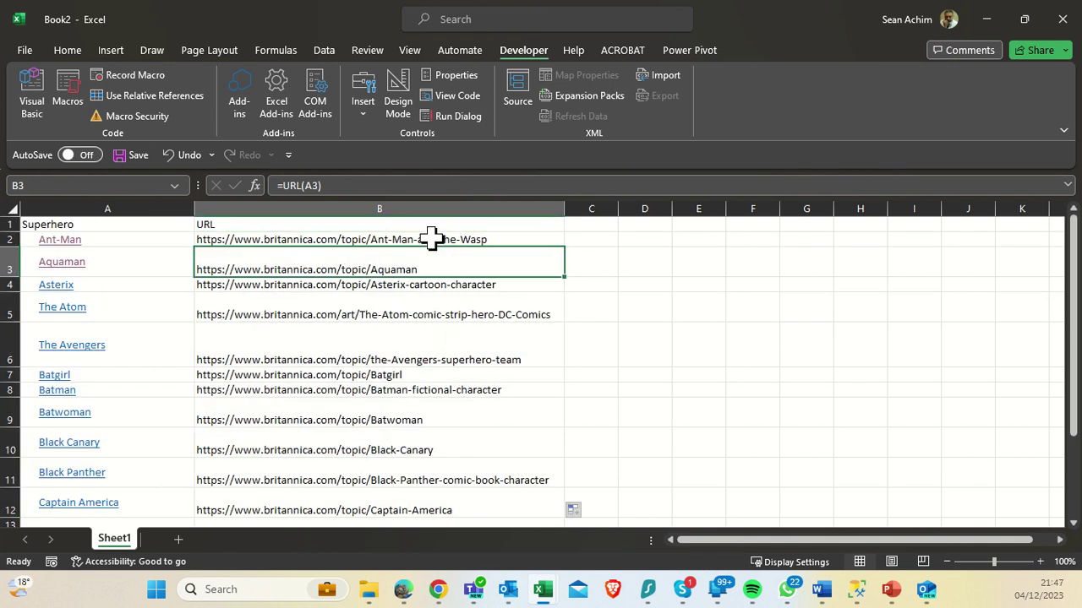
left_click(379, 240)
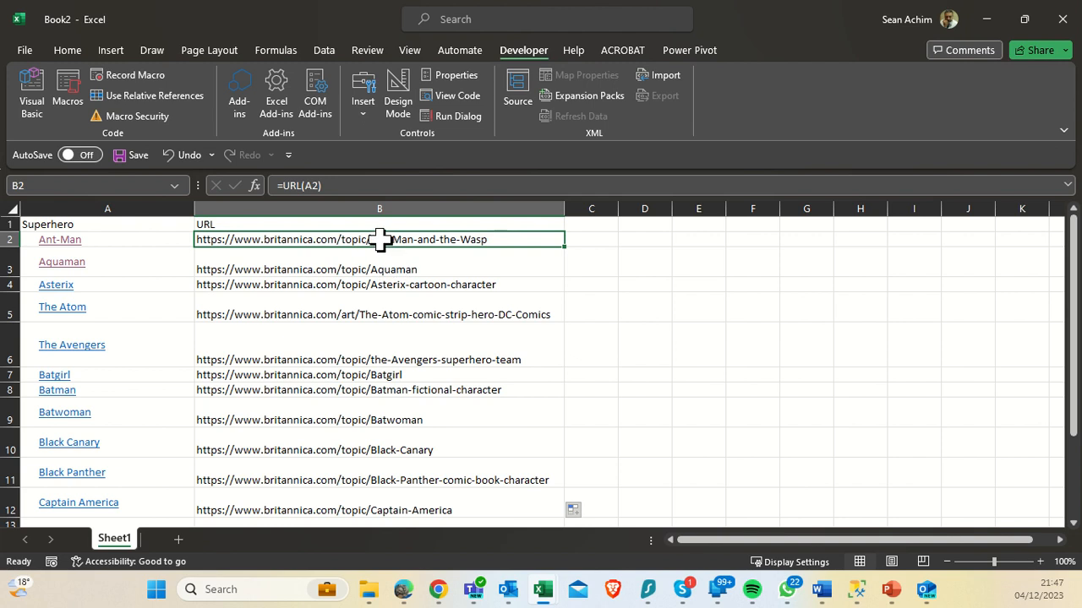
mouse_move(608, 239)
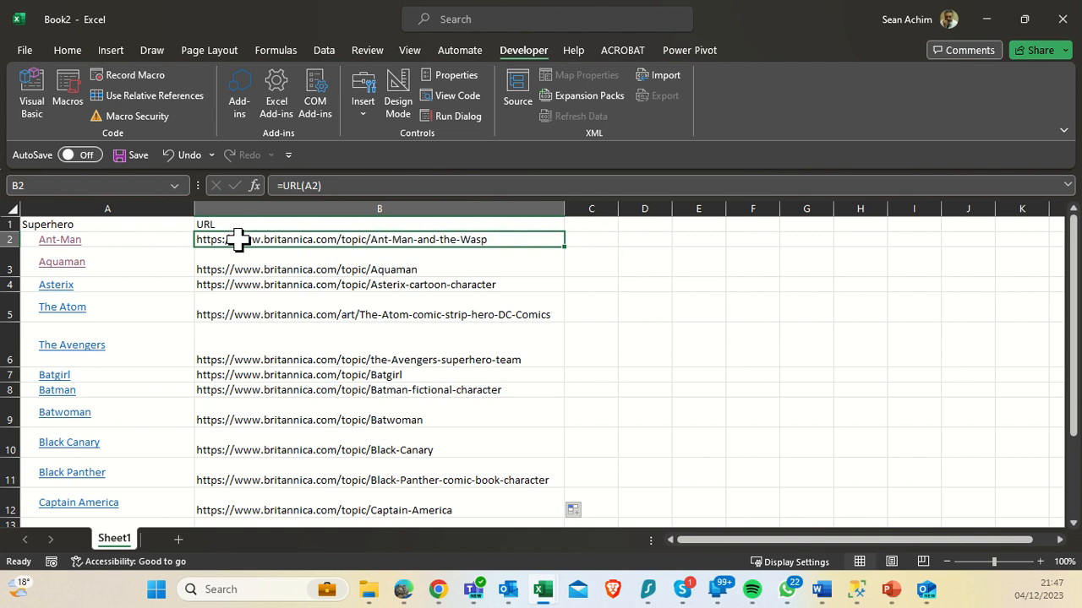
left_click(590, 240)
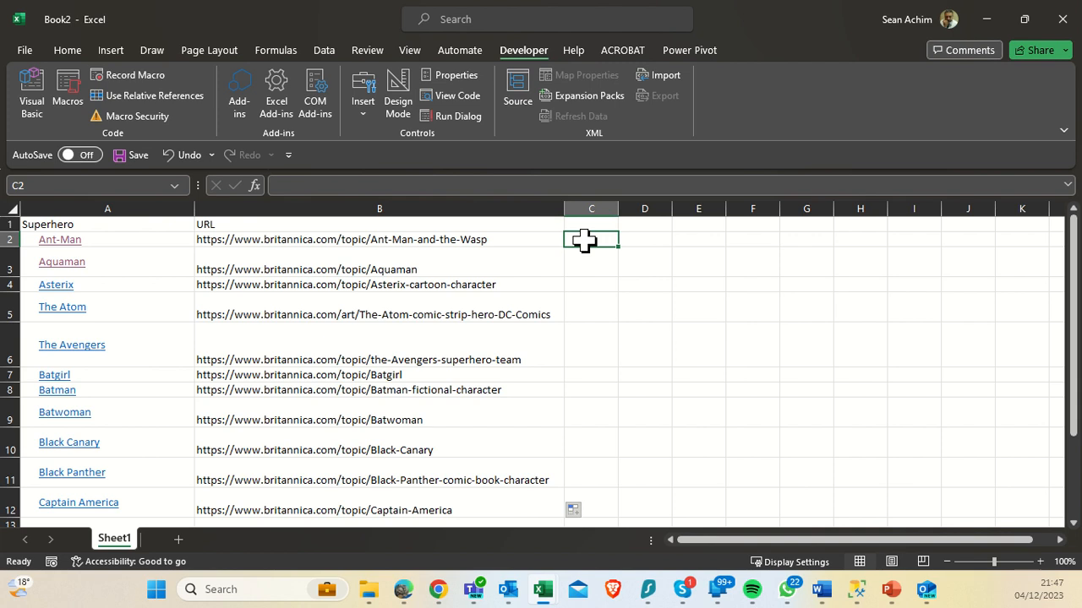
left_click(379, 240)
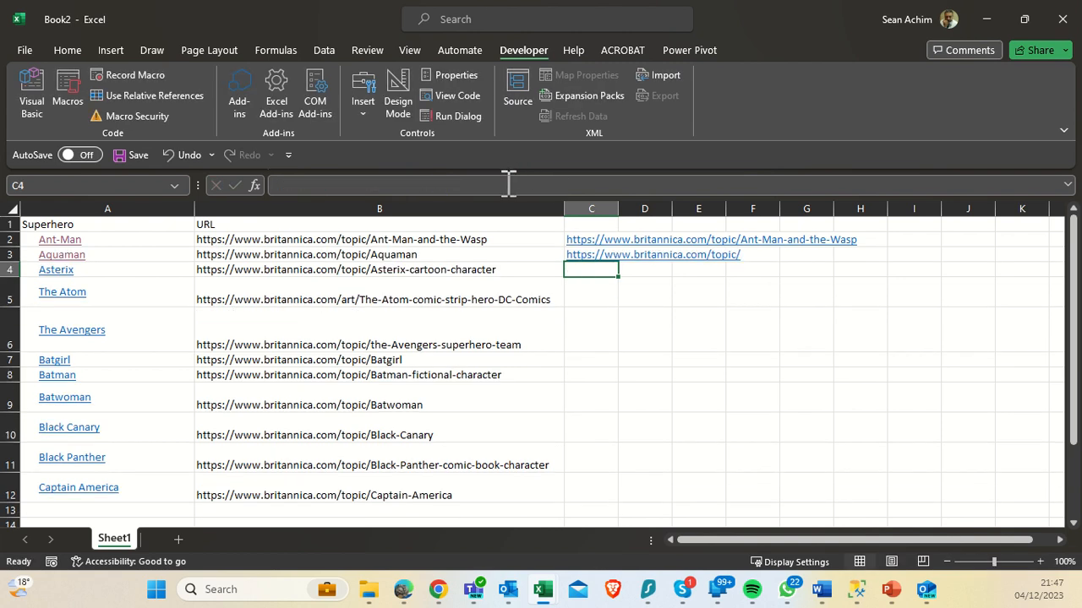
type("=len")
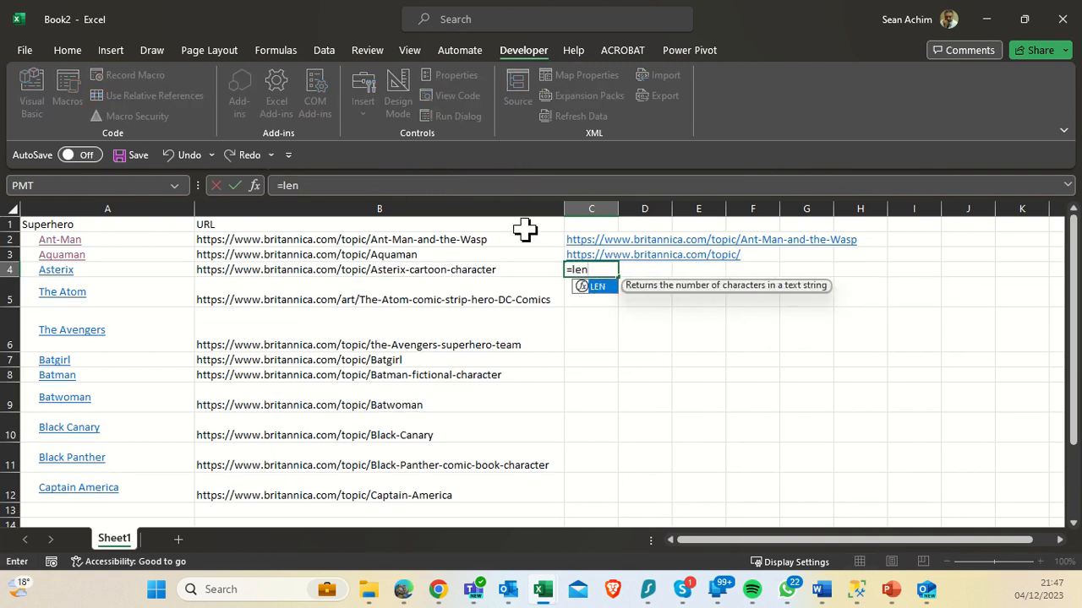
left_click(590, 254)
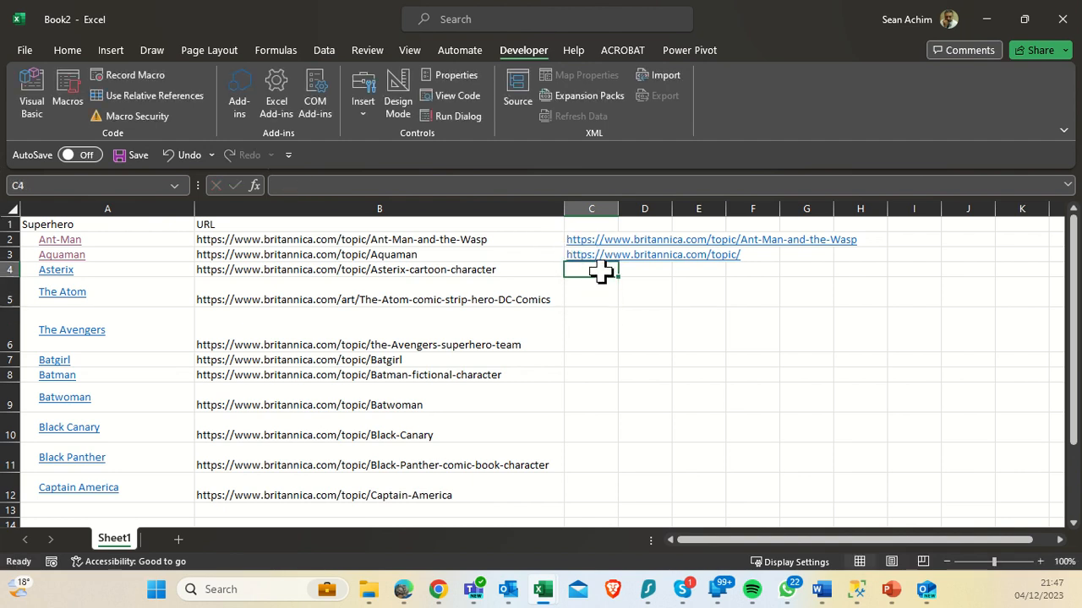
left_click(590, 240)
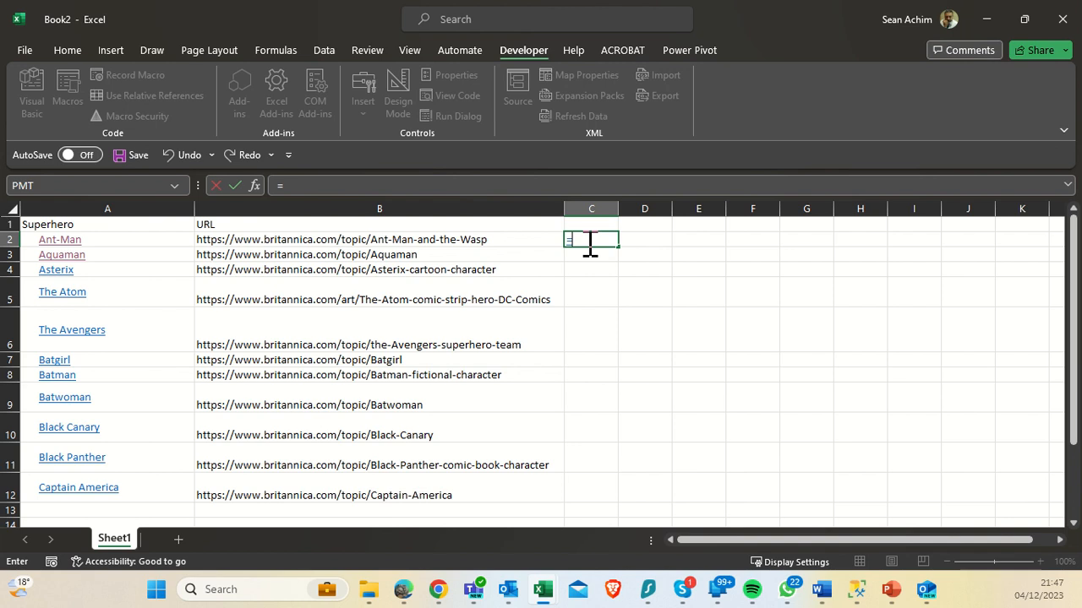
Enter =MID(B2,34,100) in C2 to extract the page name Ant-Man-and-the-Wasp.
type("=mid")
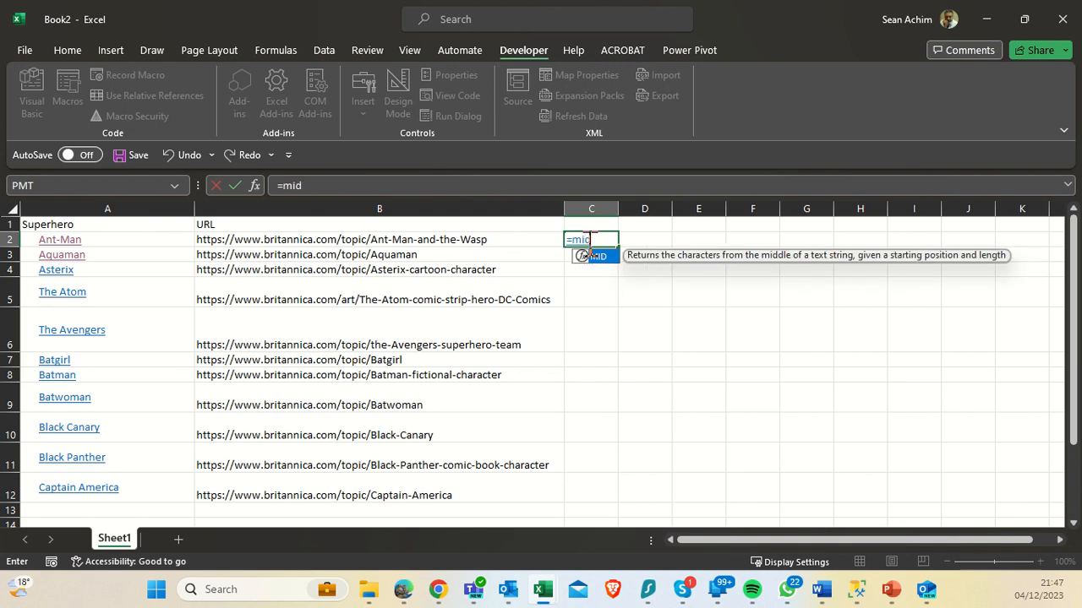
type("(")
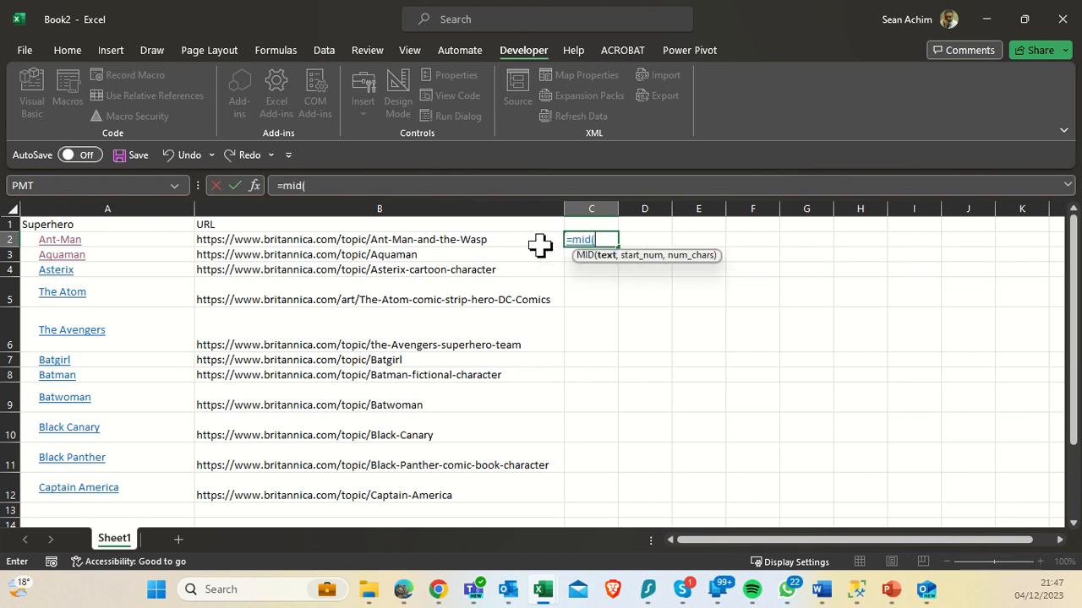
left_click(379, 240)
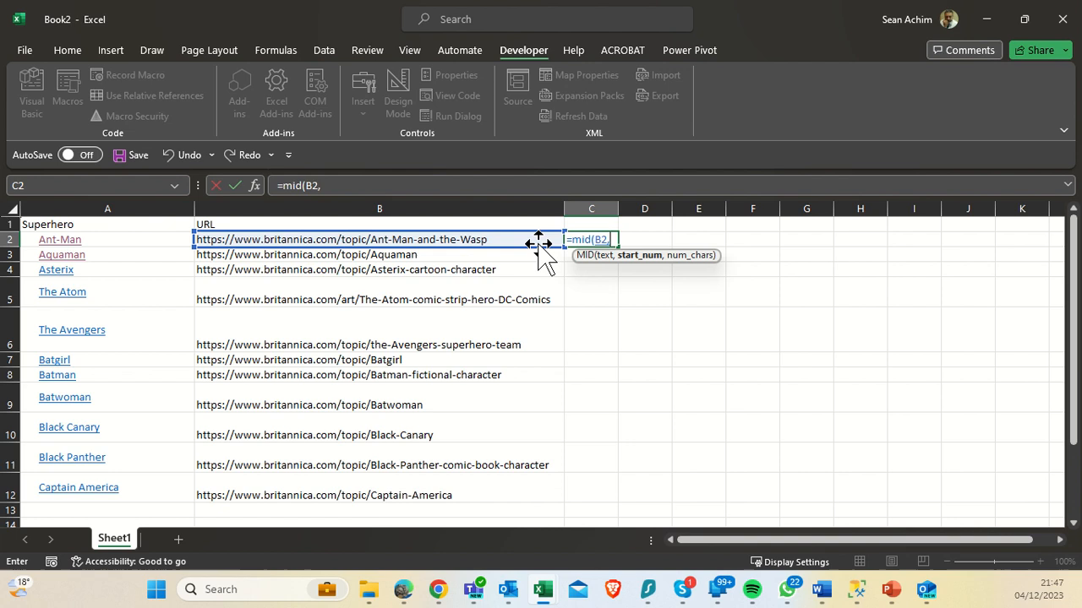
type("1,")
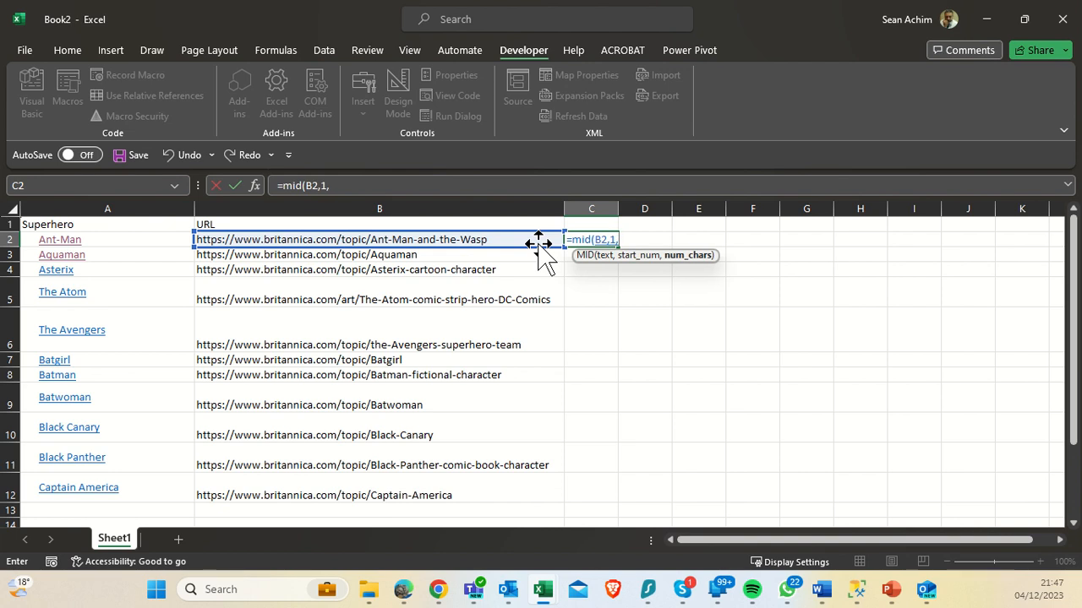
key("Backspace")
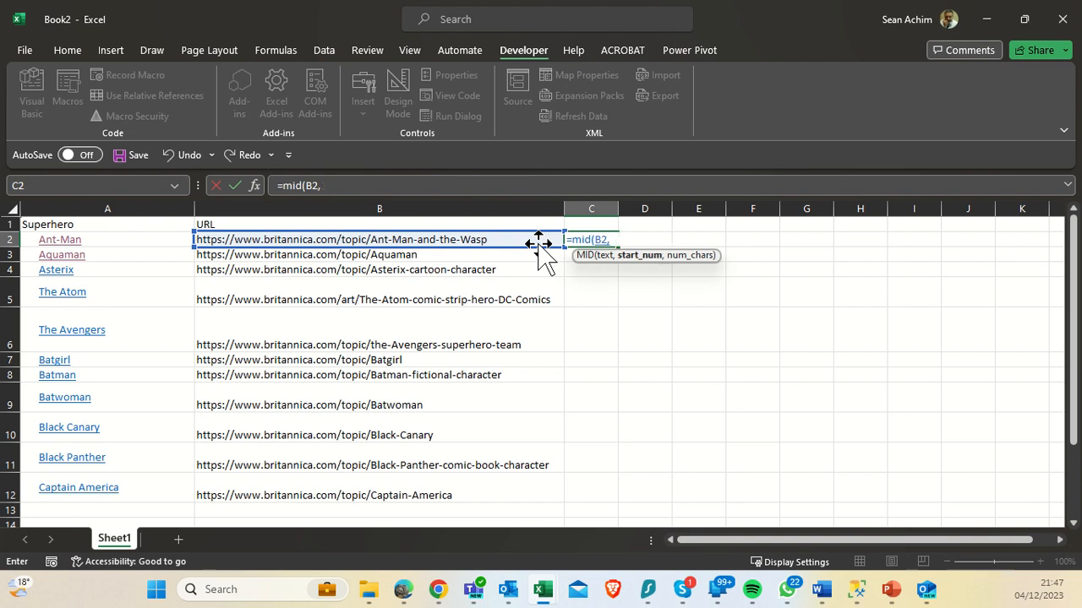
type("34")
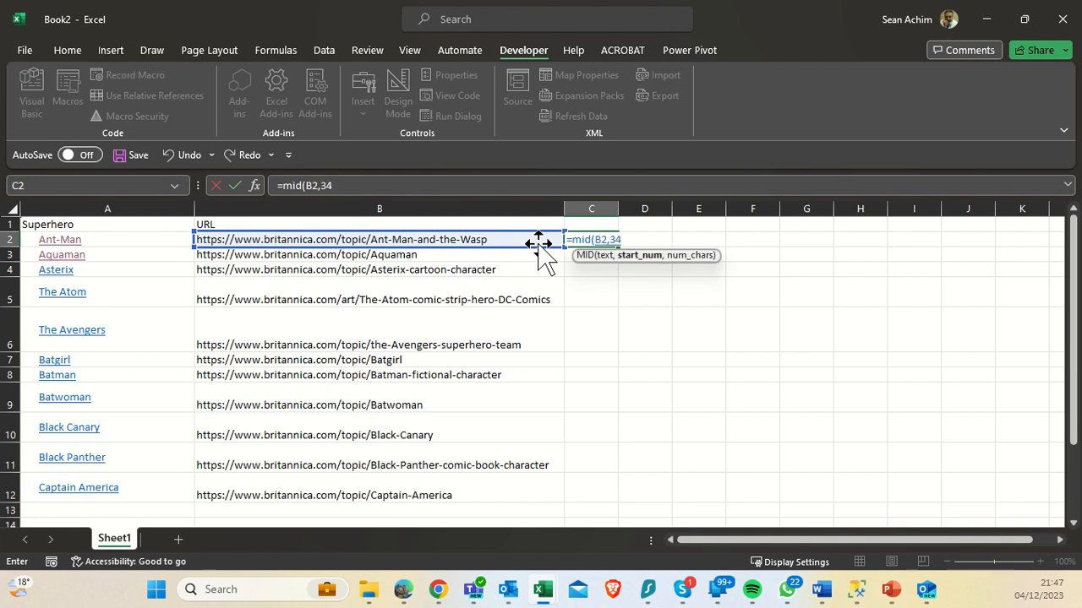
type("10")
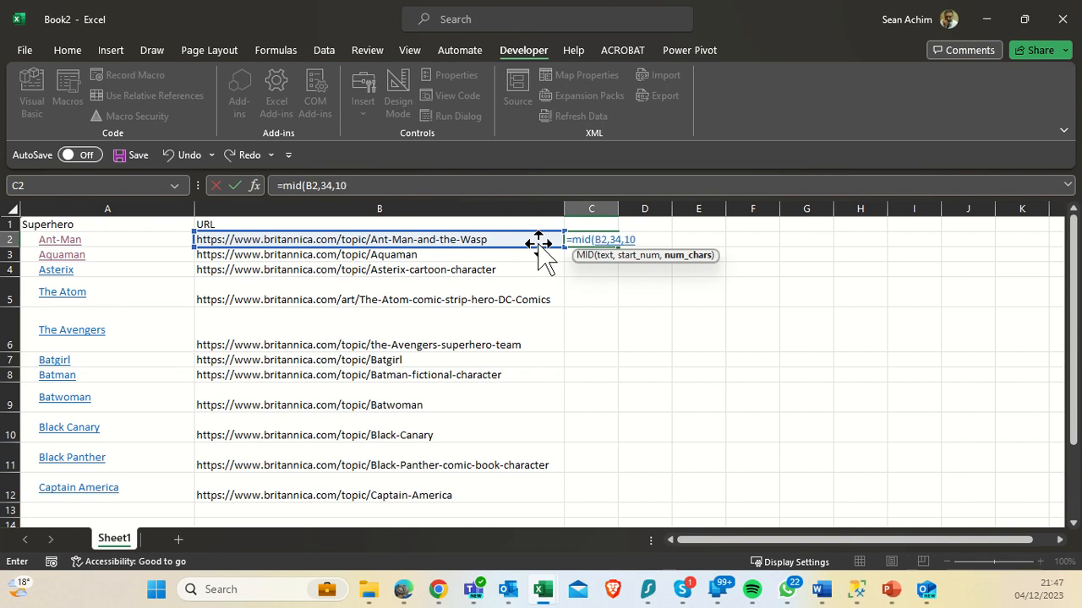
key("Enter")
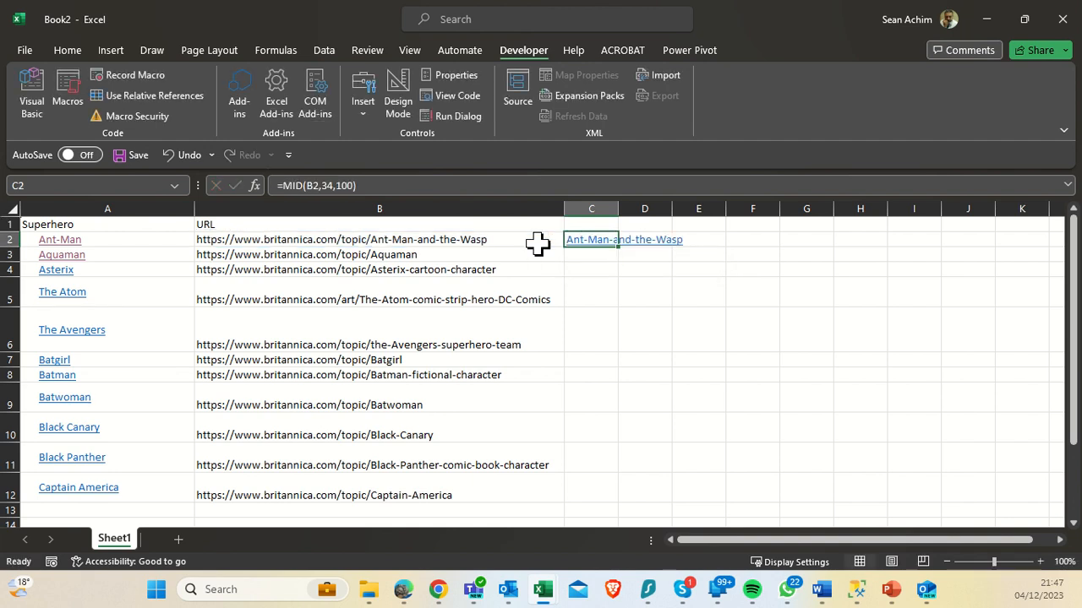
mouse_move(615, 257)
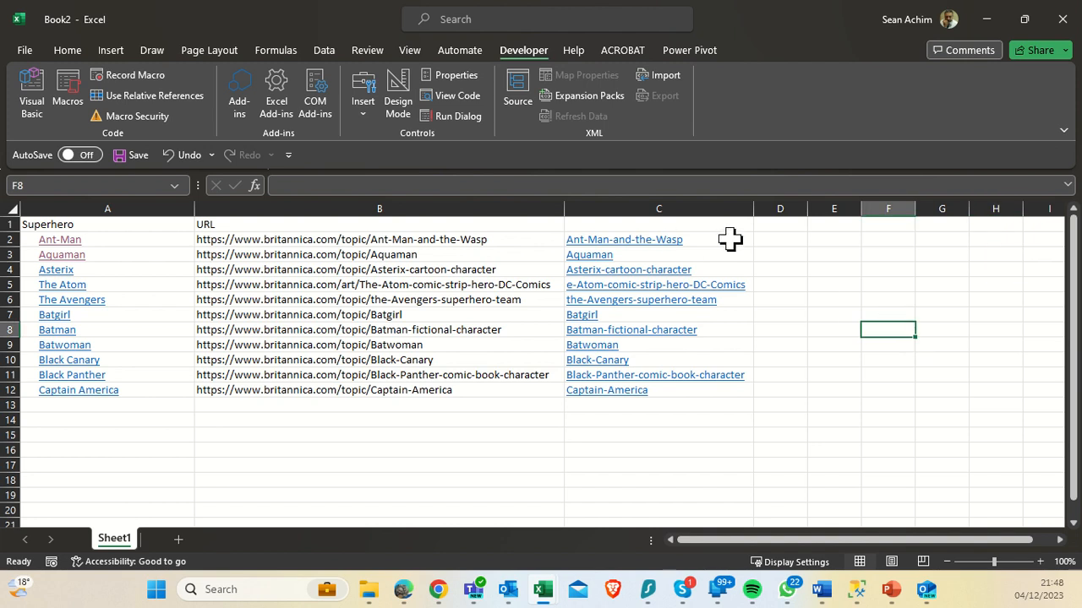
Enter a SUBSTITUTE formula in D2 replacing hyphens in C2 with spaces, filled down to row 12.
left_click(779, 238)
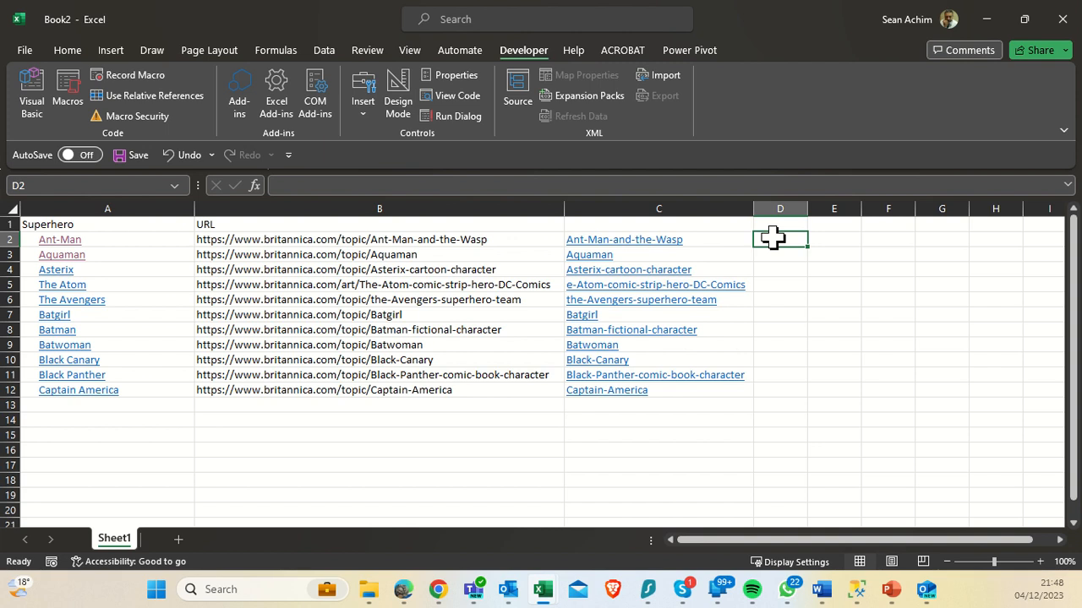
type("=")
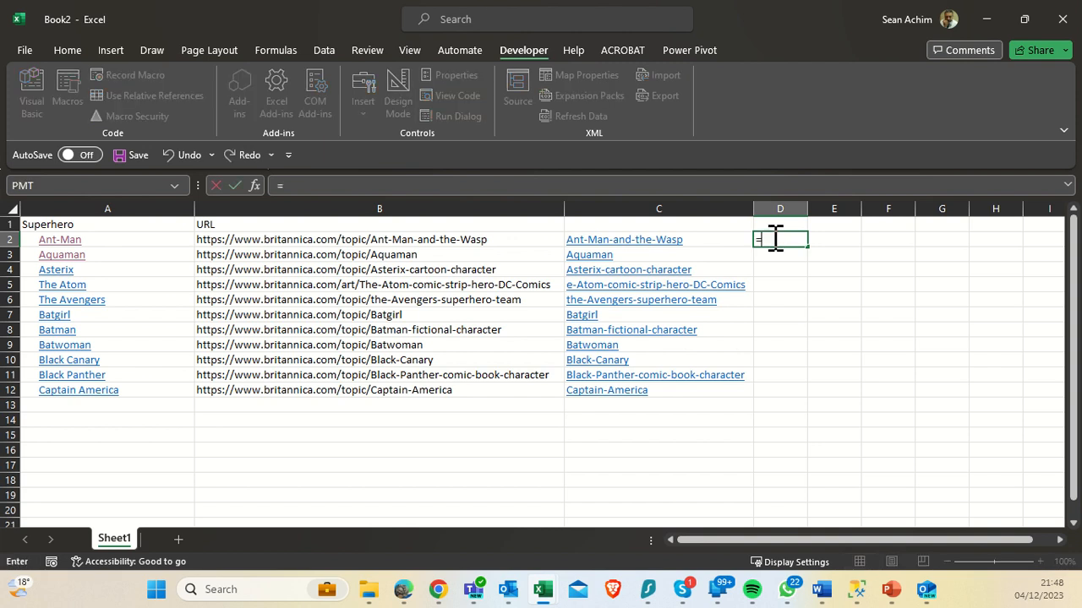
type("SUBSTITUTE(")
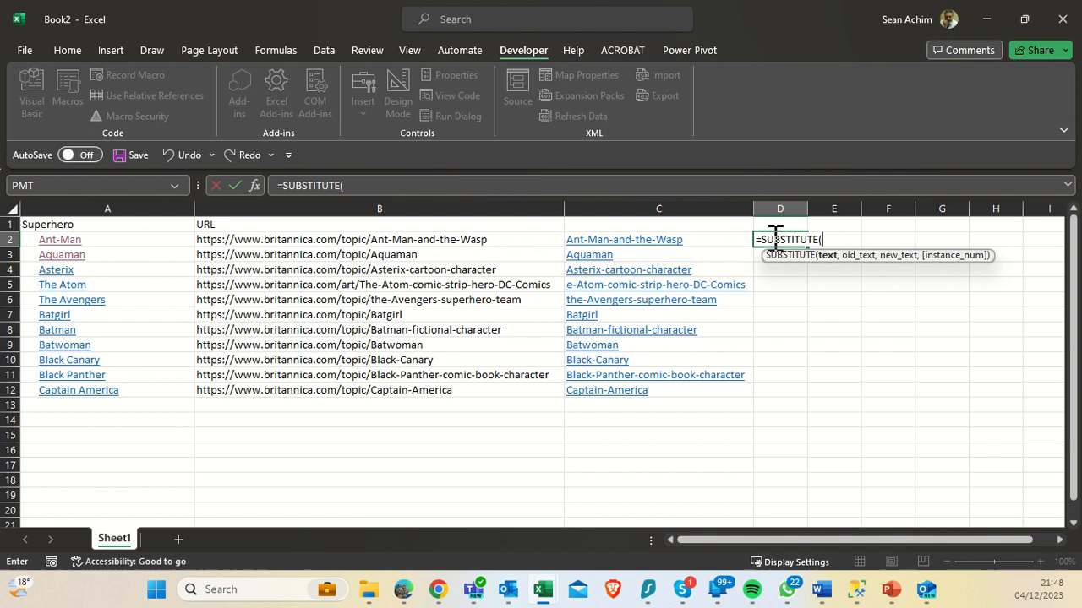
left_click(658, 240)
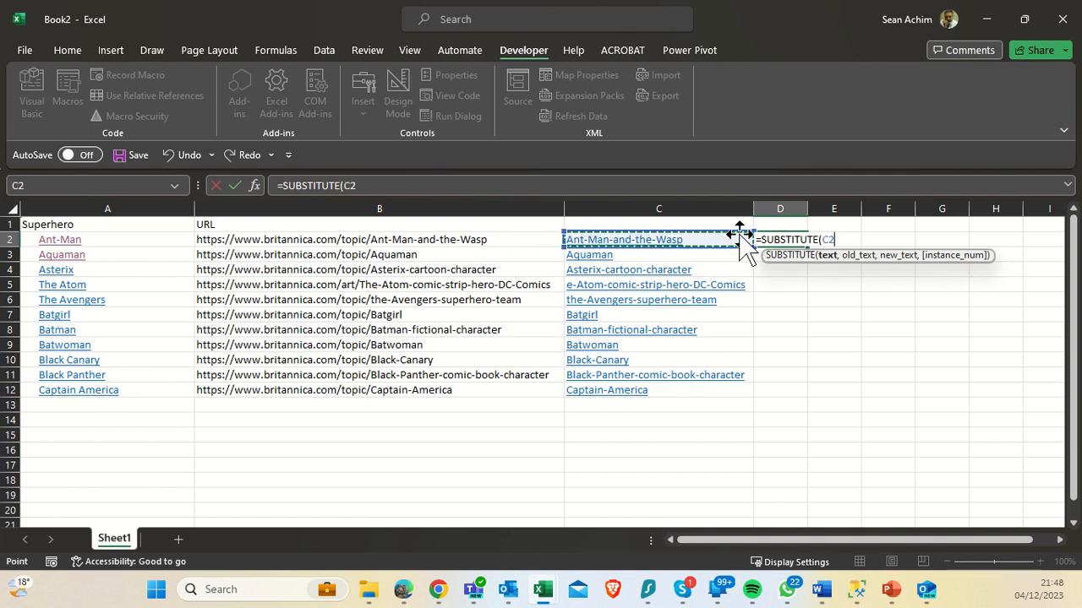
type(",@")
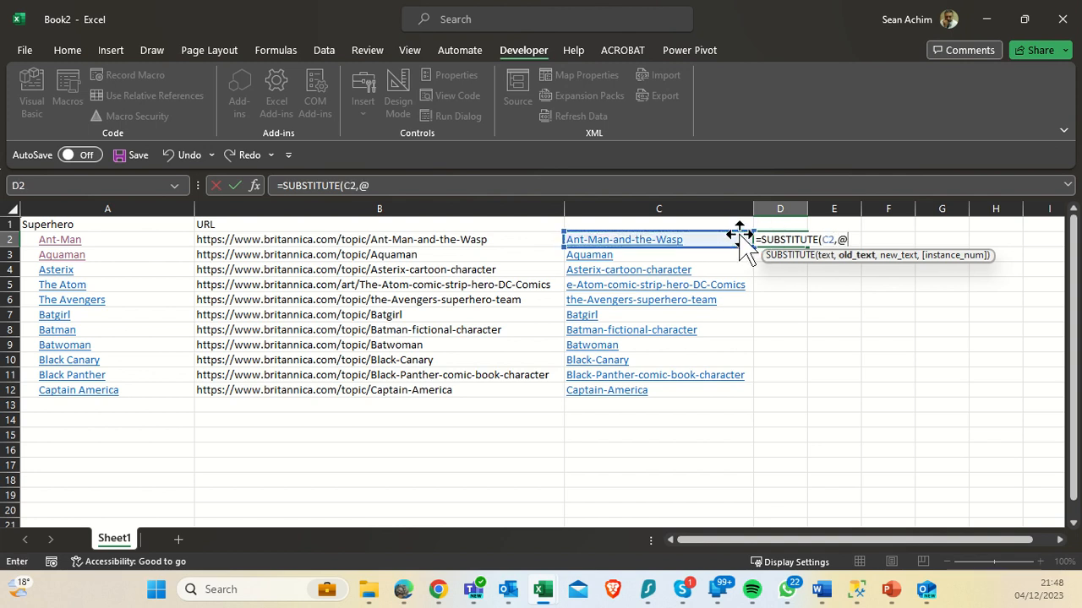
type("\"-")
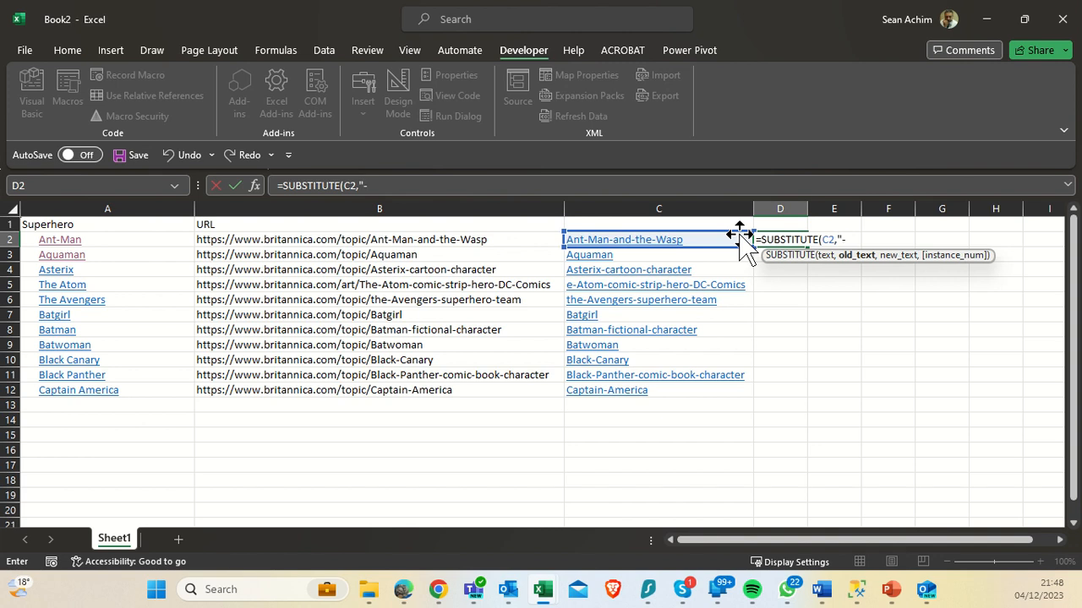
type("-\",")
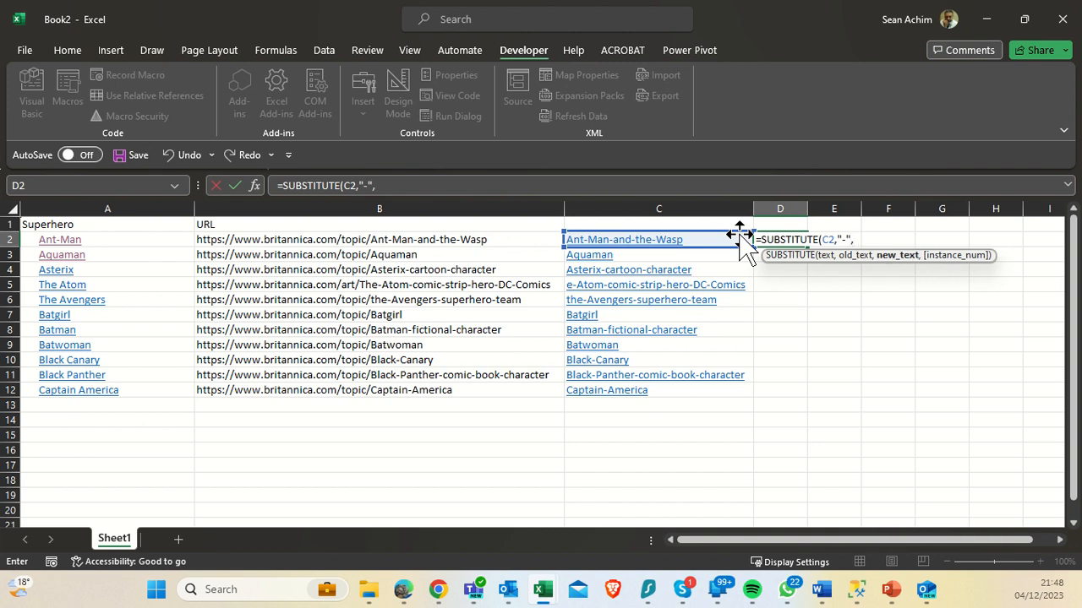
type("\" \")")
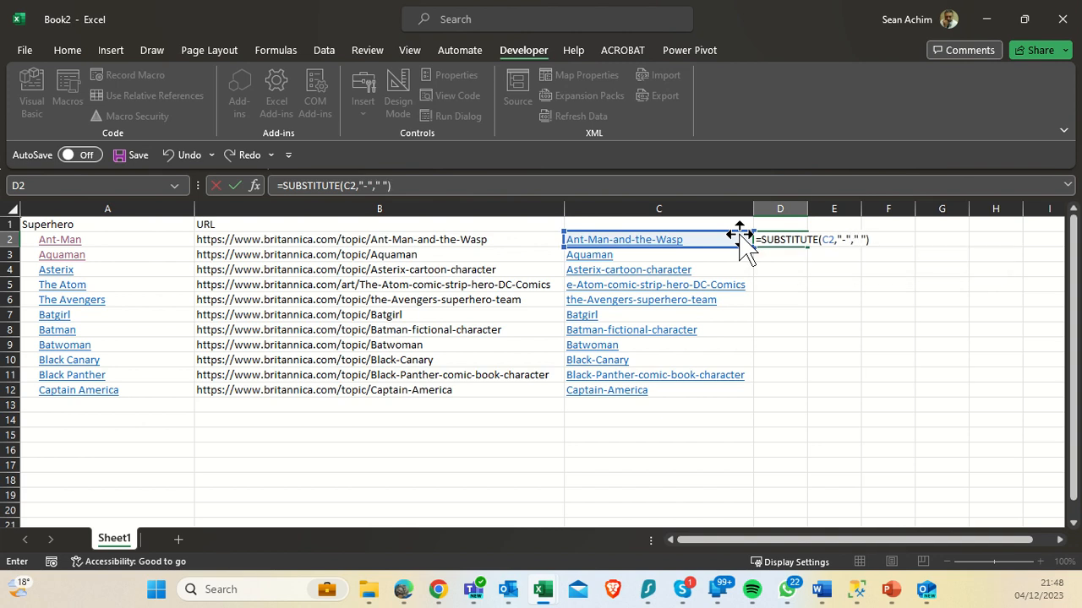
key("Enter")
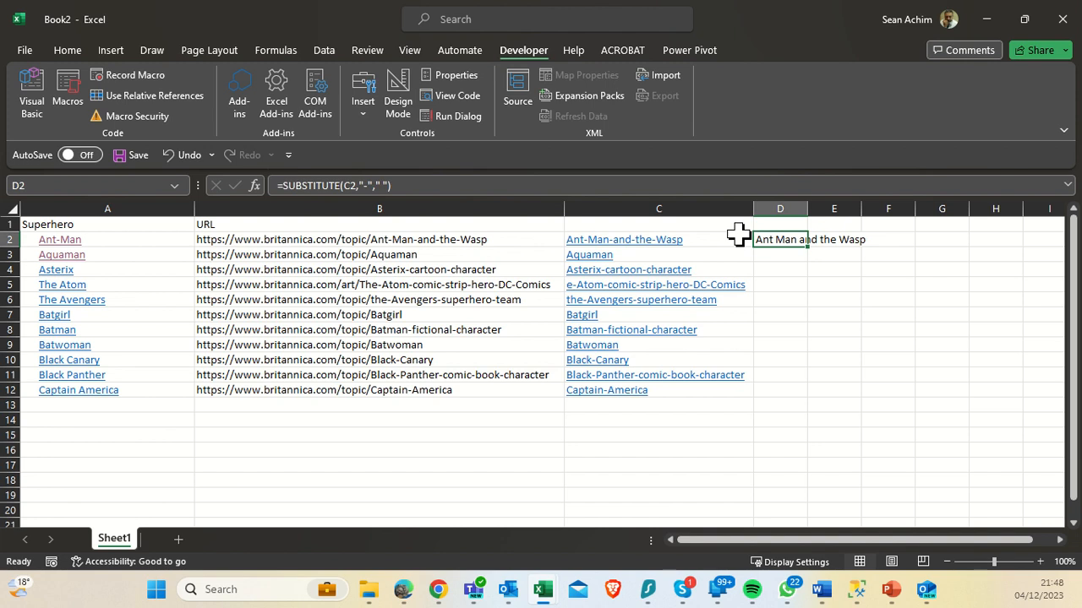
left_click_drag(805, 247, 805, 389)
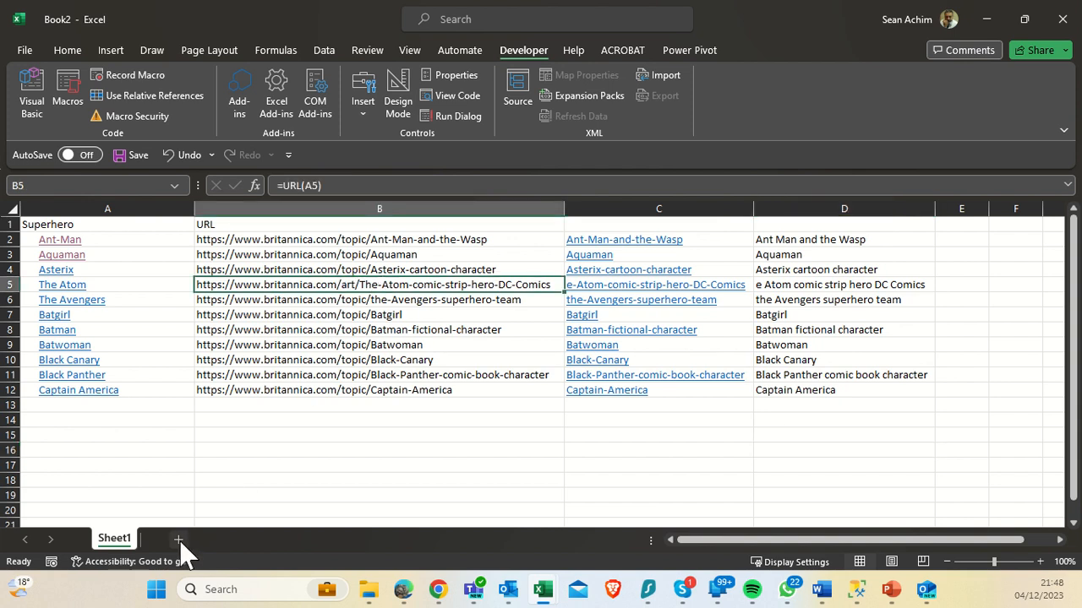
mouse_move(179, 537)
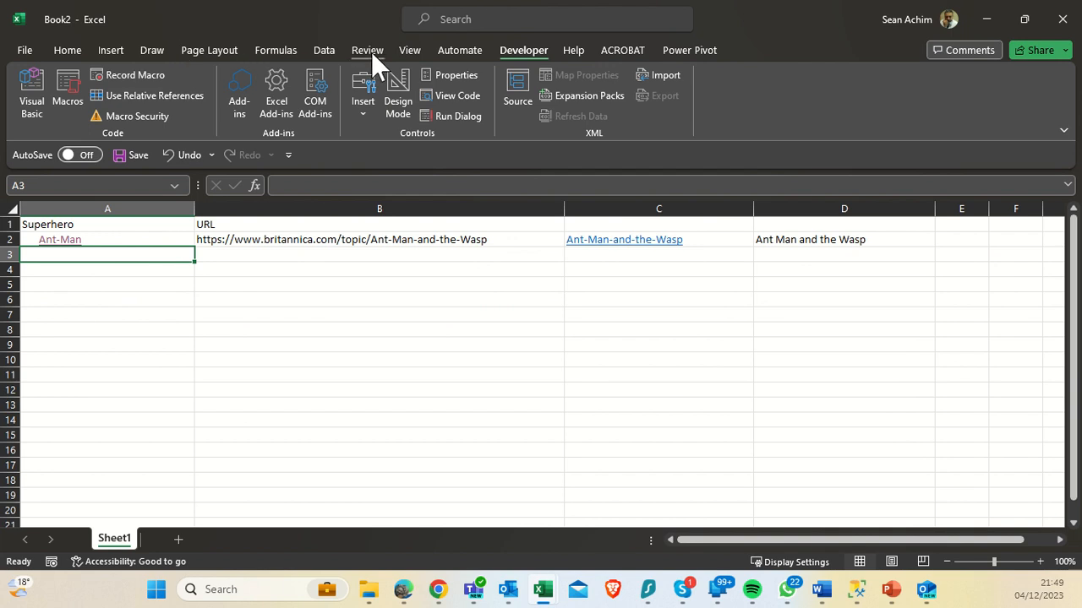
Switch to the Data tab for the import features.
left_click(325, 51)
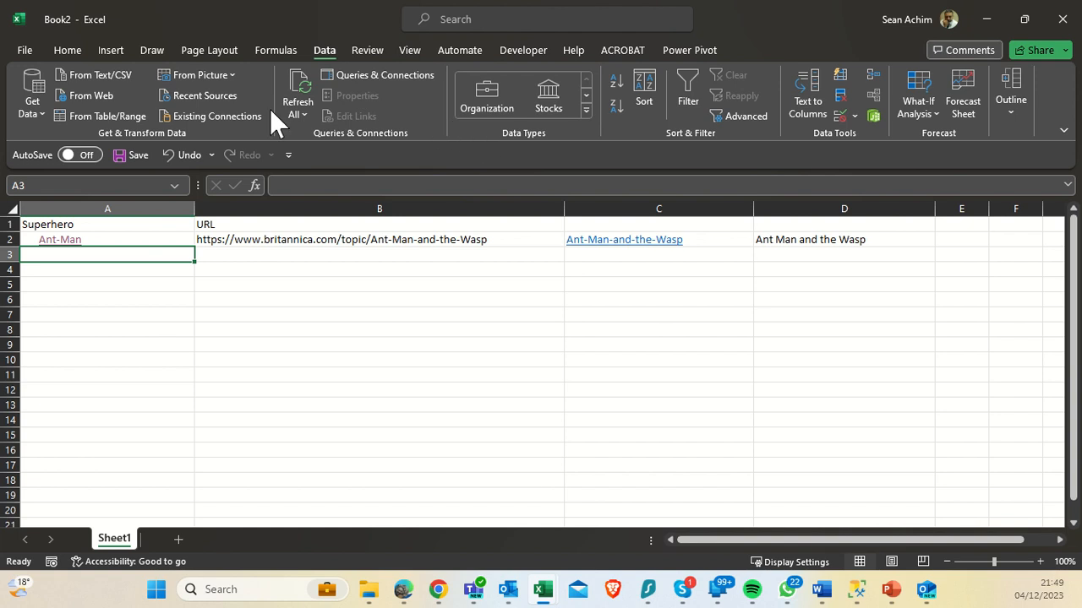
mouse_move(93, 94)
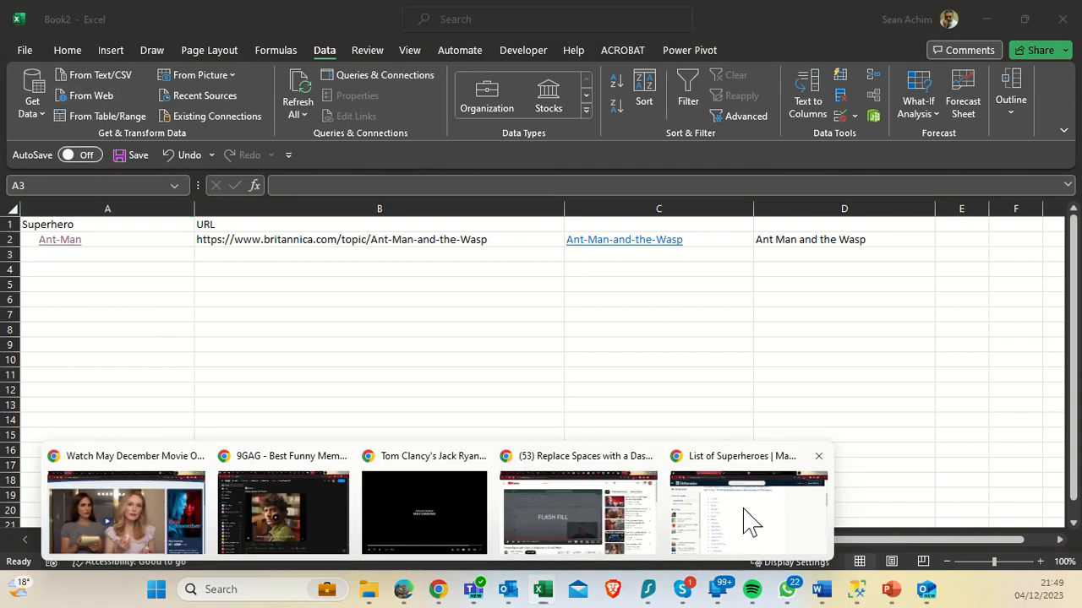
Copy the Britannica list-of-superheroes page address from Chrome's address bar and return to Excel.
left_click(747, 514)
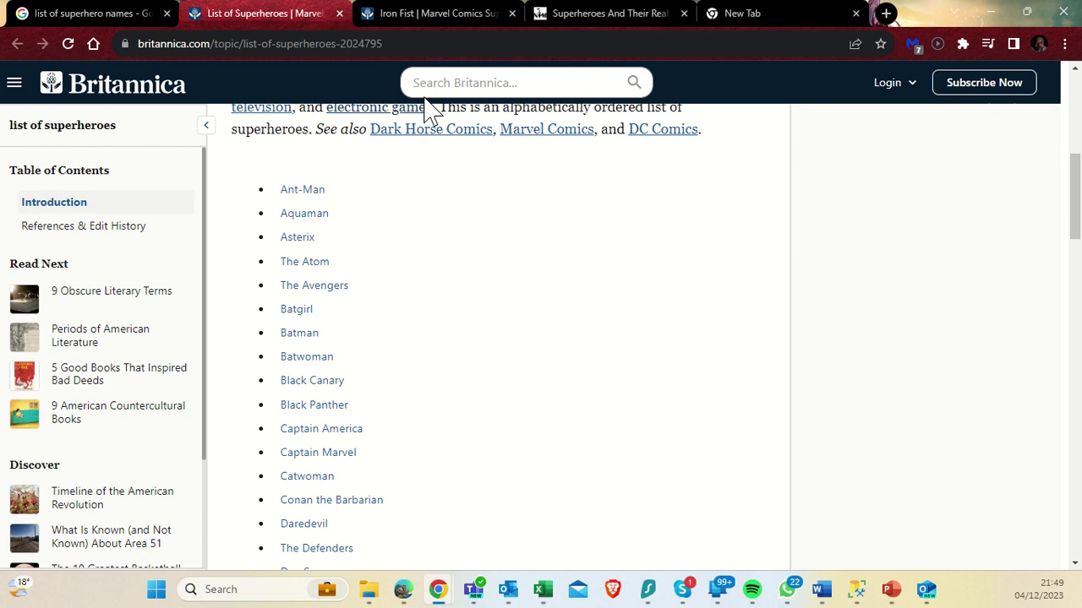
left_click(260, 44)
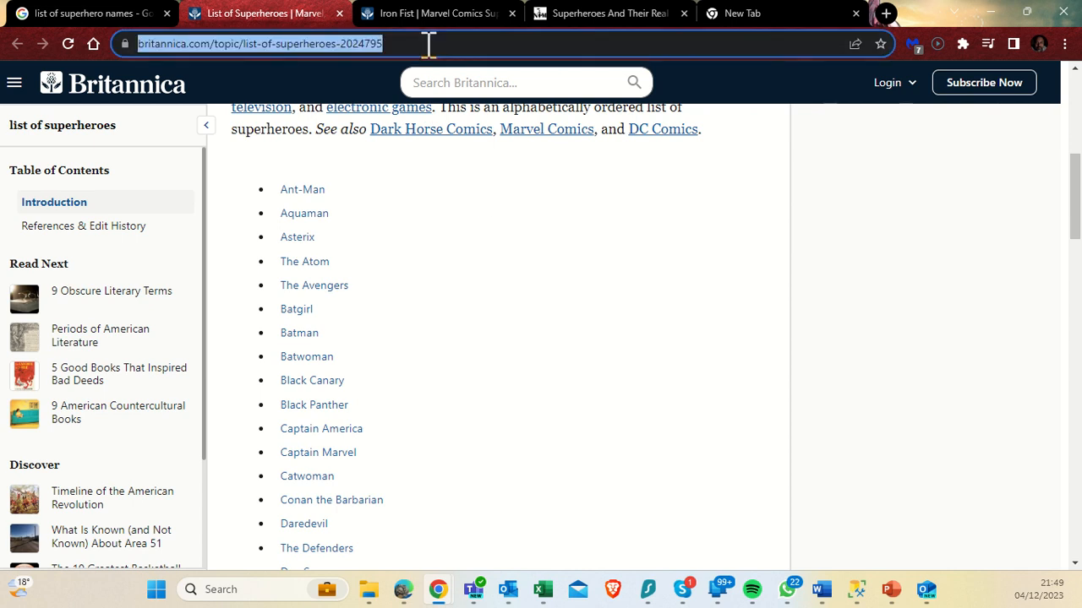
mouse_move(1007, 12)
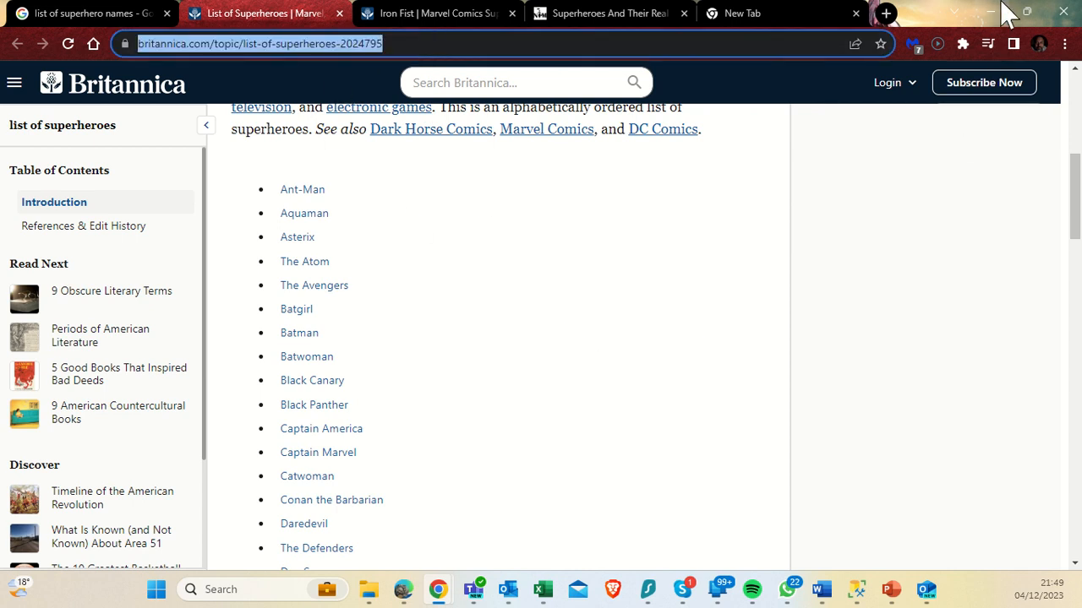
left_click(542, 588)
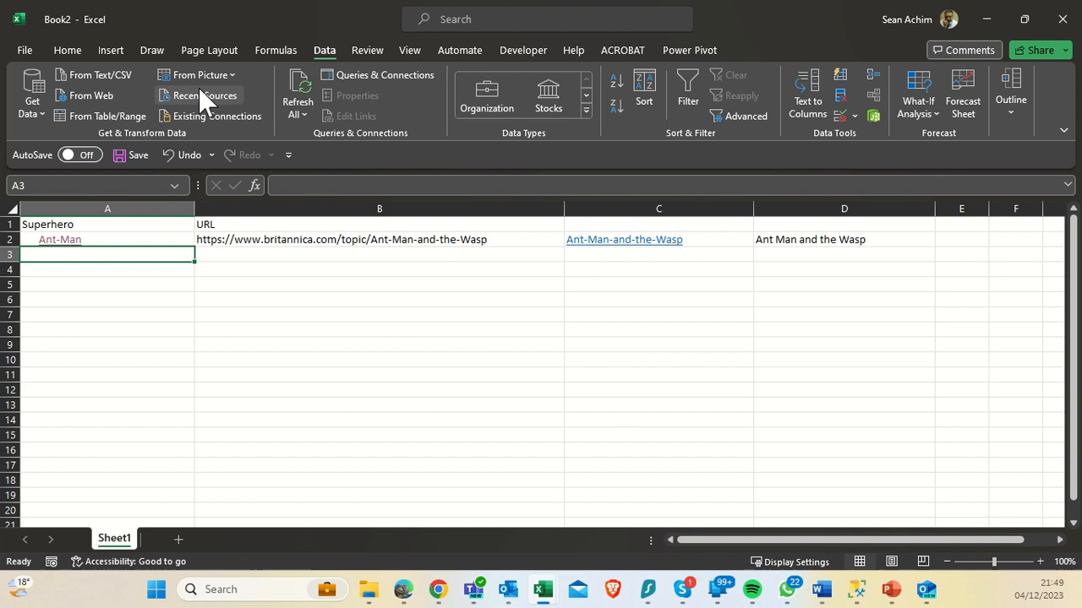
left_click(91, 95)
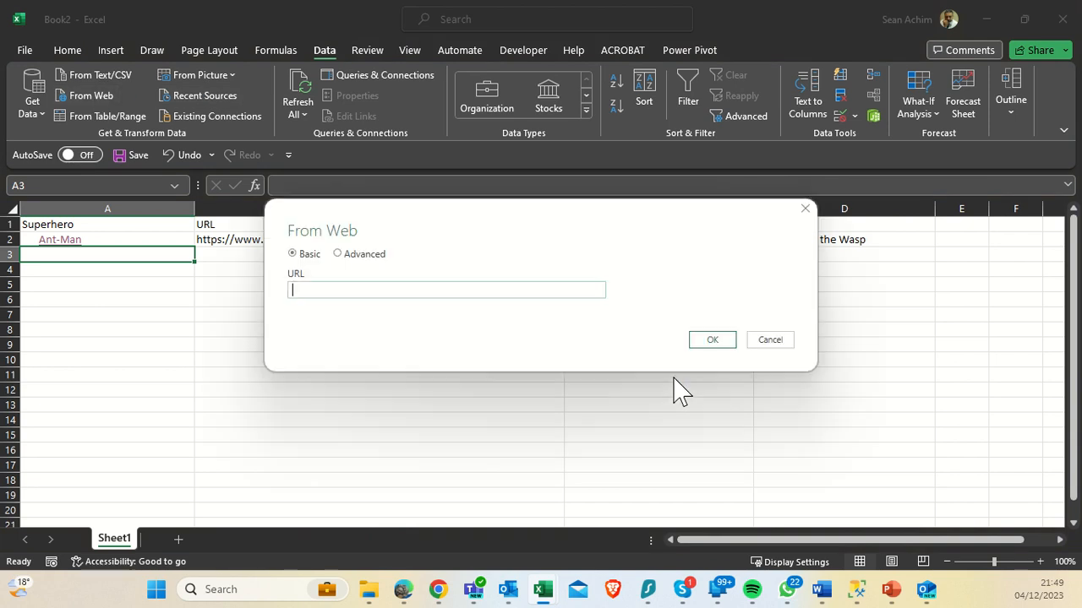
type("https://www.britannica.com/topic/list-of-superheroes-2024795")
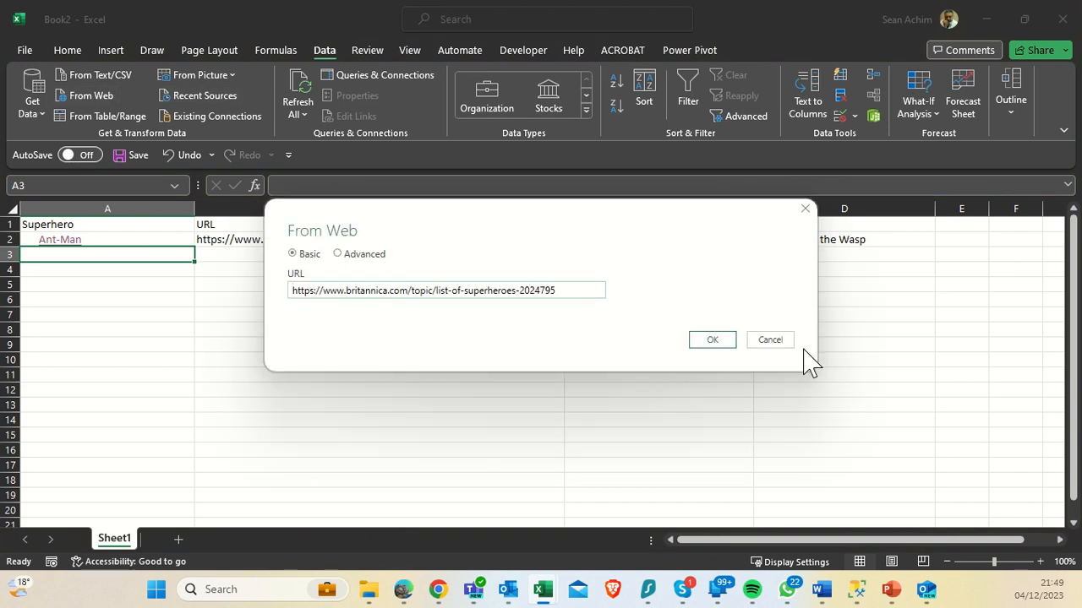
left_click(712, 340)
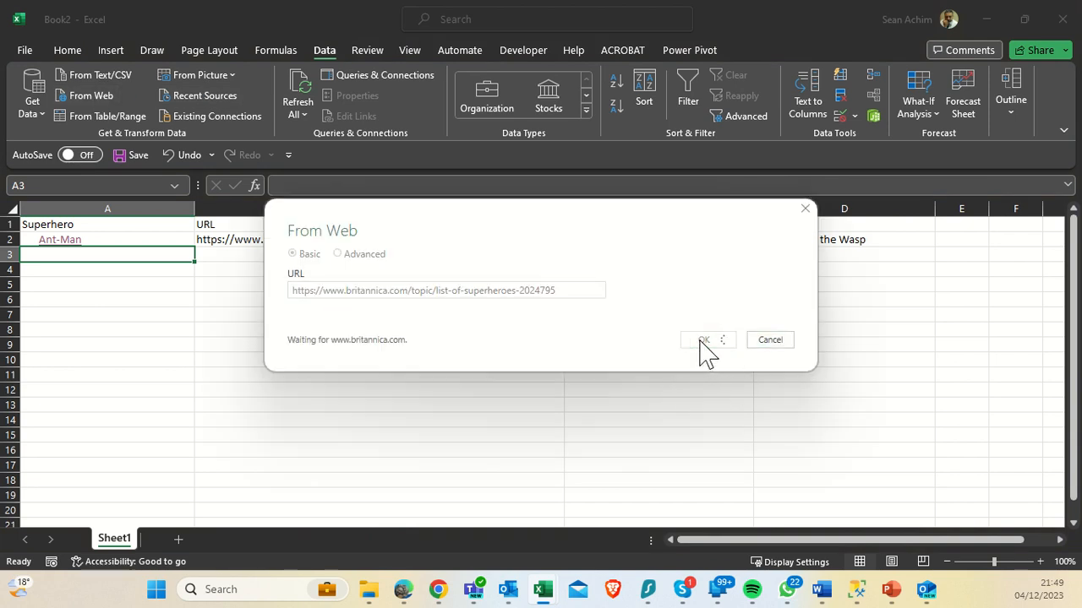
left_click(705, 340)
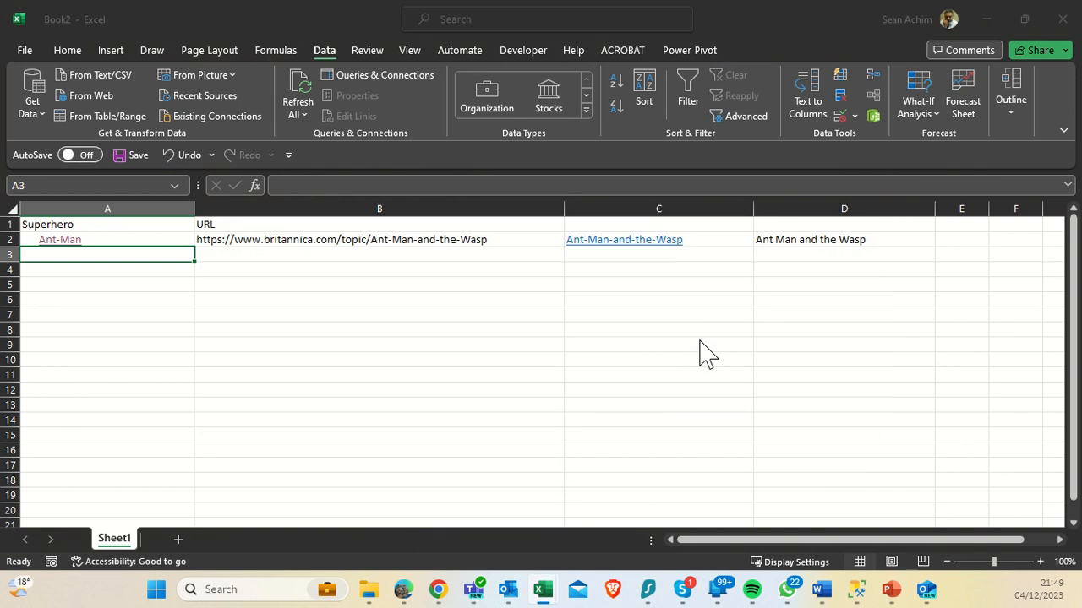
left_click(84, 95)
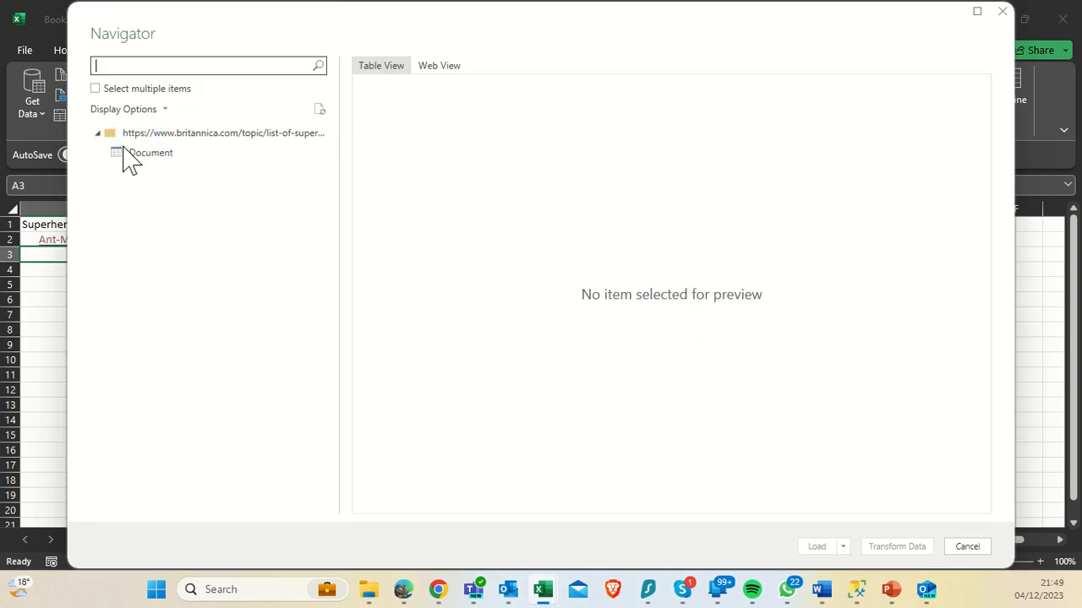
Preview the Britannica page's Document item in Web View within the Navigator.
left_click(151, 152)
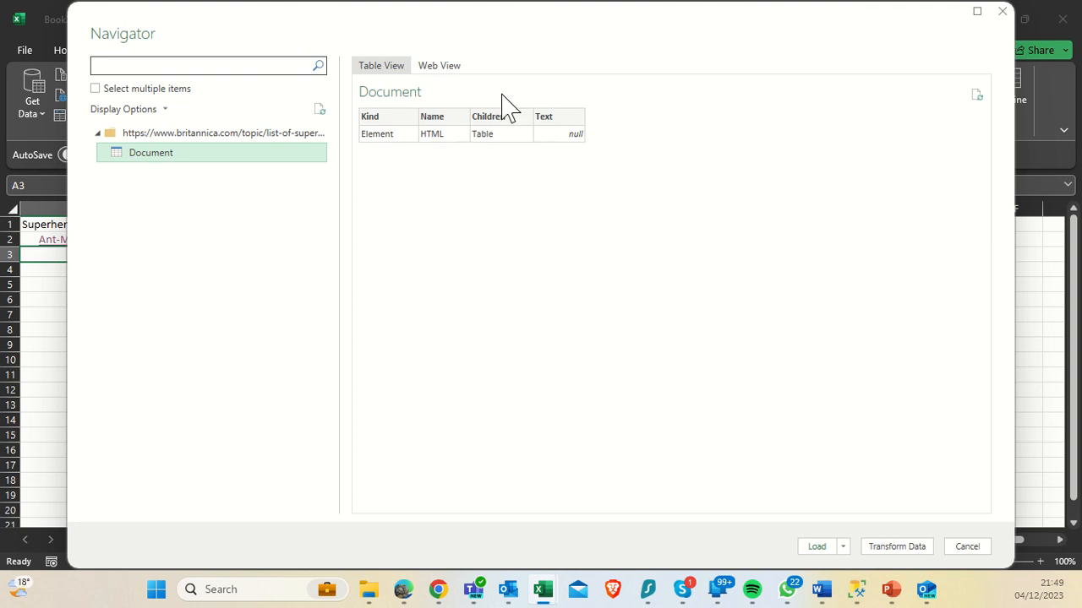
left_click(448, 64)
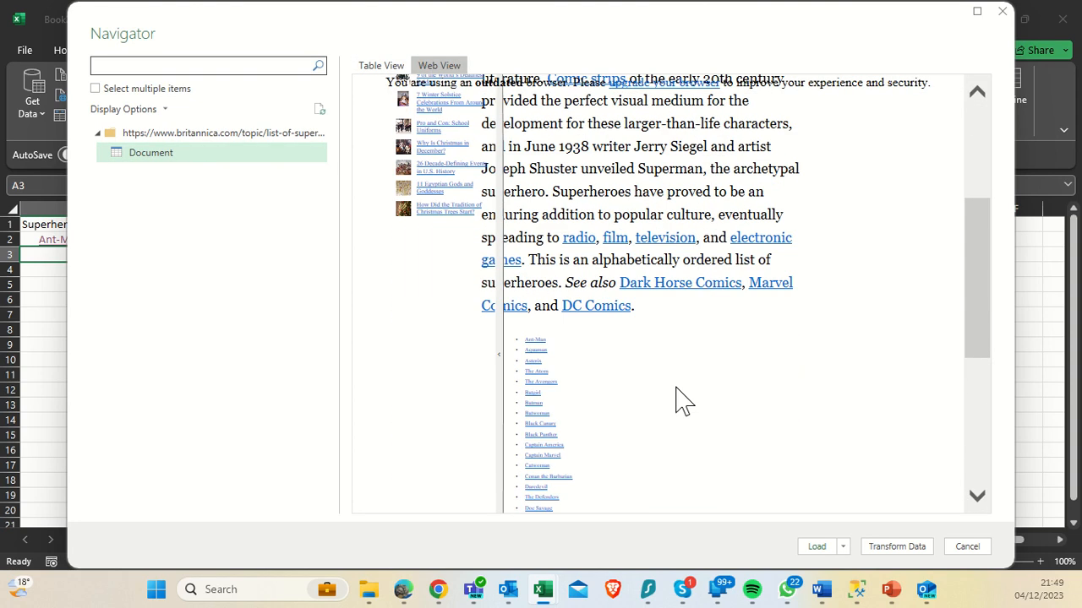
scroll("down", 3)
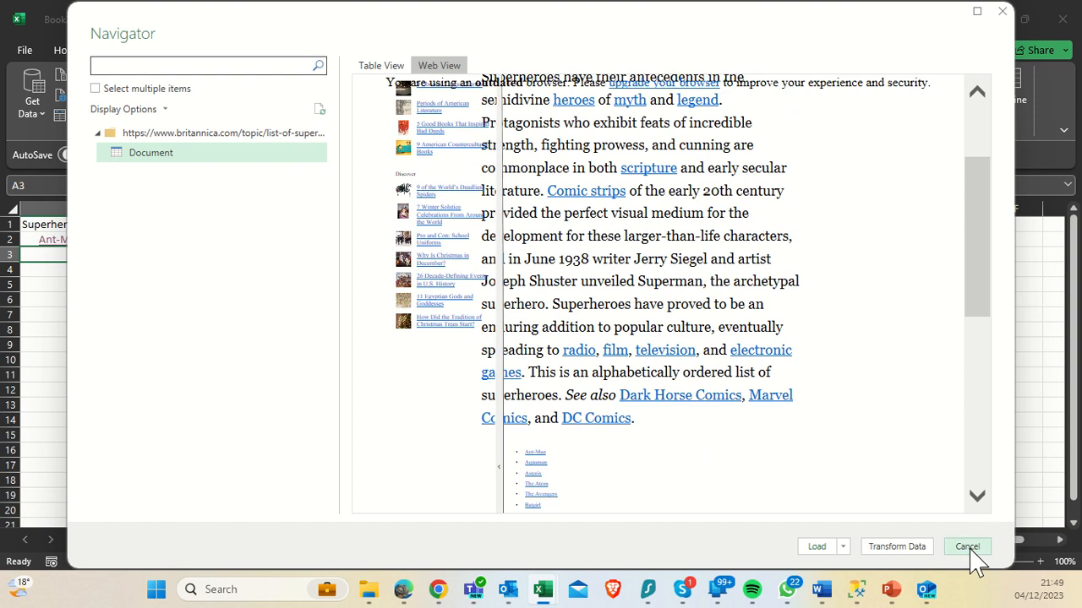
Cancel the Britannica web import from the Navigator.
left_click(966, 548)
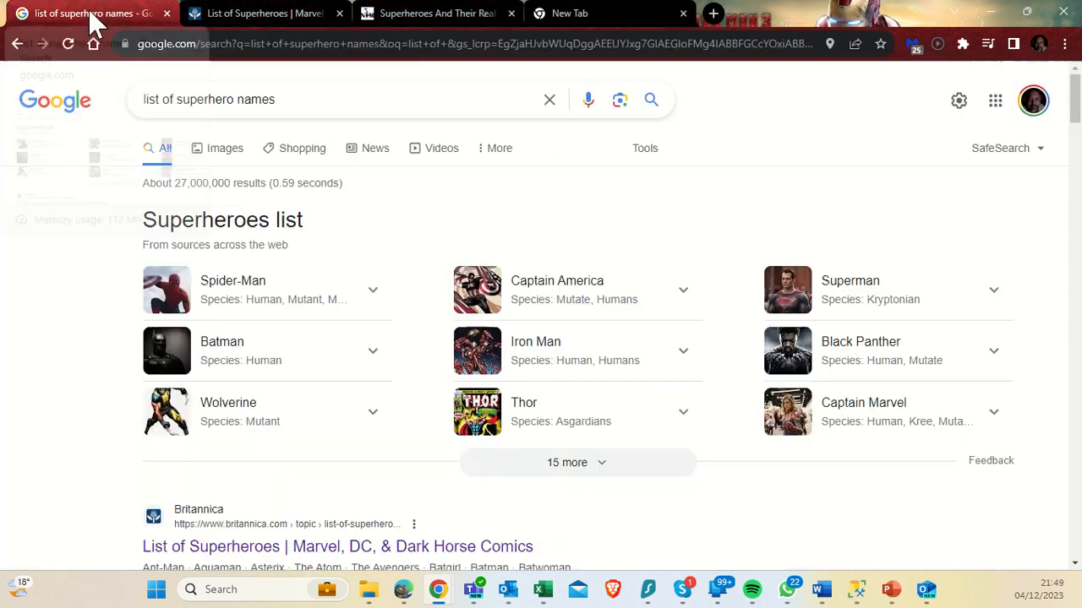
Scroll through the Google results and into the Nanny McPhee superheroes article.
scroll("down", 3)
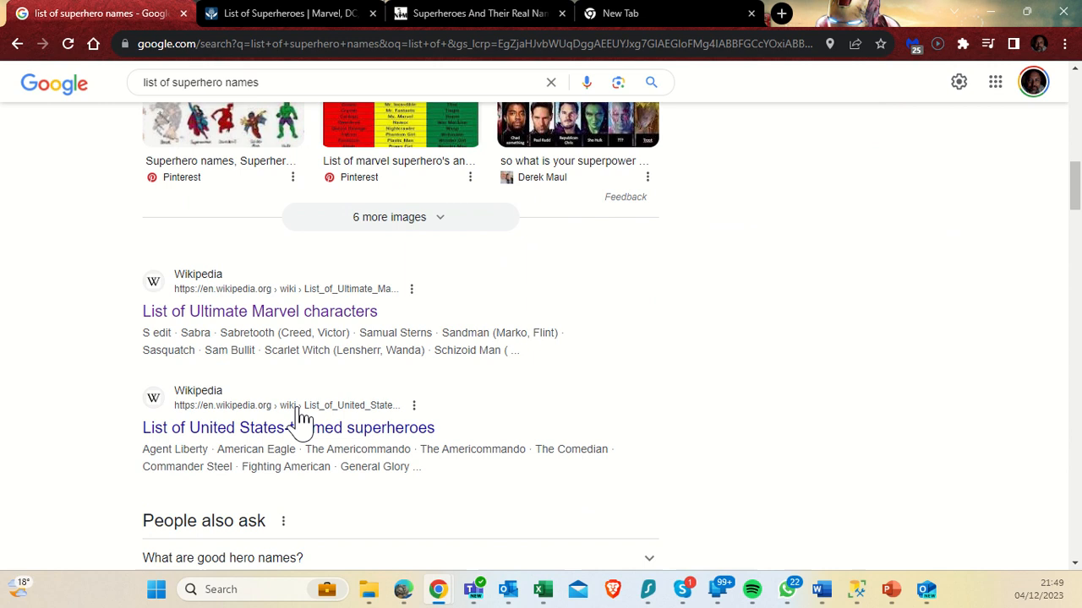
scroll("down", 3)
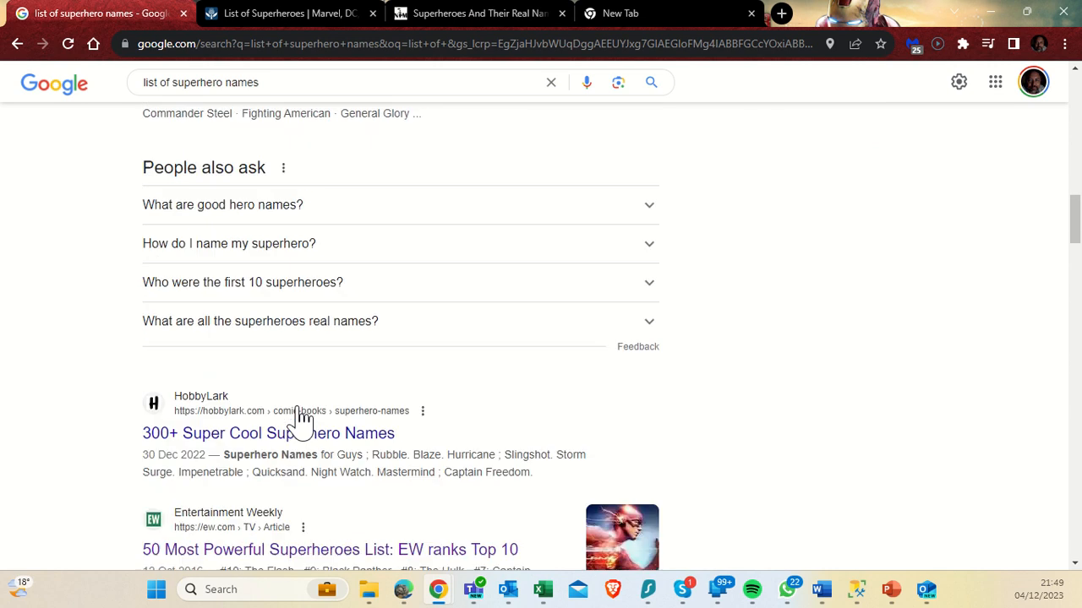
scroll("down", 3)
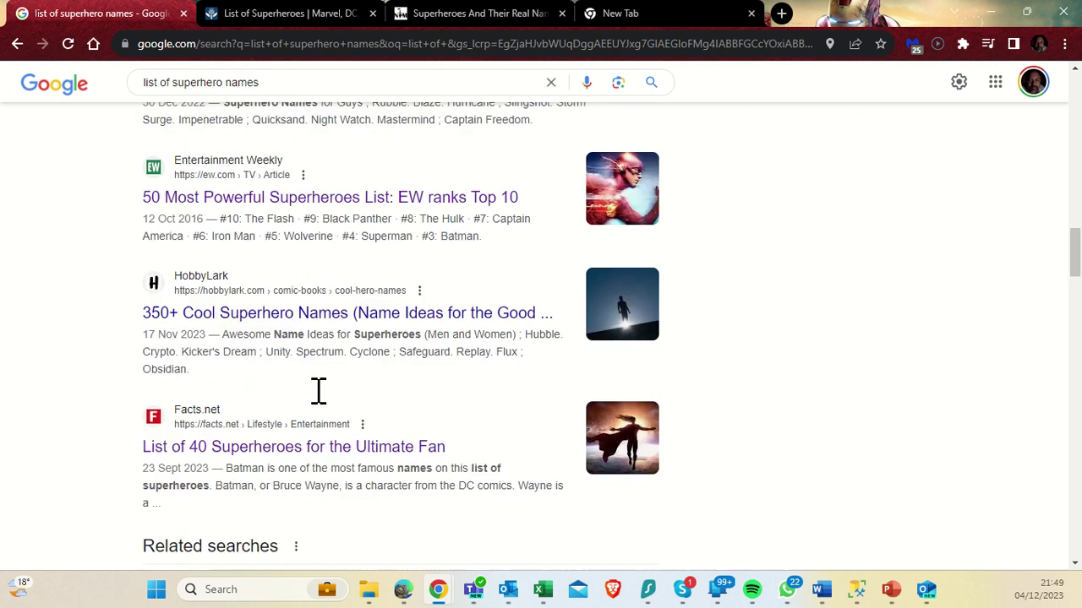
scroll("down", 3)
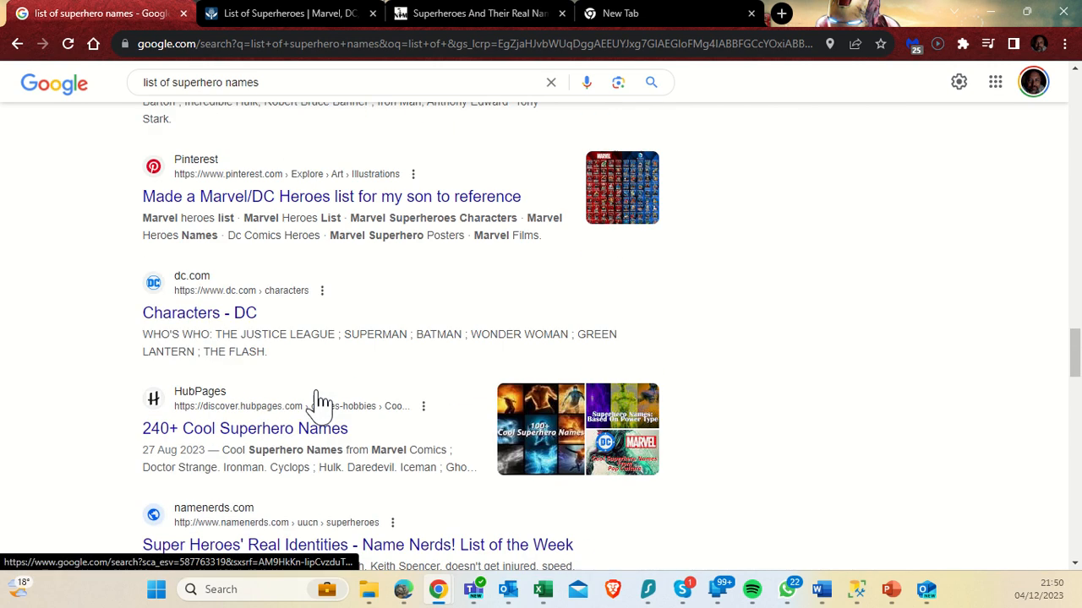
scroll("down", 3)
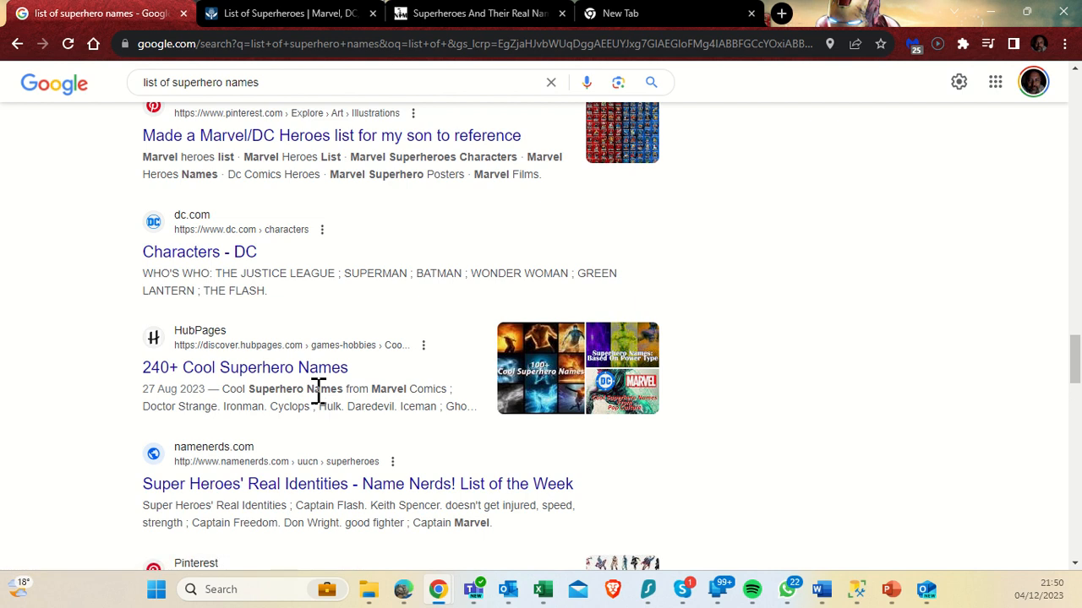
scroll("down", 3)
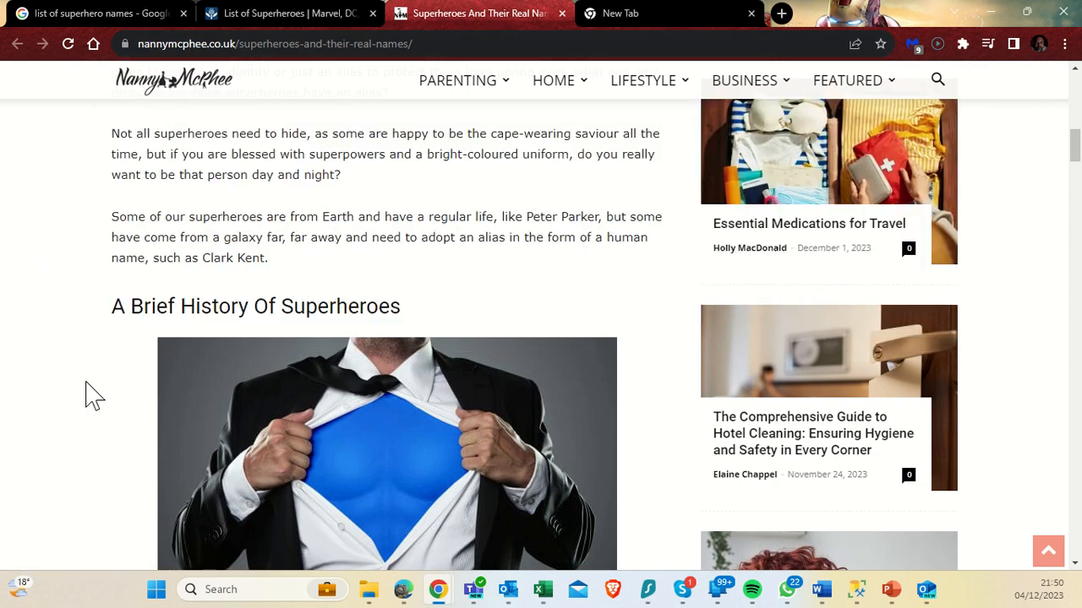
Scroll the Nanny McPhee table of Marvel heroes and alter egos, then copy its address and return to Excel.
scroll("down", 3)
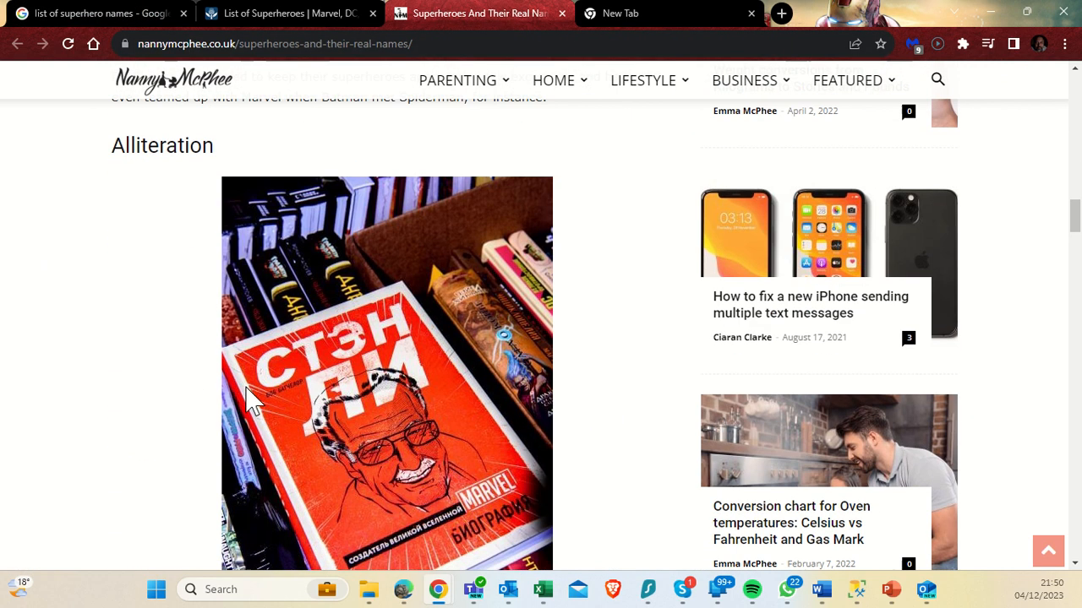
scroll("down", 3)
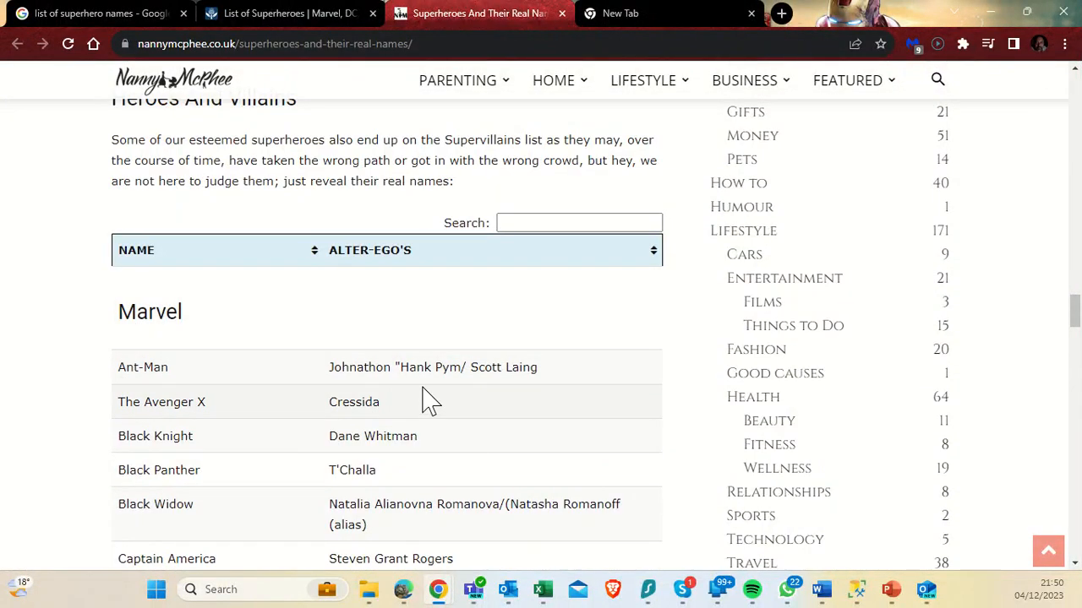
scroll("down", 3)
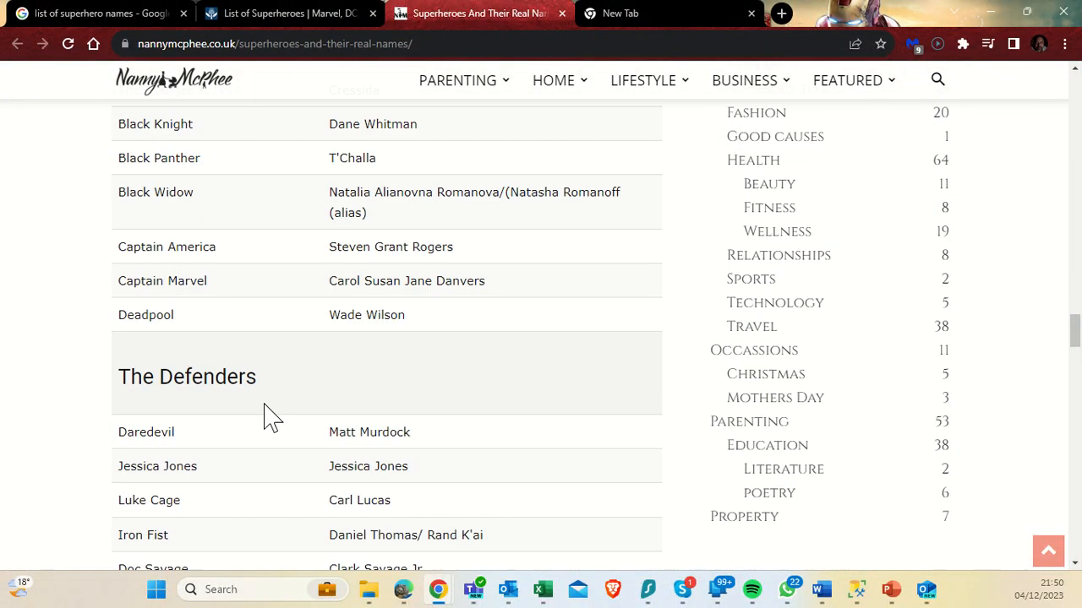
scroll("down", 3)
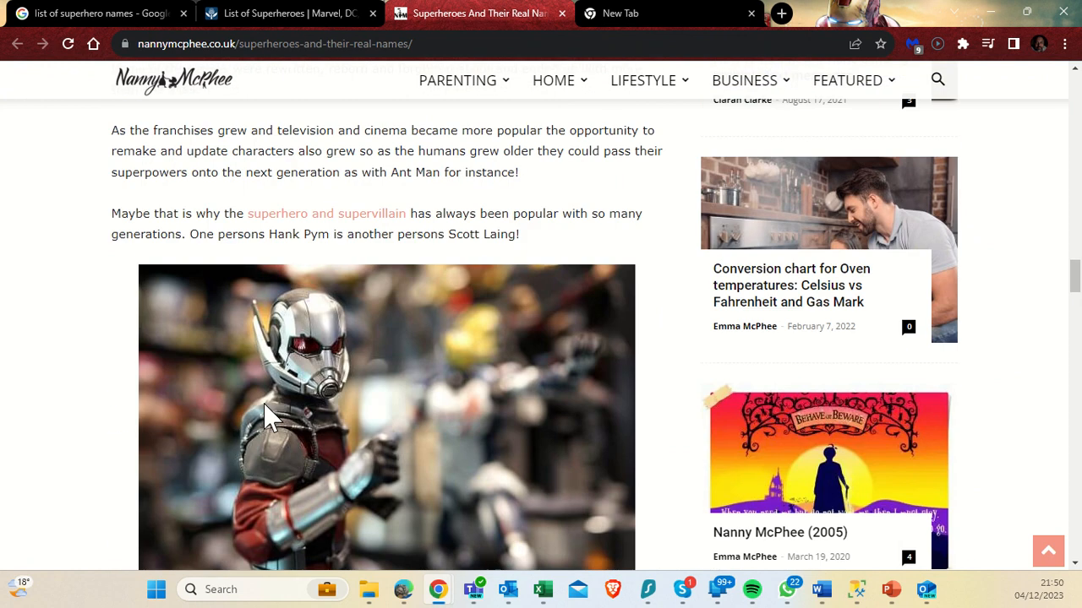
right_click(253, 42)
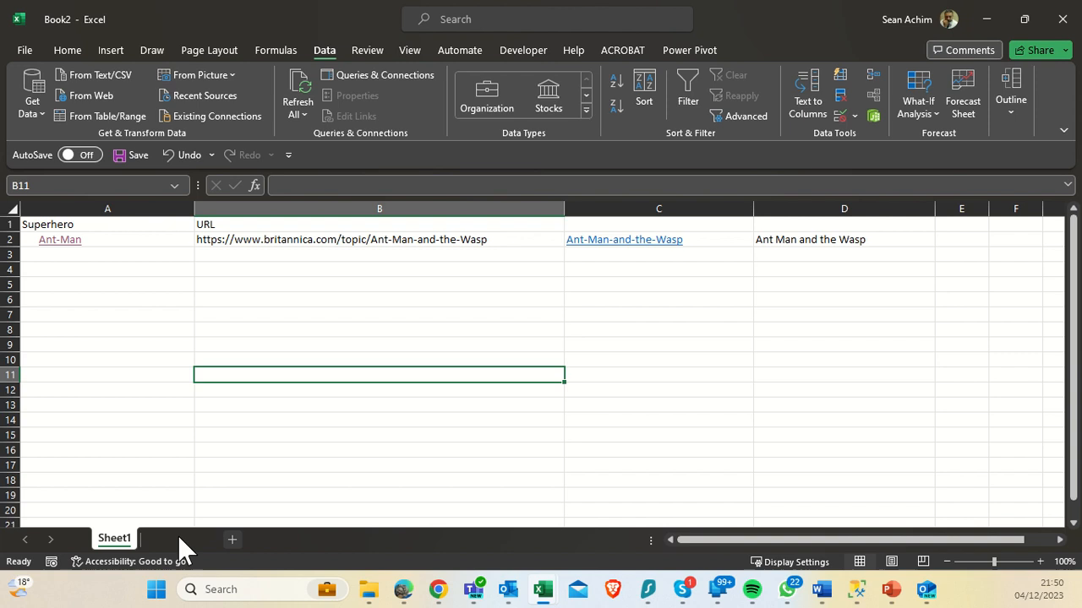
Add a new blank Sheet2 and submit a From Web import of the nannymcphee superheroes page.
left_click(232, 539)
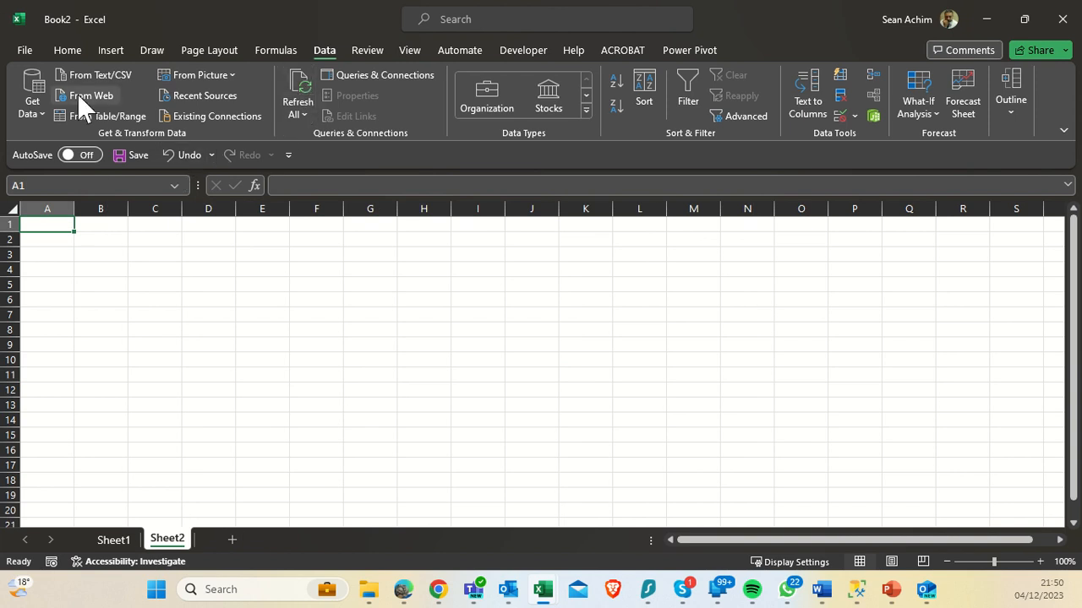
left_click(91, 95)
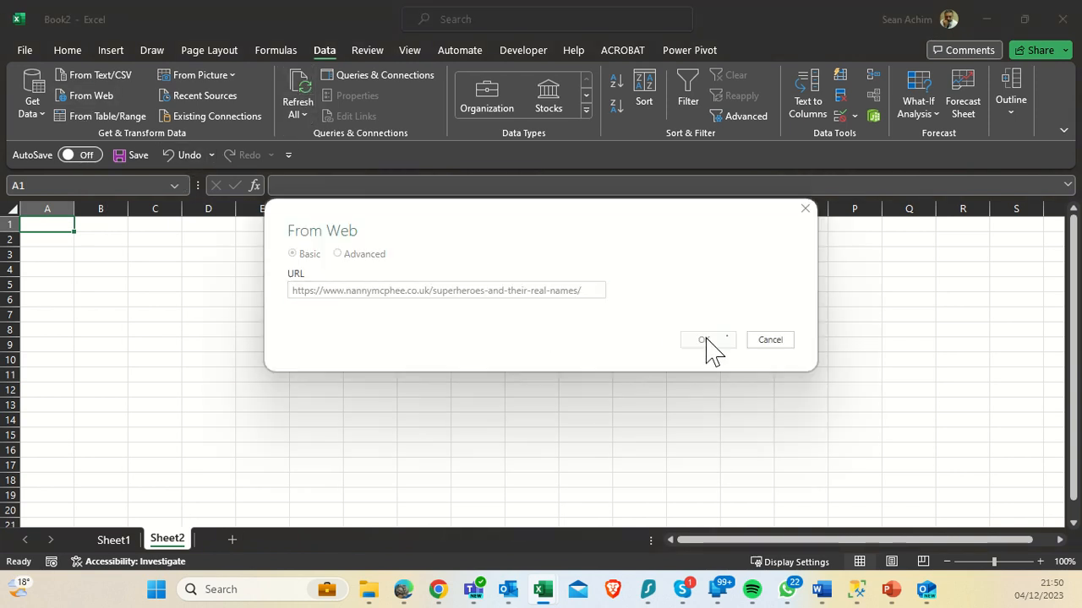
left_click(707, 339)
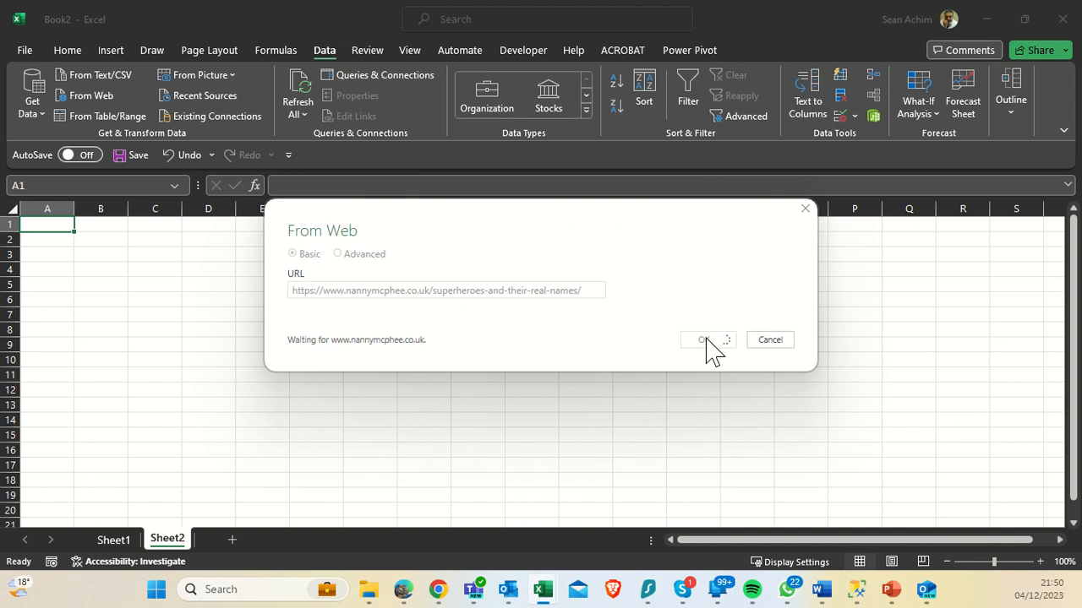
left_click(707, 340)
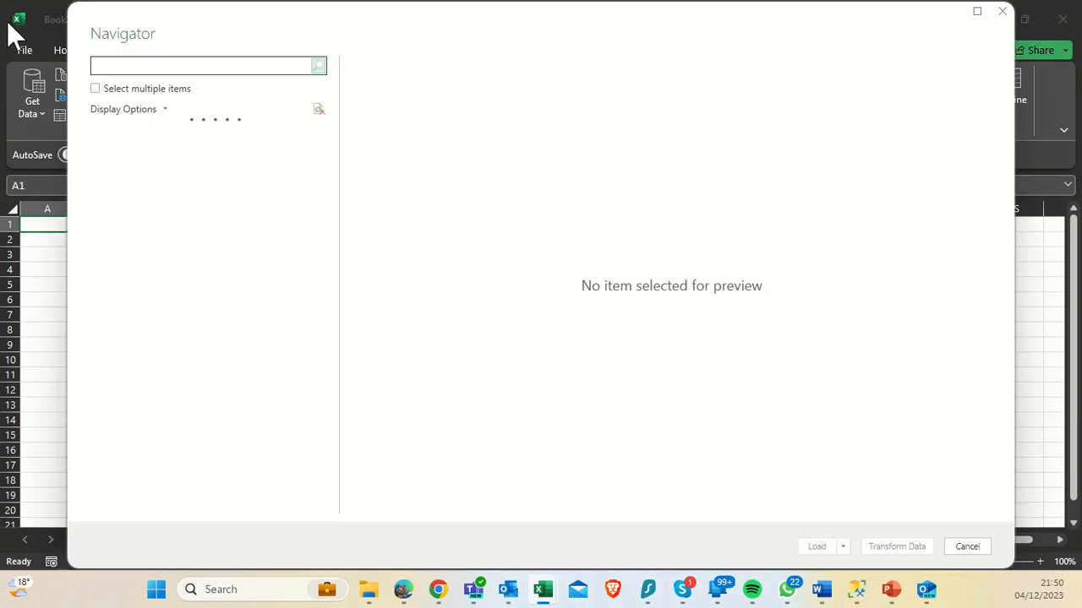
Preview the Document in Table and Web View, then select the Heroes And Villains table for loading.
left_click(169, 173)
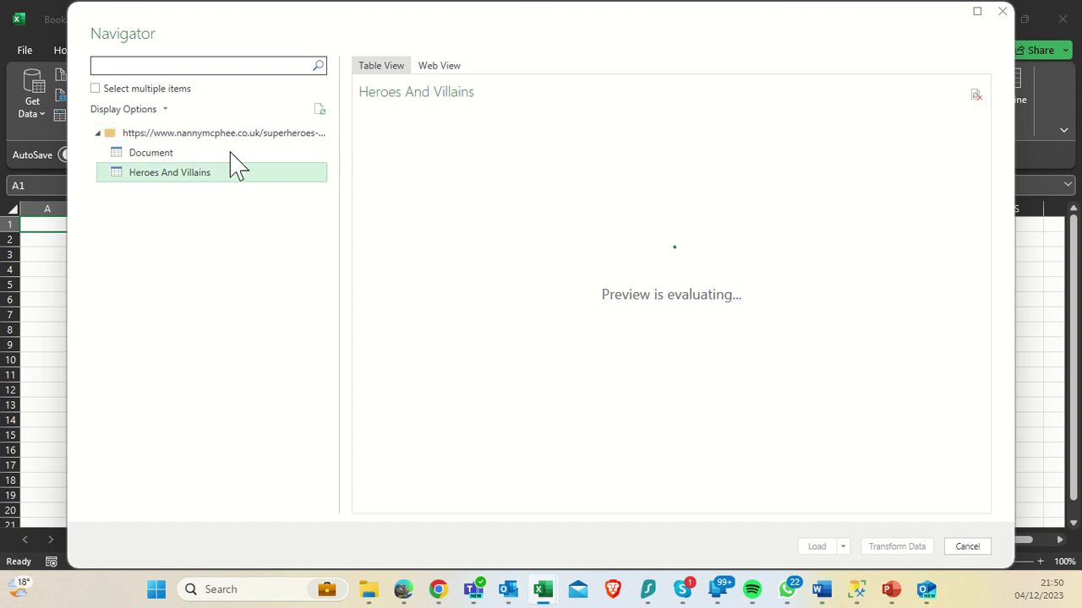
left_click(150, 152)
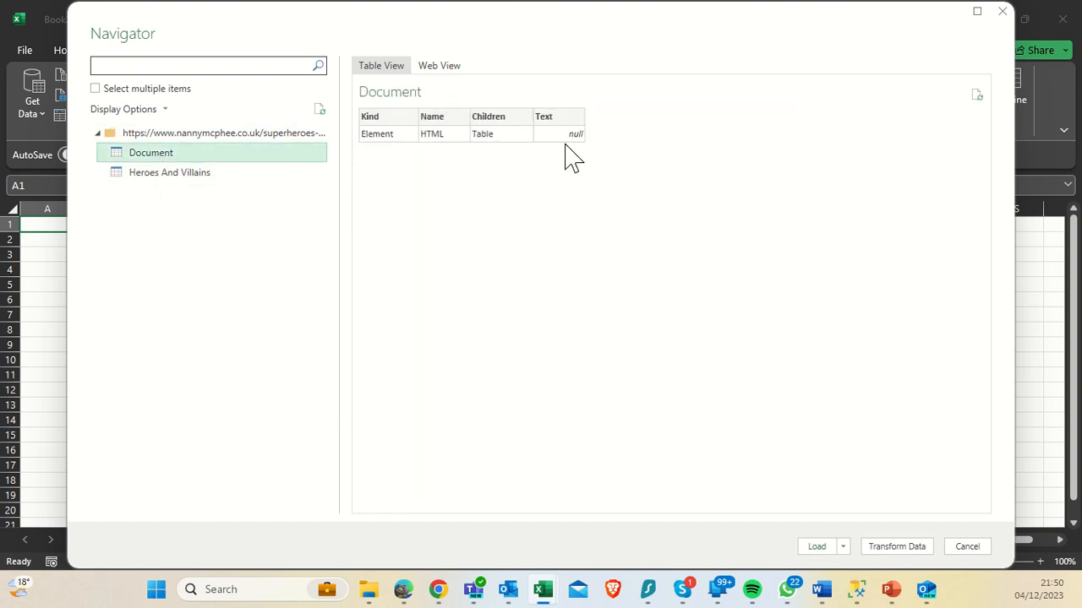
left_click(436, 65)
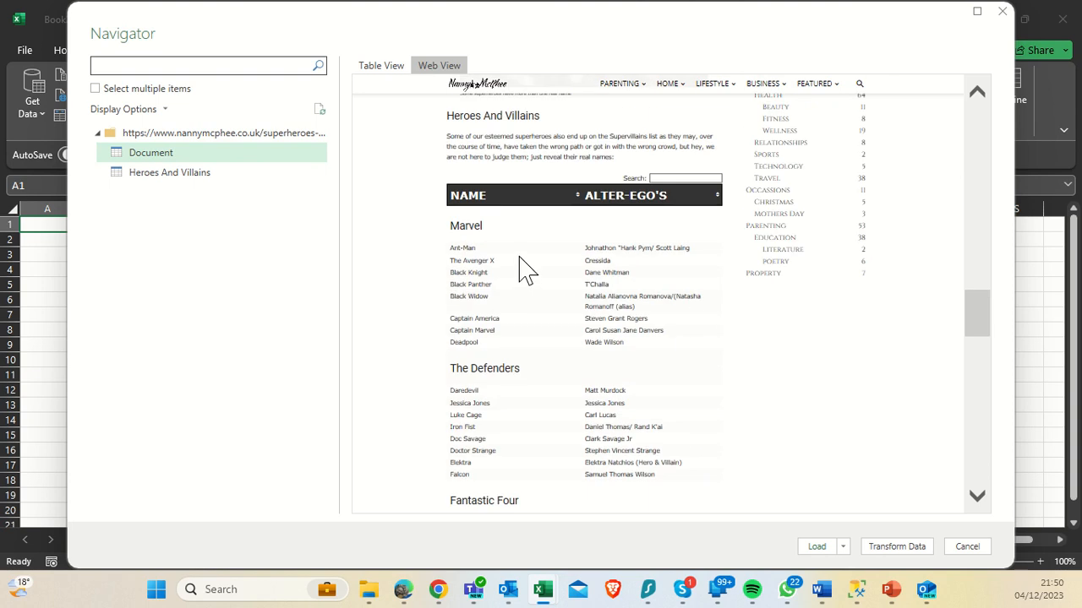
mouse_move(481, 169)
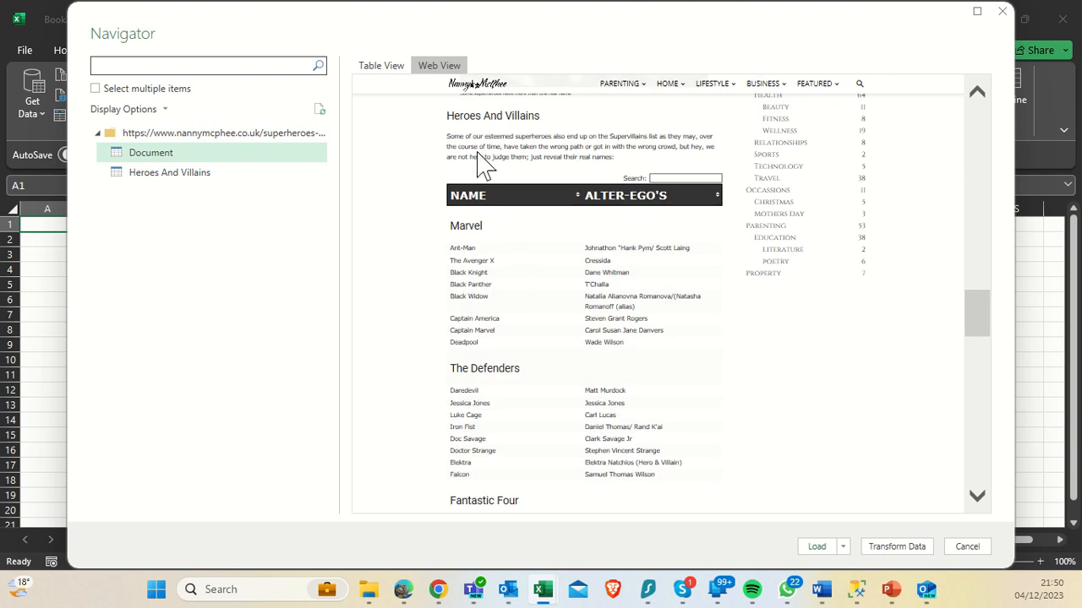
left_click(380, 64)
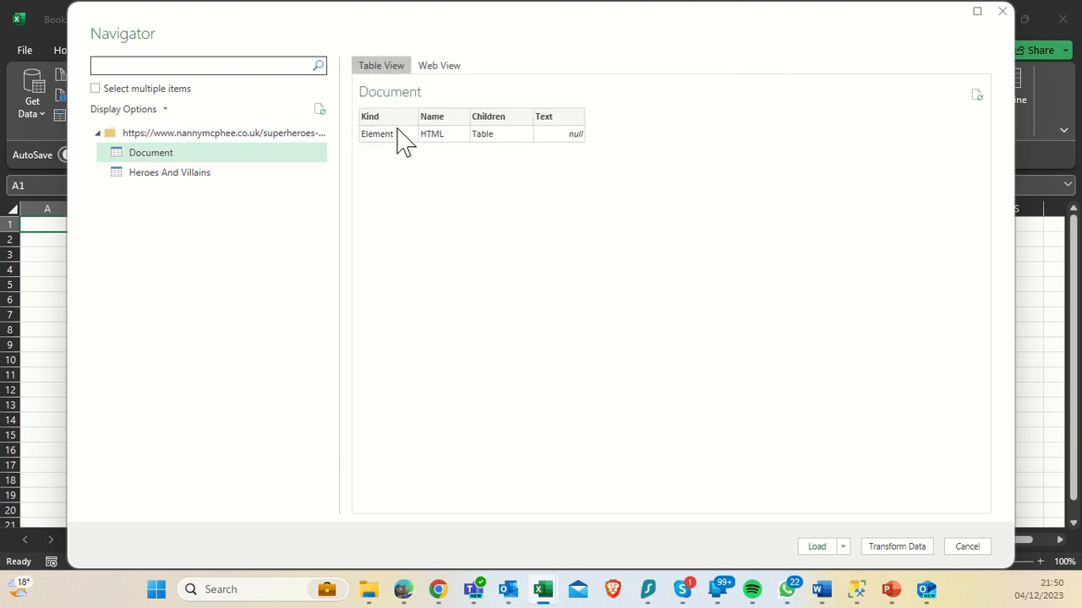
left_click(169, 173)
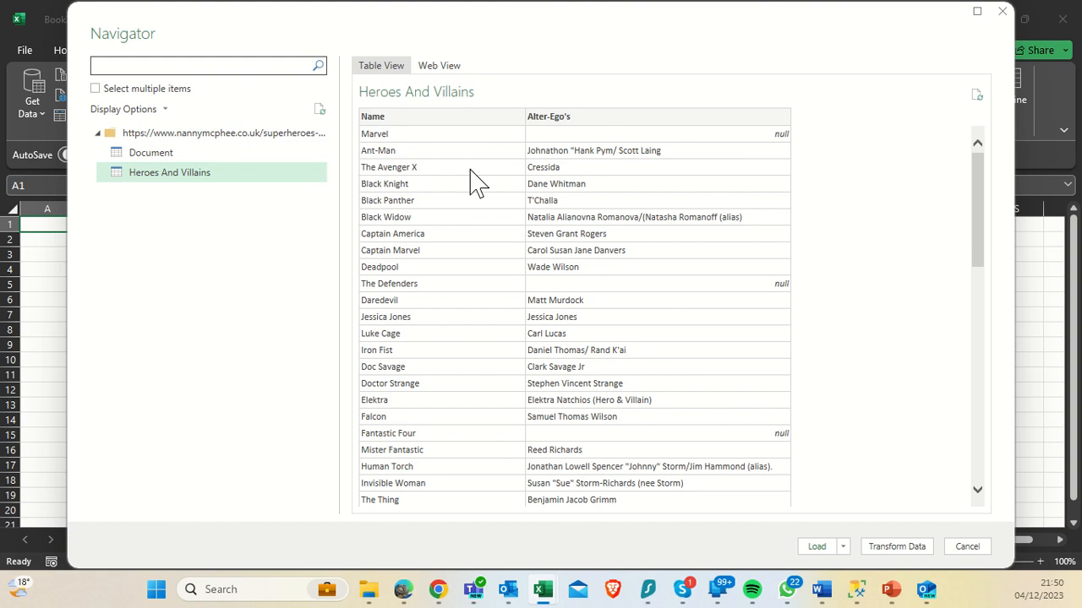
scroll("down", 3)
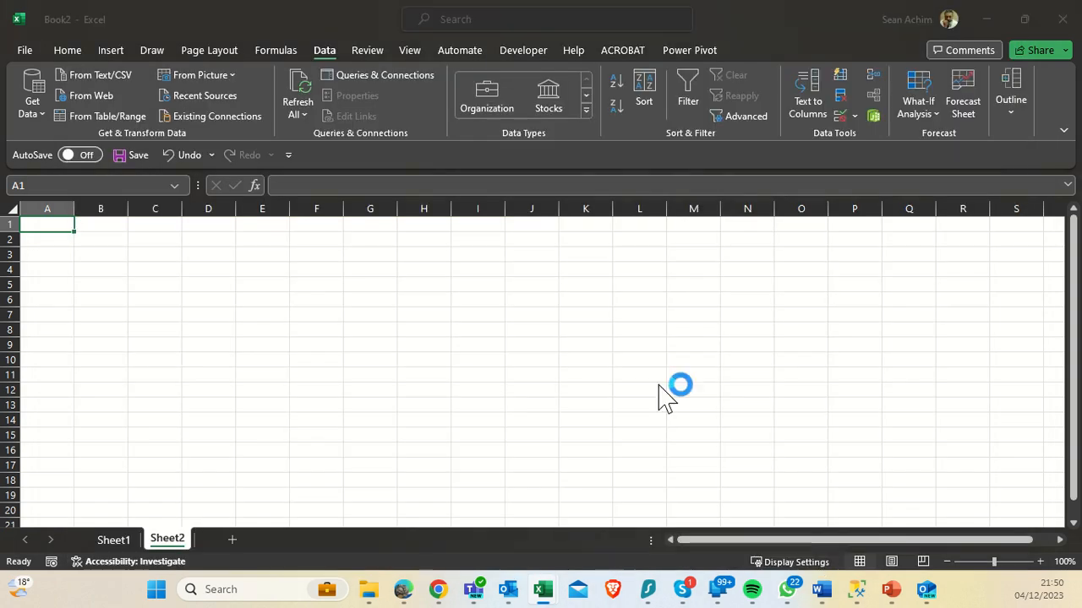
Review the loaded 65-row Heroes And Villains sheet, inspecting the Marvel team row.
left_click(384, 75)
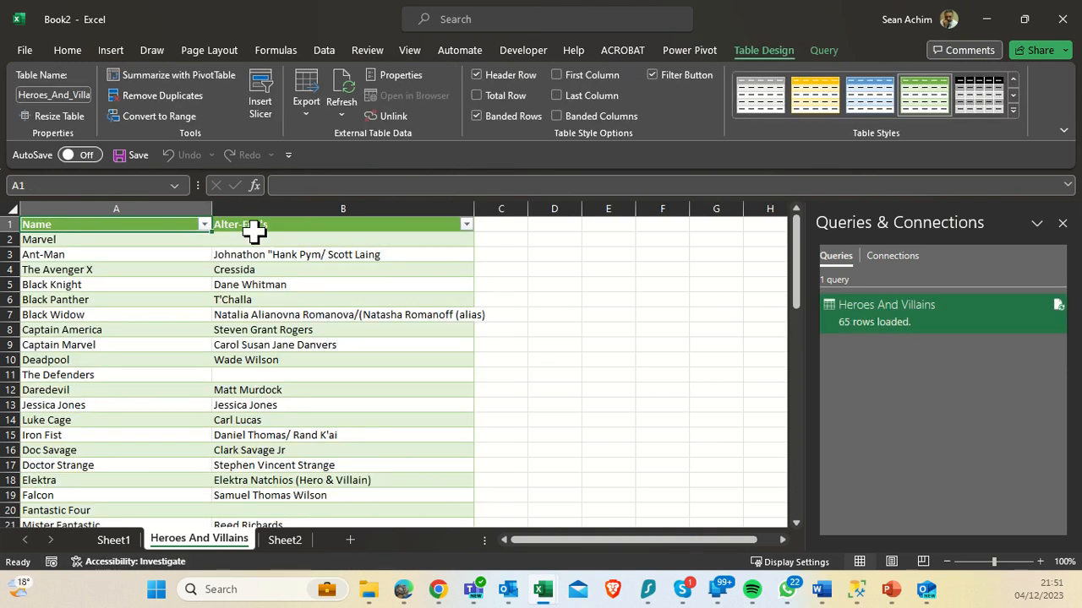
left_click(115, 240)
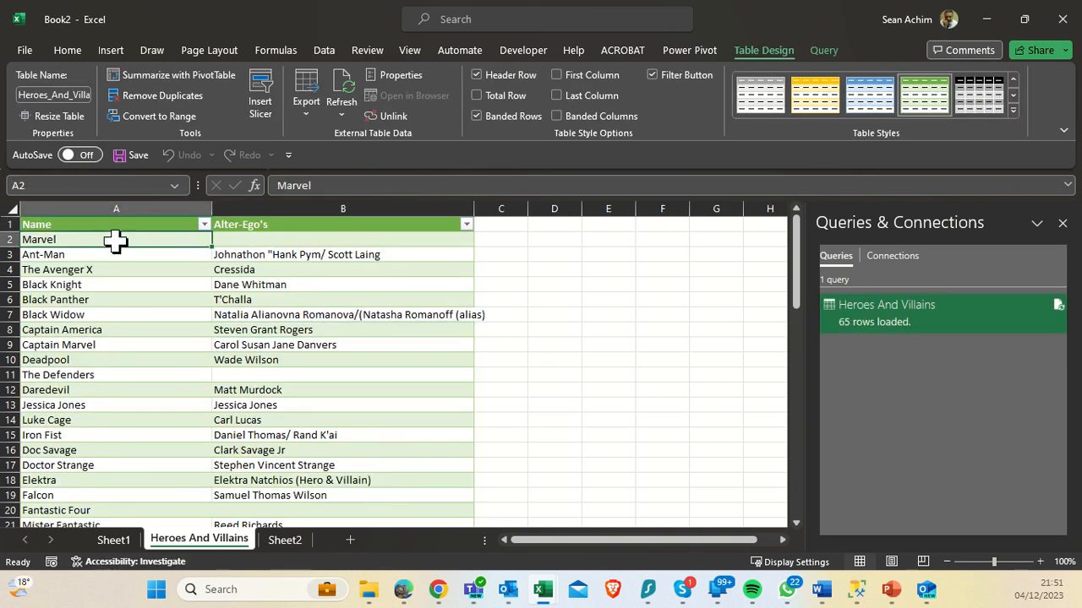
mouse_move(184, 253)
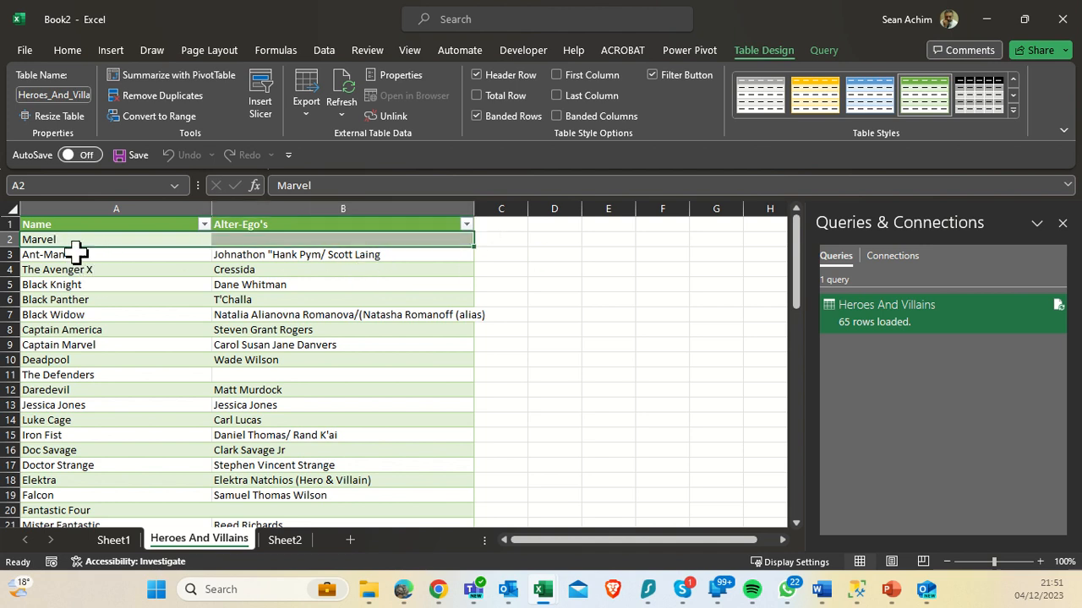
scroll("down", 3)
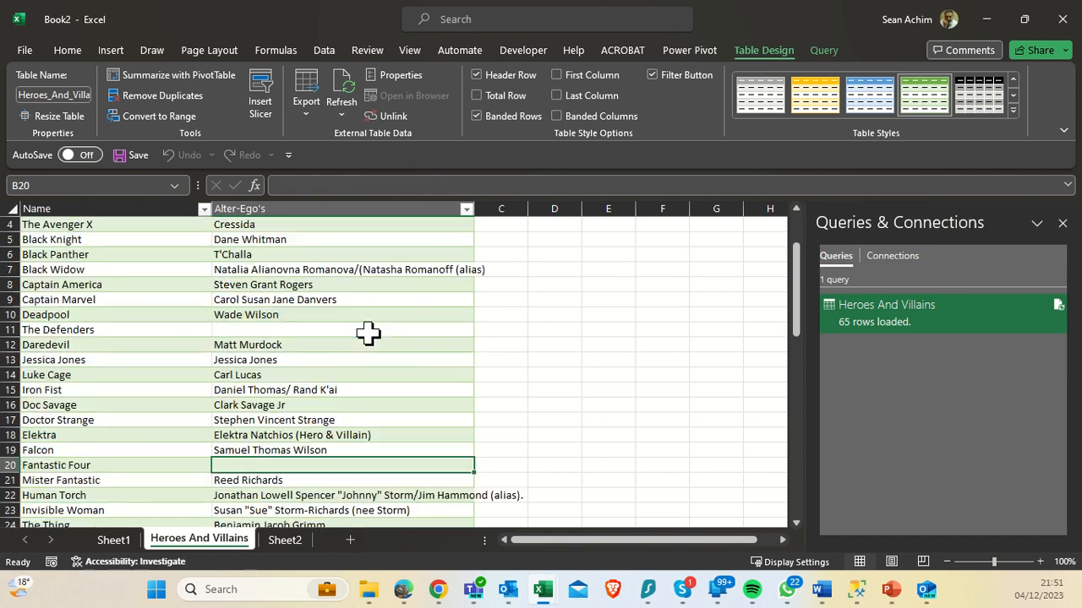
Sort the table A to Z by the Alter-Ego's column so team rows without alter egos fall last.
left_click(466, 210)
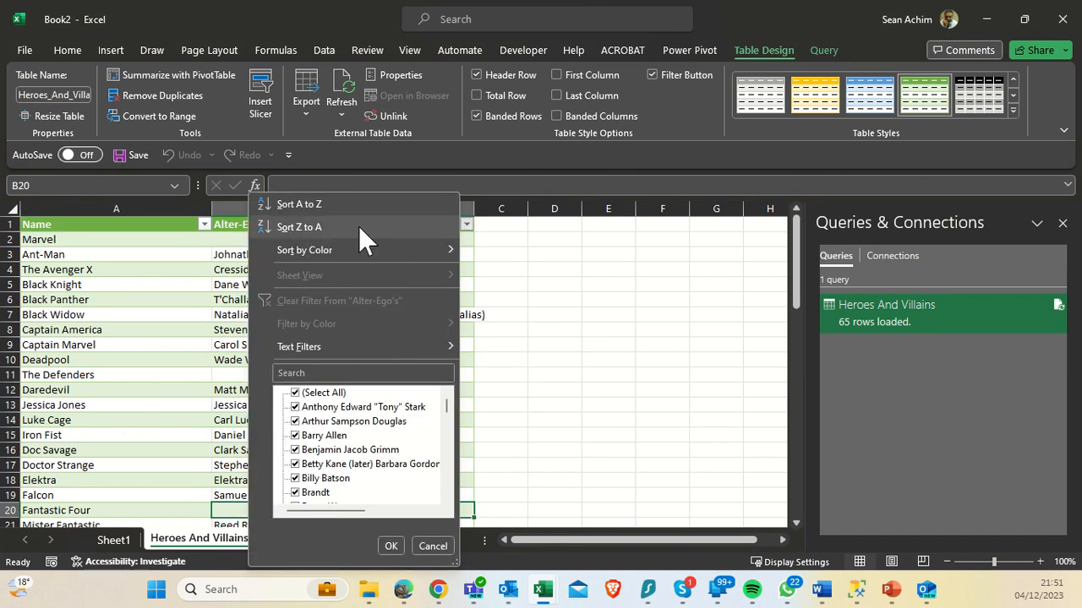
mouse_move(317, 211)
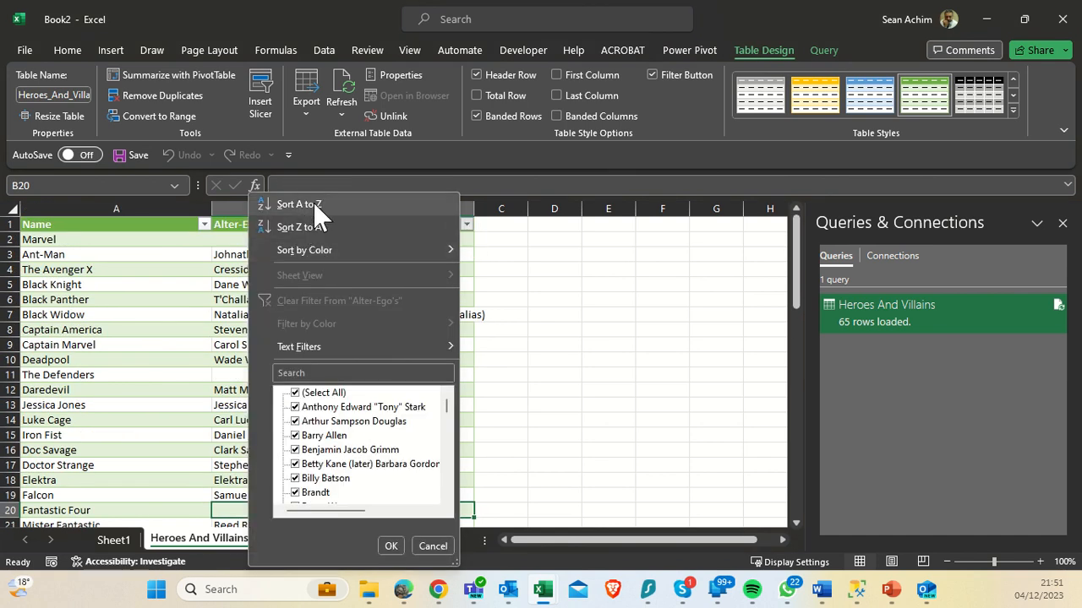
left_click(297, 203)
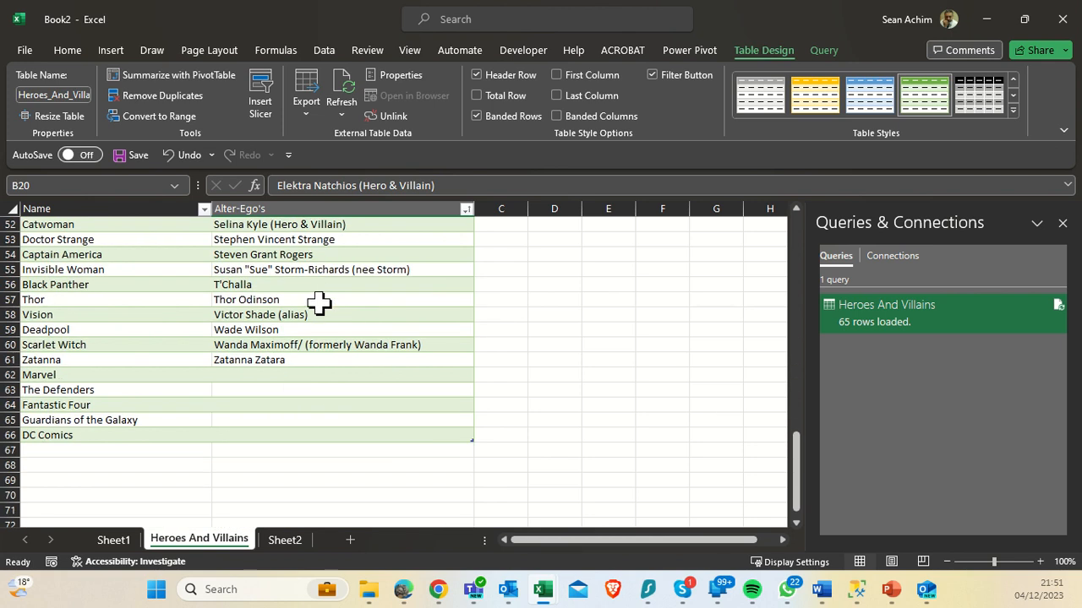
left_click_drag(37, 375, 37, 405)
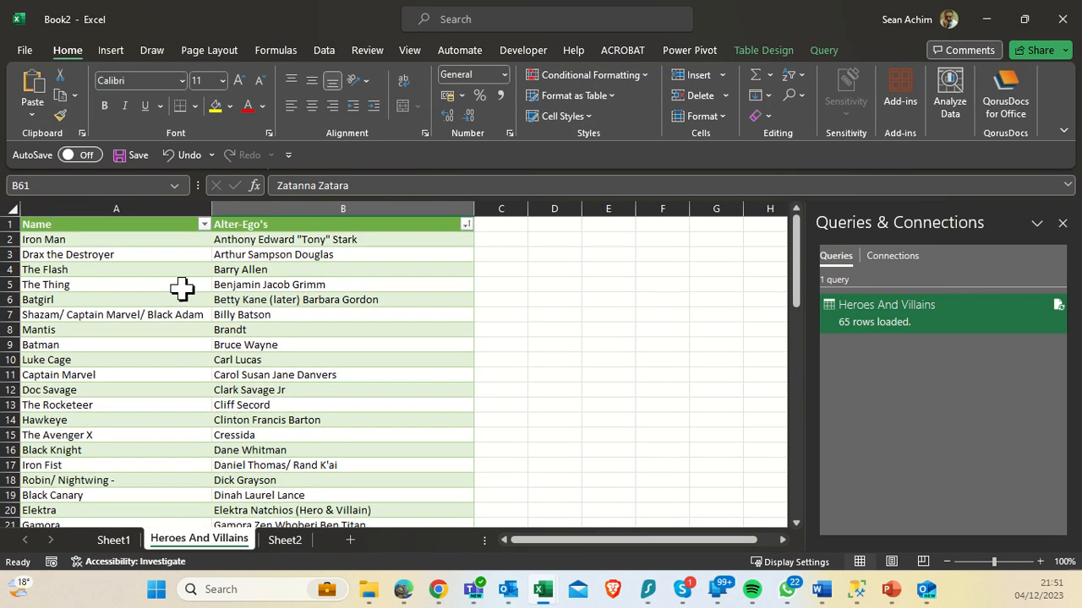
Sort the Name column A to Z so the list opens with Ant-Man and Aquaman.
left_click(203, 223)
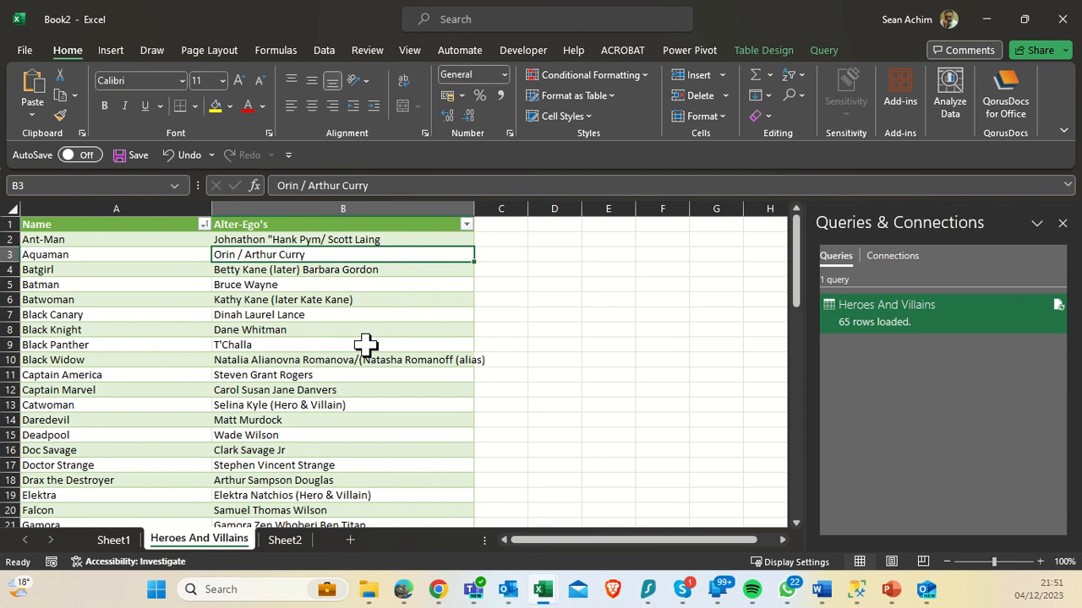
mouse_move(315, 269)
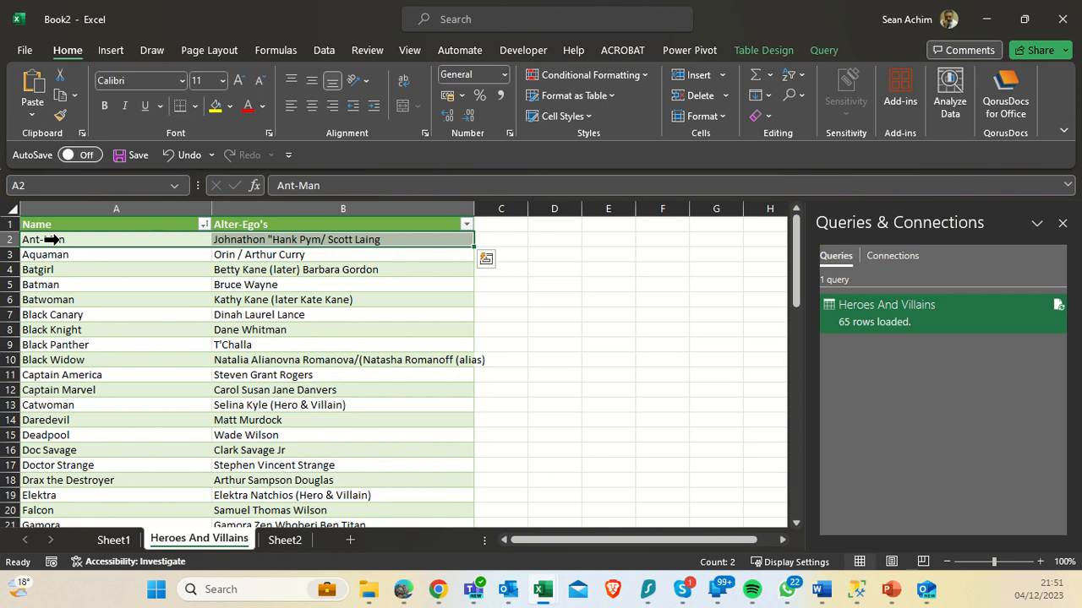
mouse_move(448, 14)
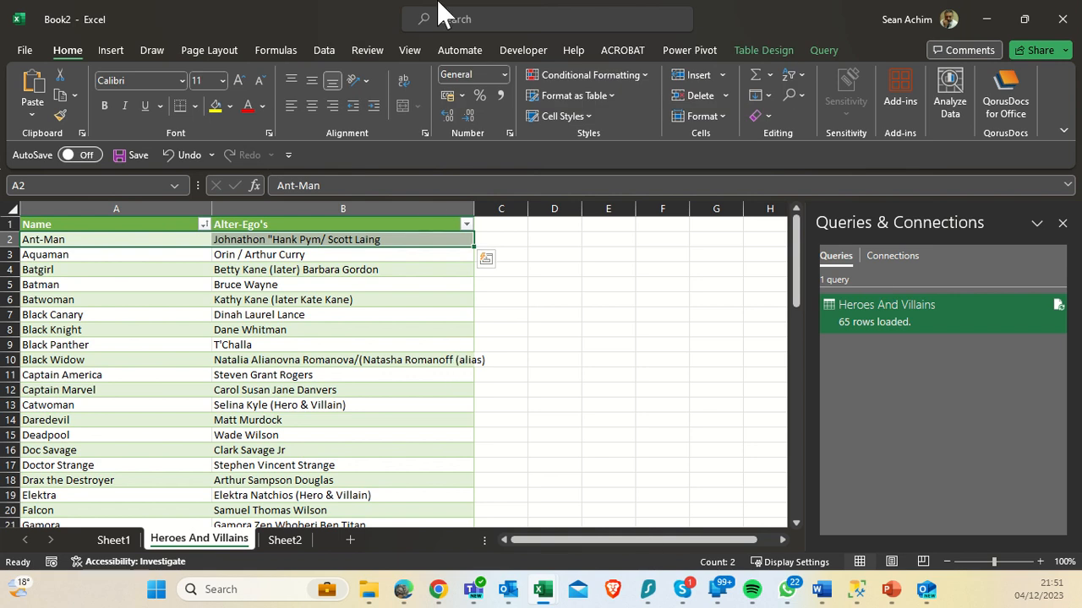